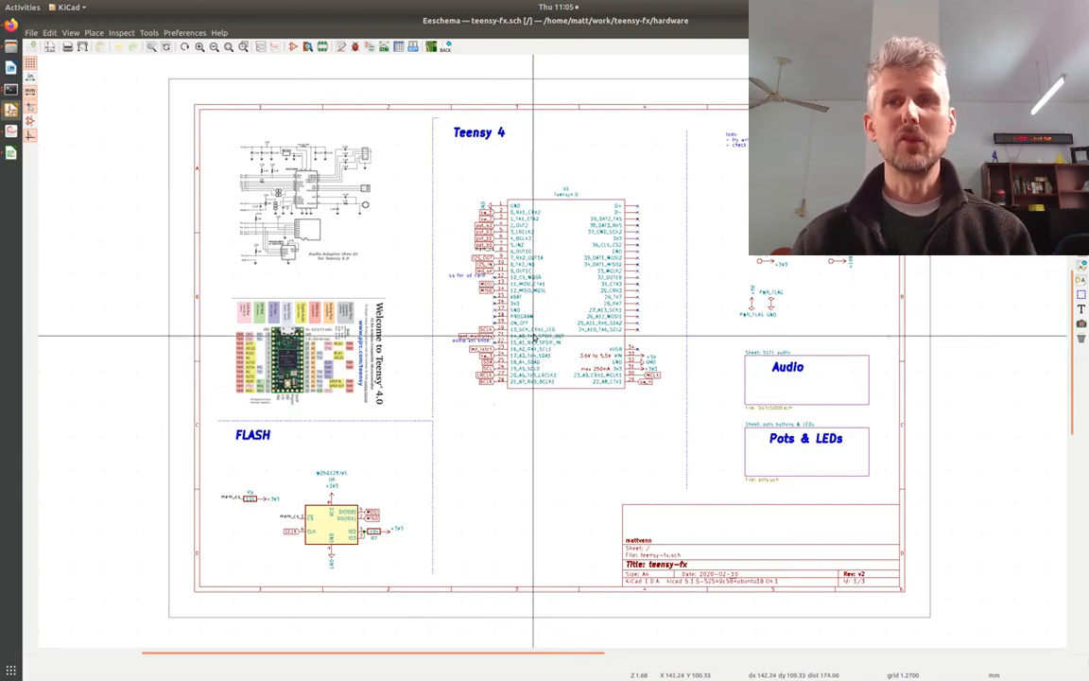
mouse_move(570, 317)
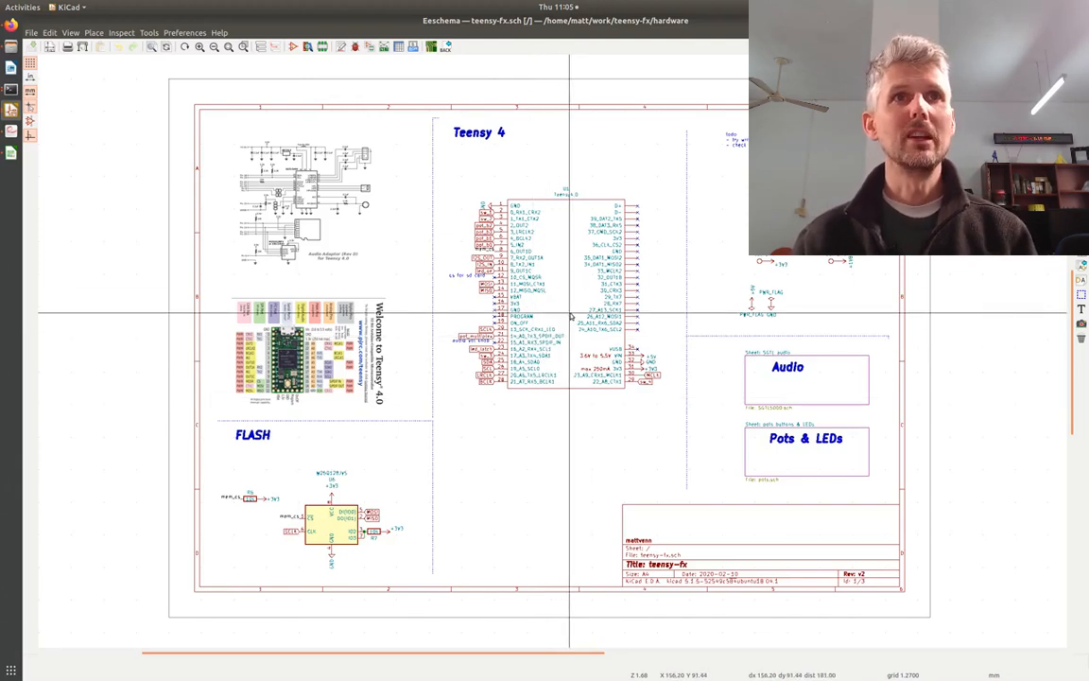
mouse_move(664, 398)
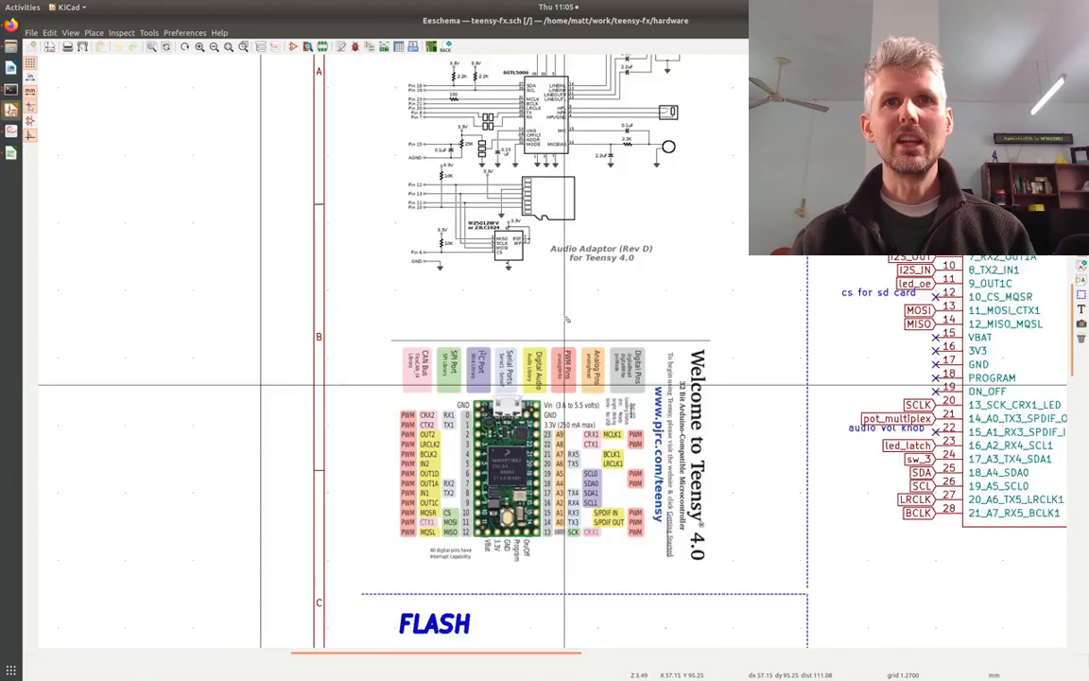
Enter the SGTL audio sub-sheet and zoom into the SGTL5000 codec circuit.
scroll("down", 3)
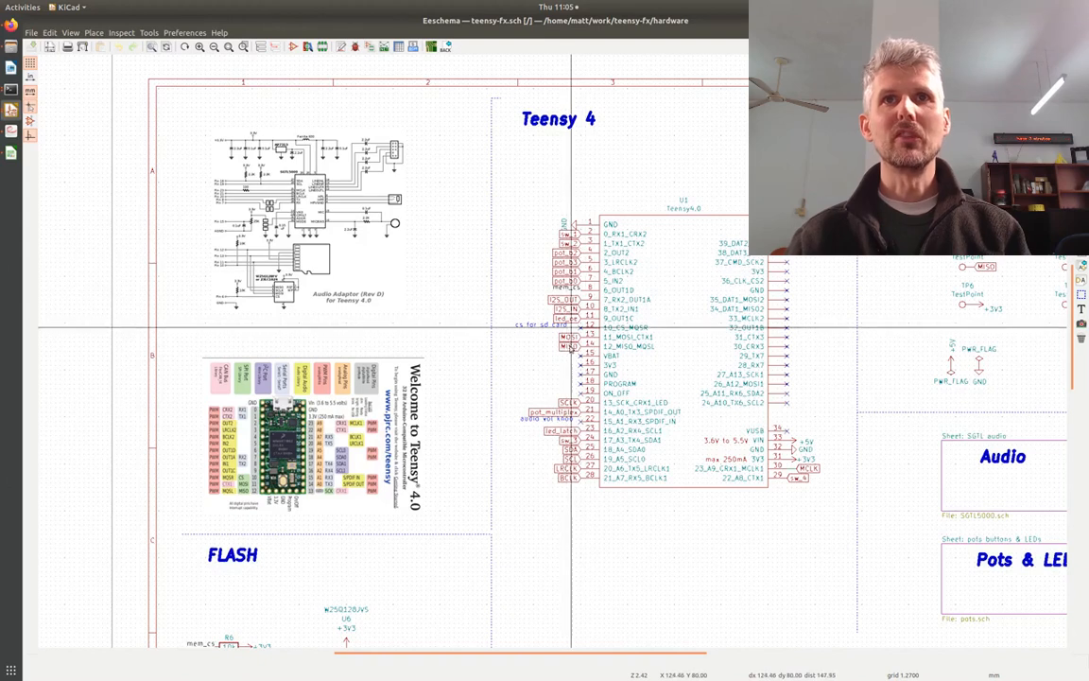
mouse_move(584, 461)
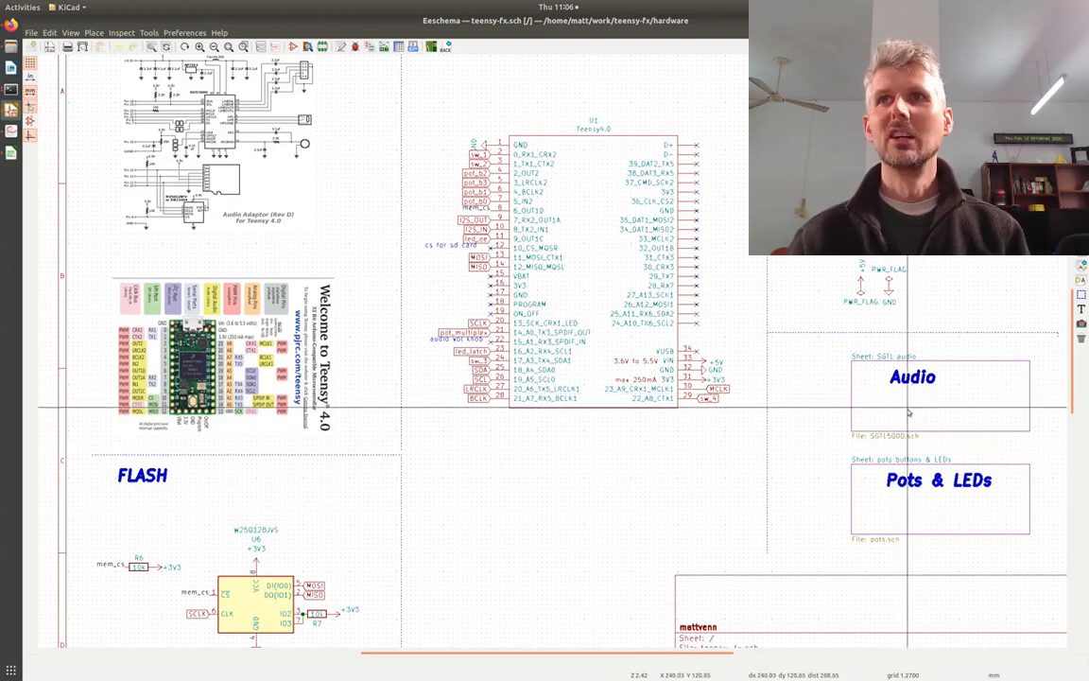
double_click(912, 377)
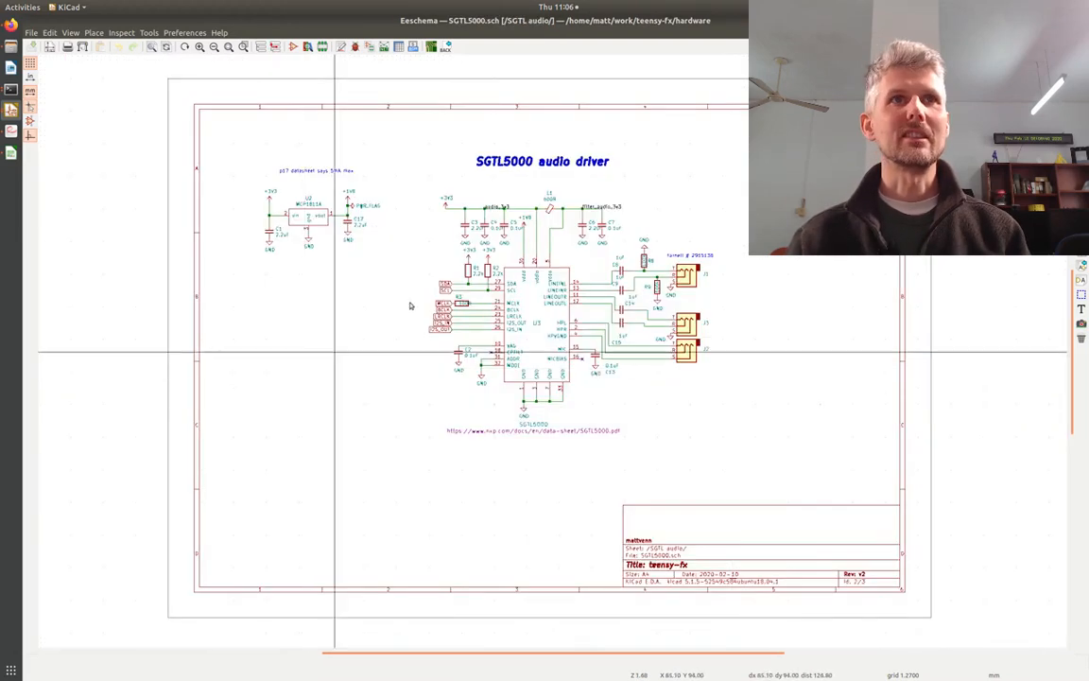
mouse_move(536, 348)
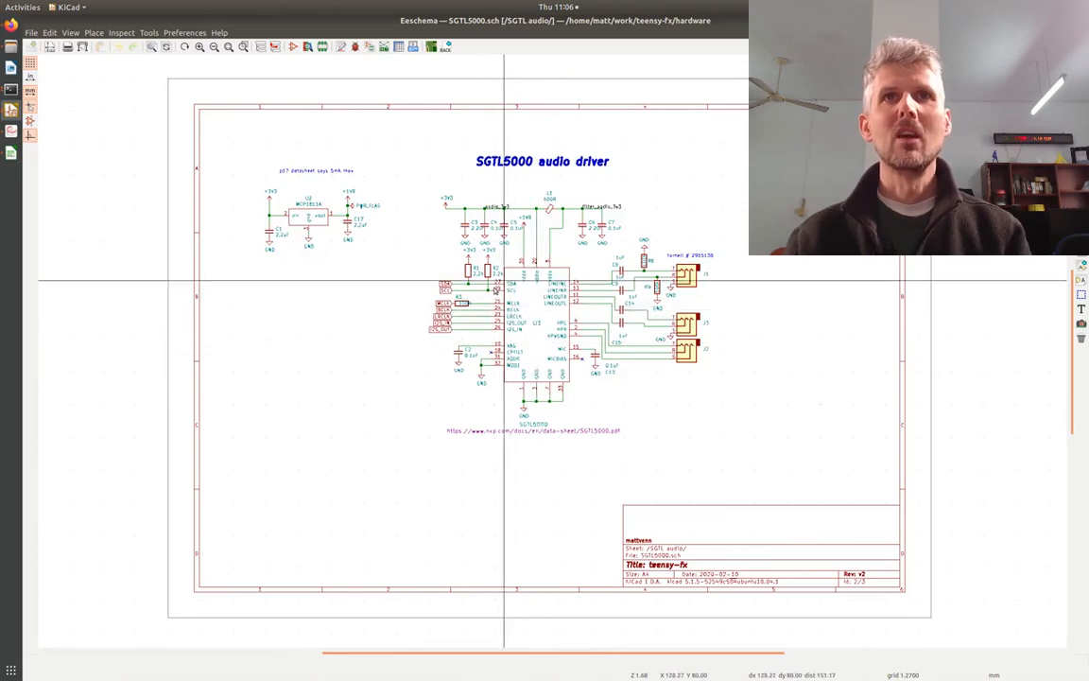
mouse_move(616, 301)
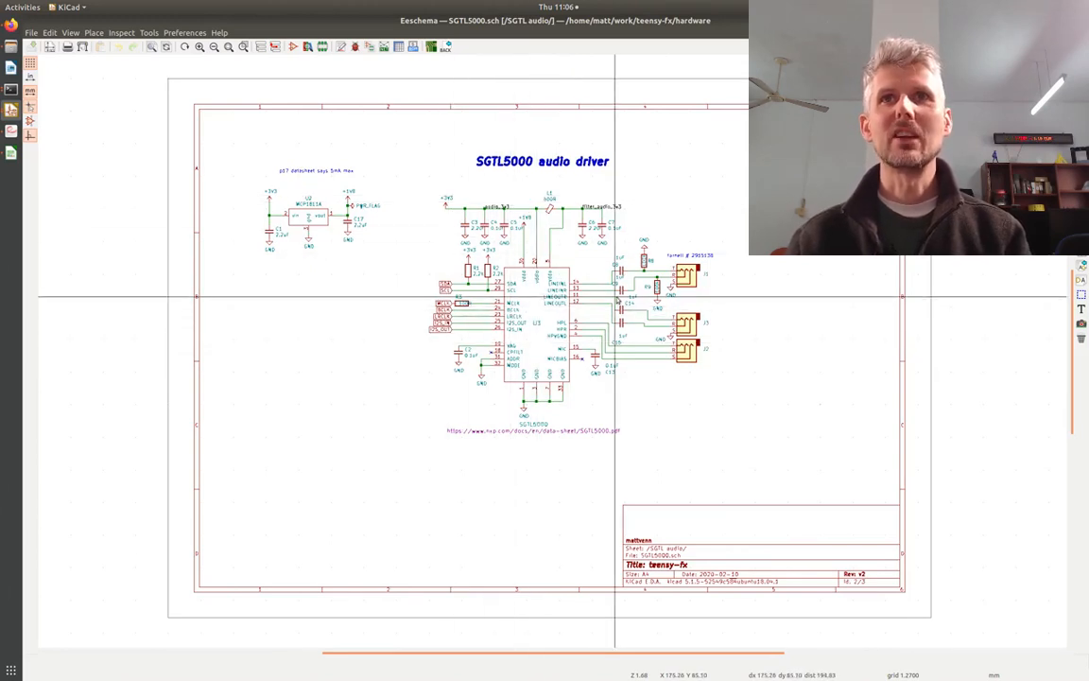
scroll("up", 3)
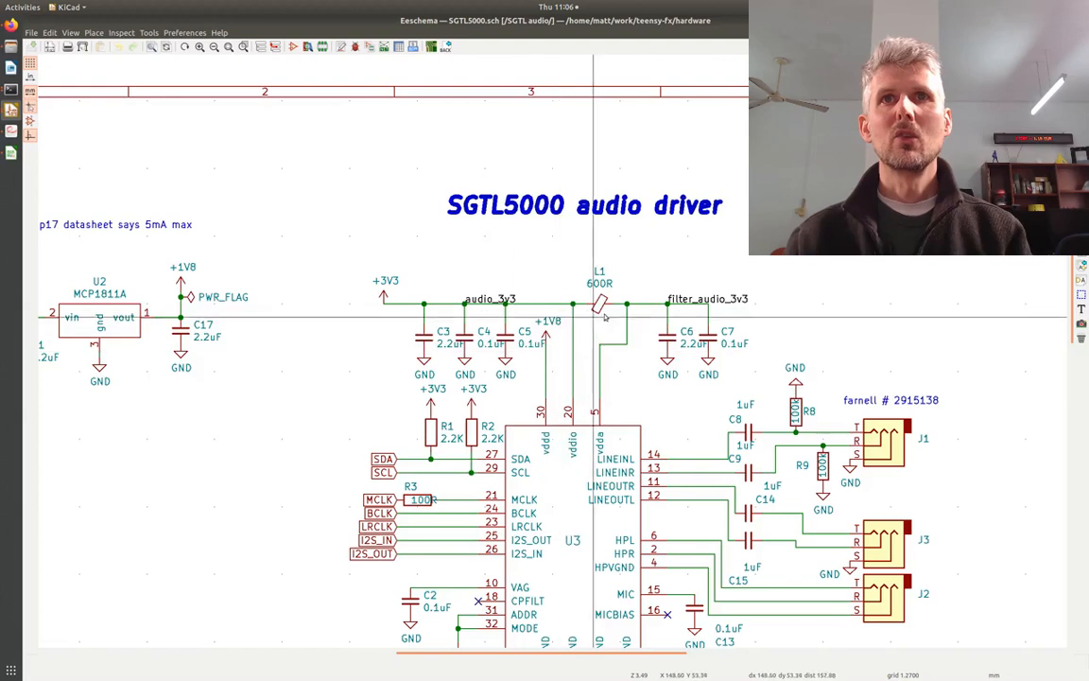
mouse_move(702, 317)
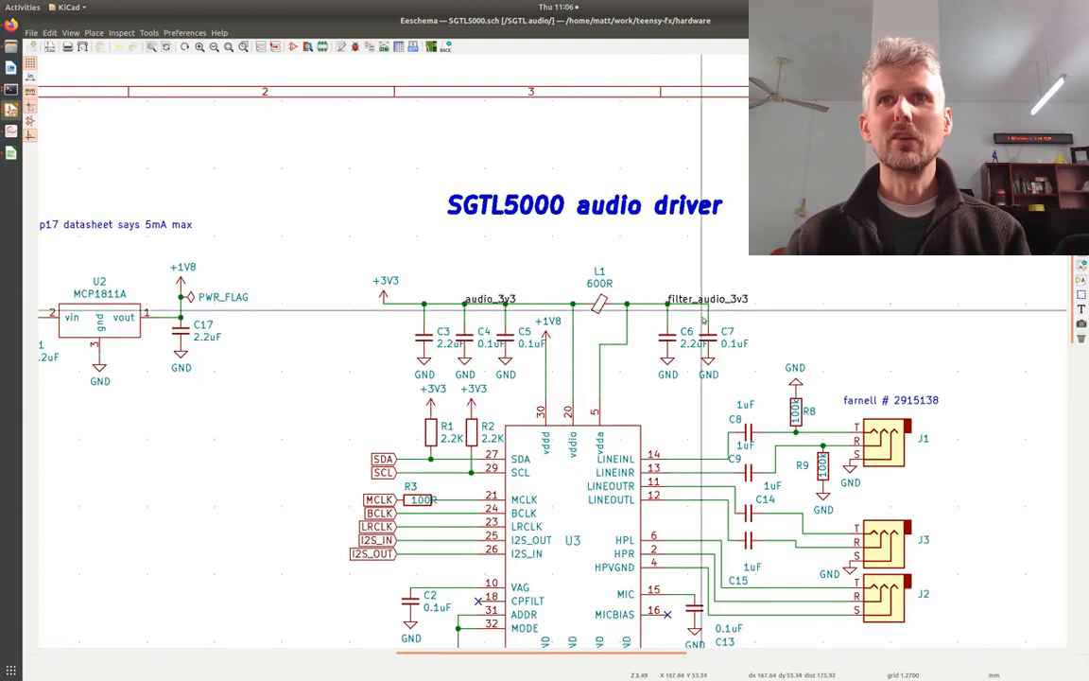
mouse_move(614, 324)
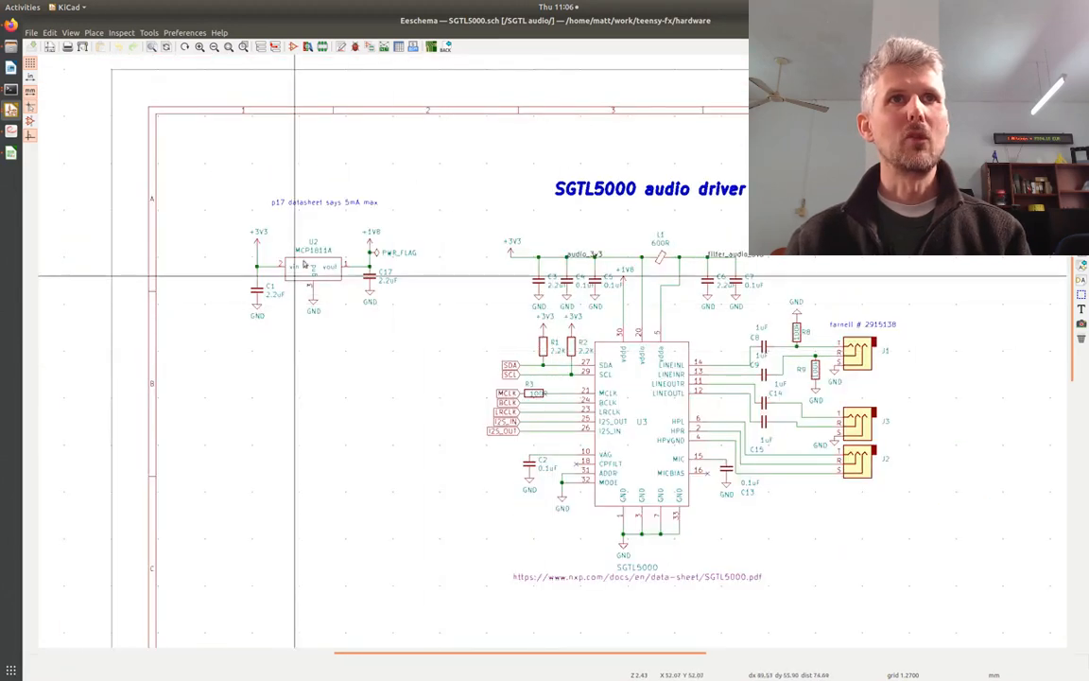
mouse_move(338, 320)
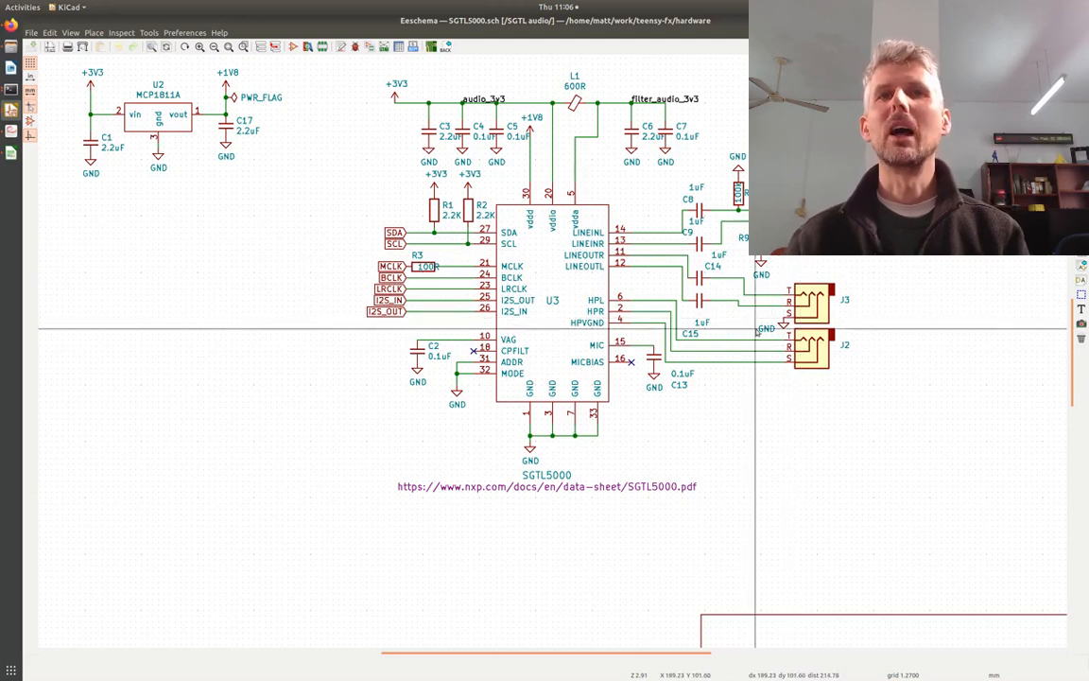
mouse_move(717, 403)
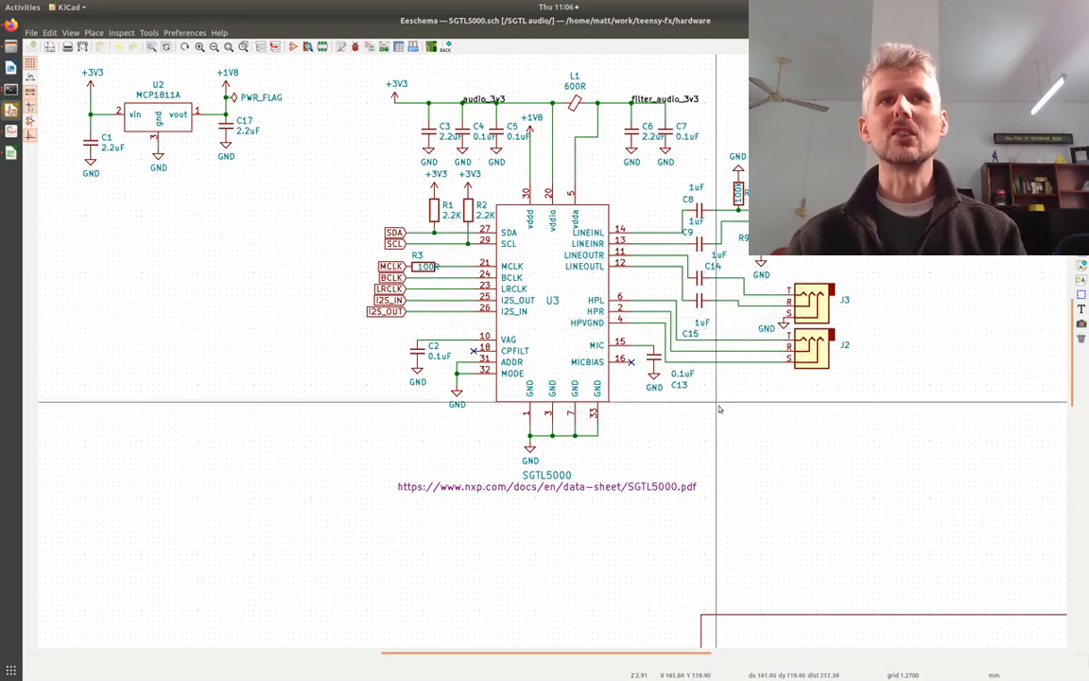
mouse_move(771, 380)
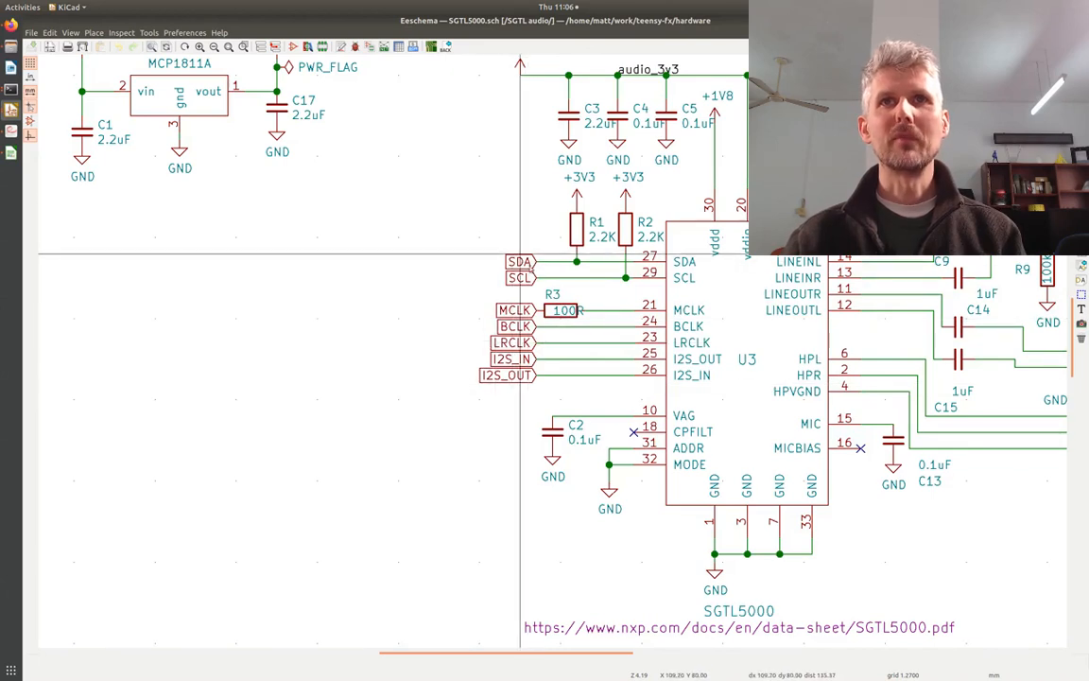
mouse_move(771, 376)
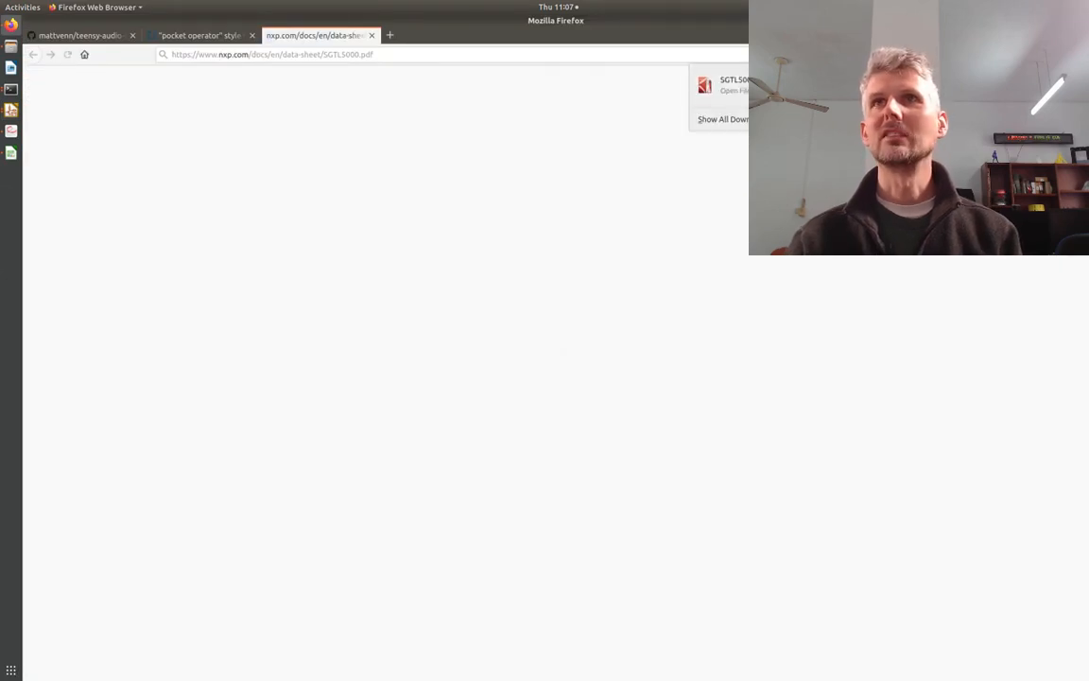
Open the downloaded SGTL5000.pdf datasheet and scroll through its pages.
left_click(735, 90)
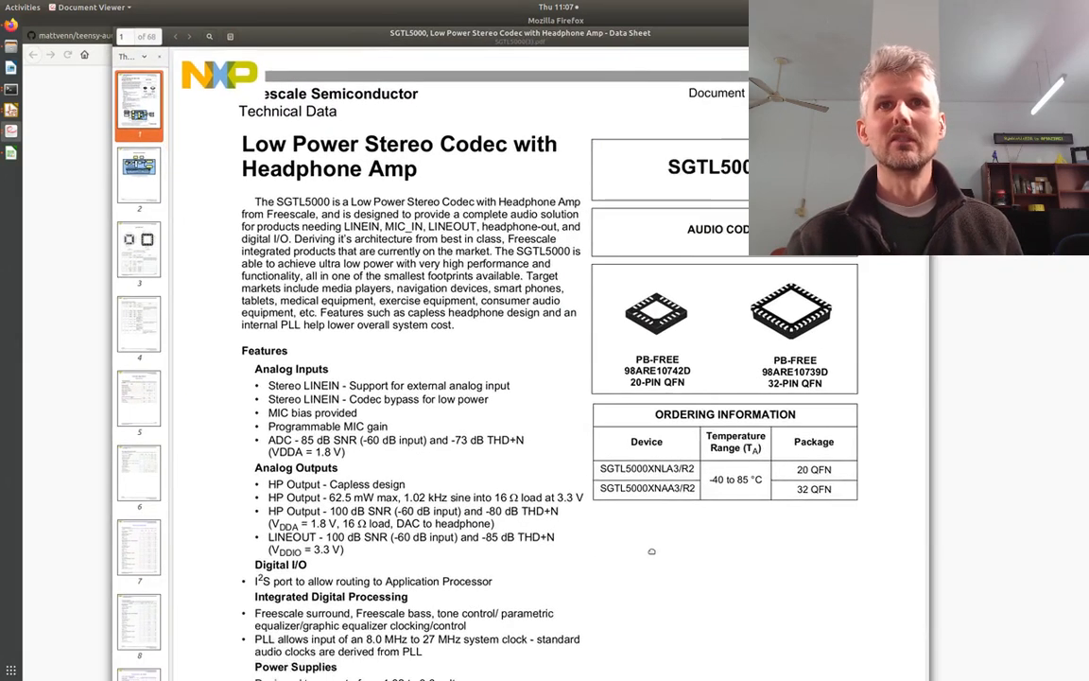
scroll("down", 3)
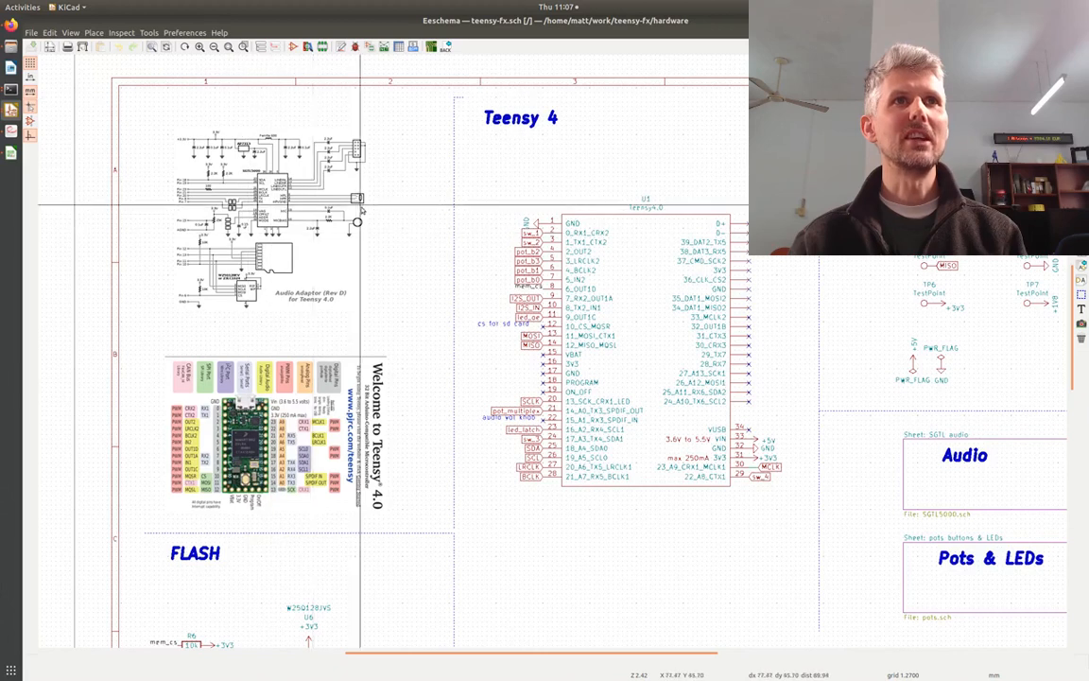
Switch to the PJRC forum design-review thread and read through the replies.
scroll("up", 3)
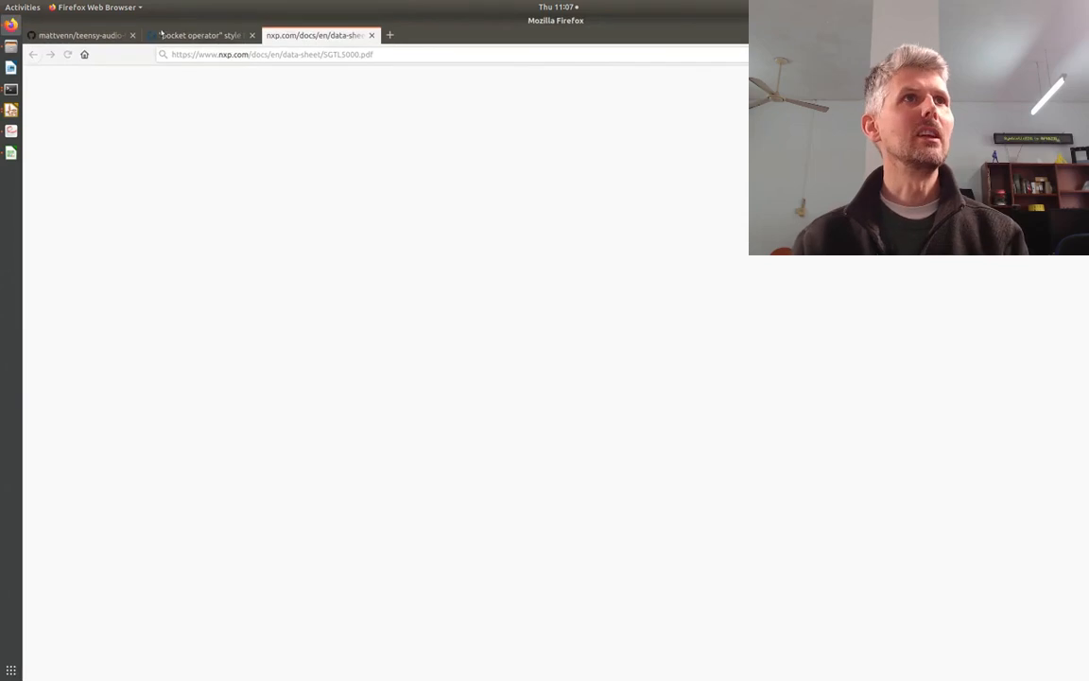
left_click(202, 35)
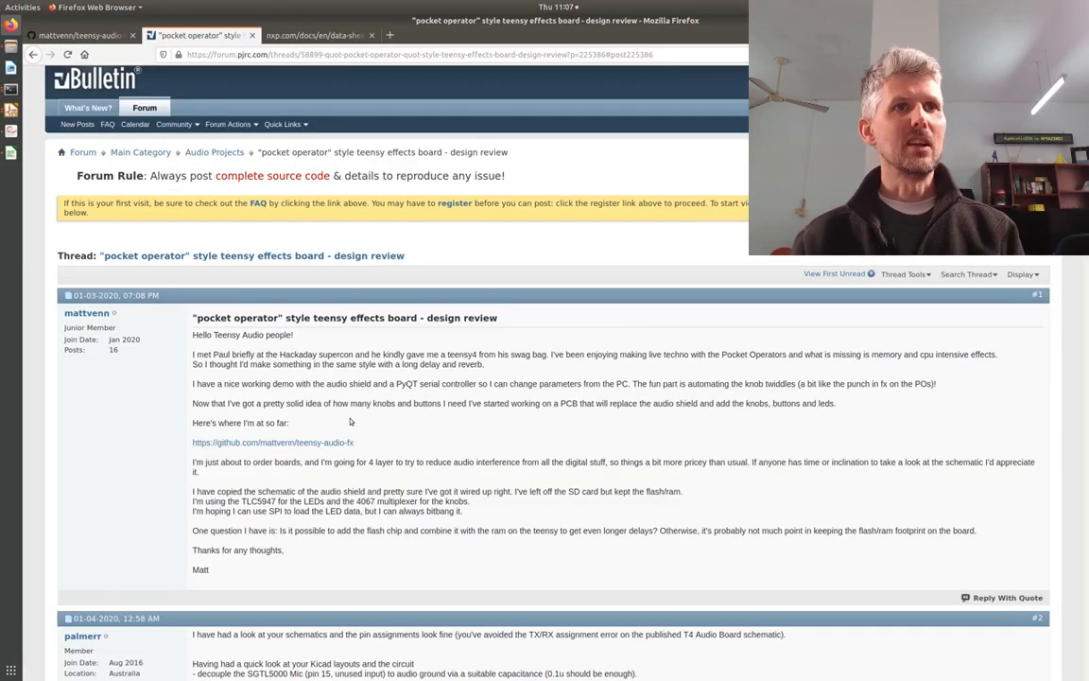
scroll("down", 3)
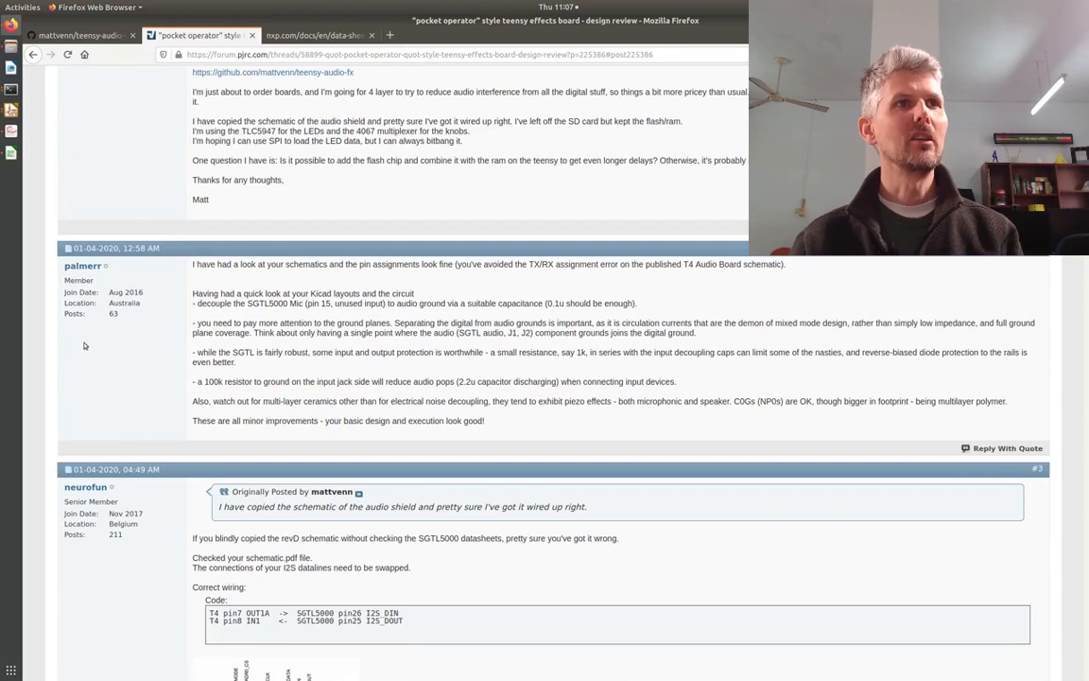
scroll("down", 3)
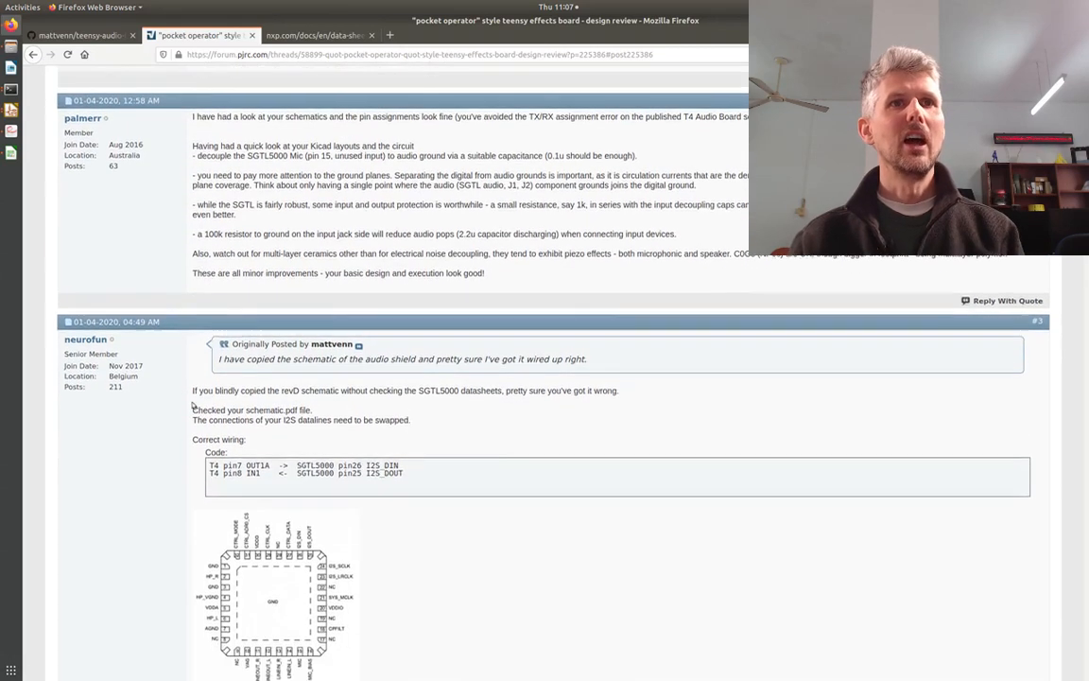
scroll("down", 3)
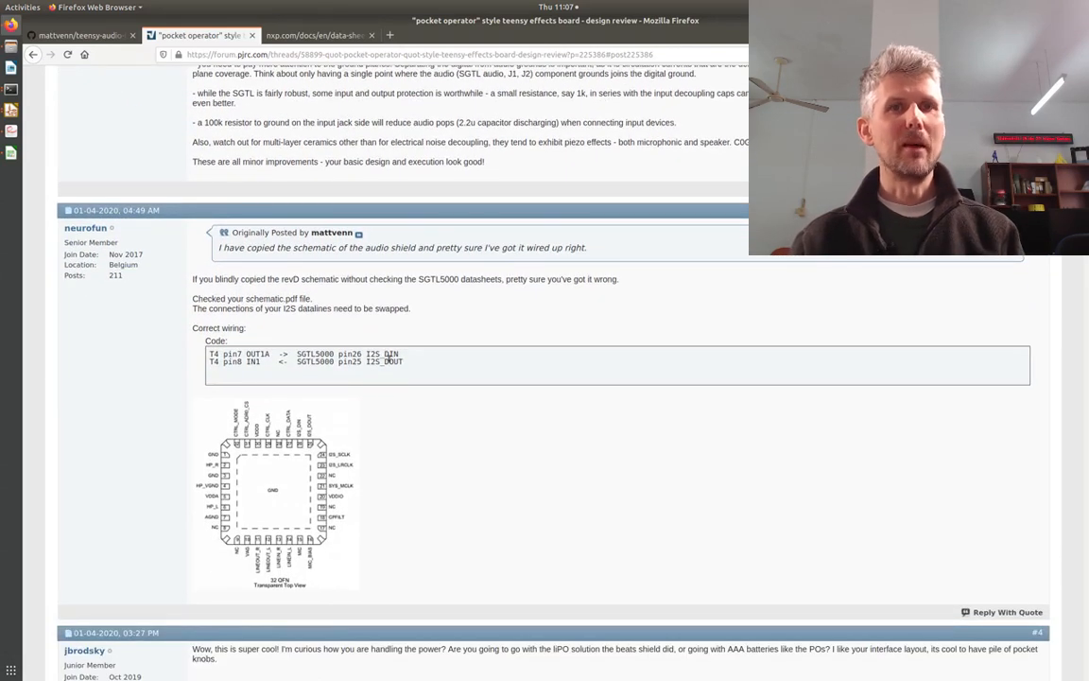
scroll("down", 3)
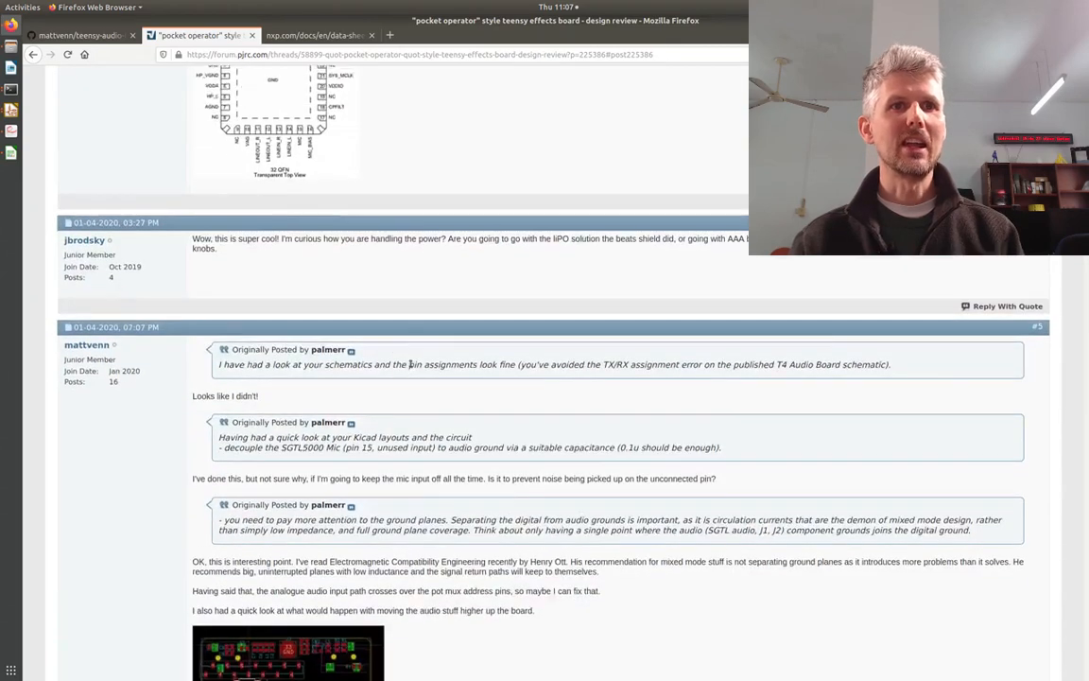
scroll("up", 3)
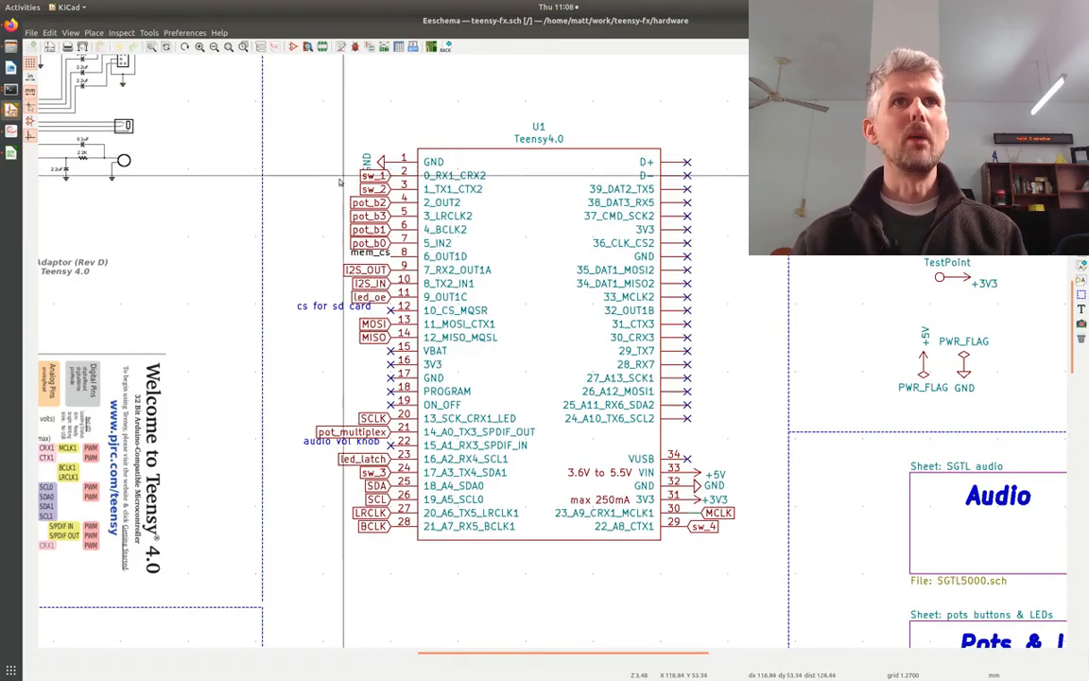
mouse_move(922, 539)
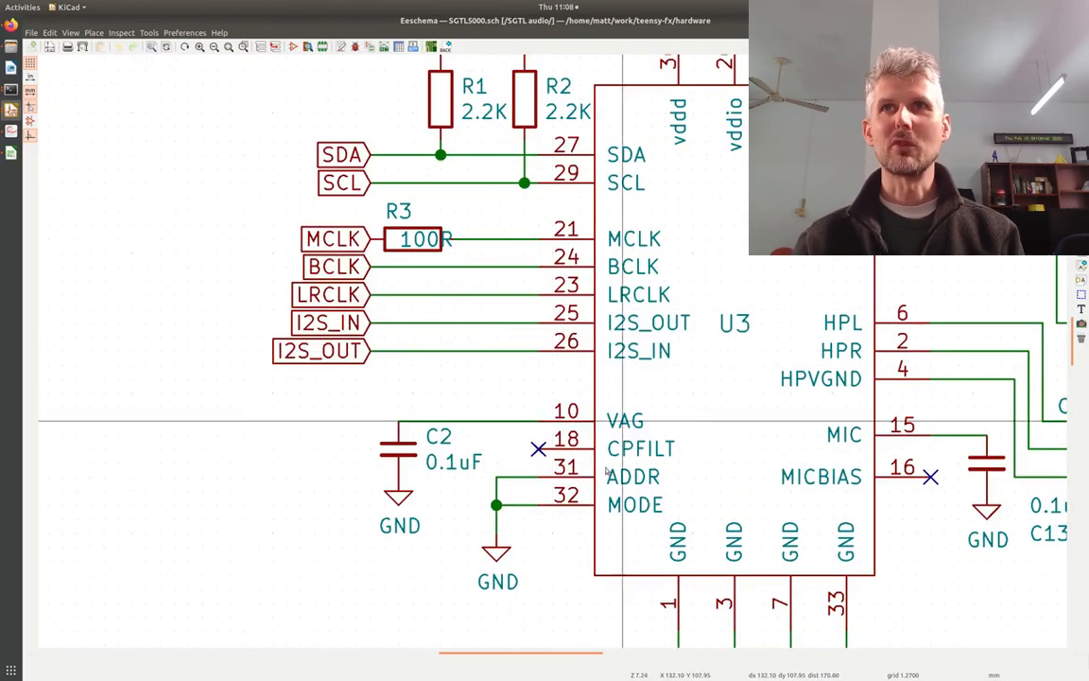
mouse_move(315, 265)
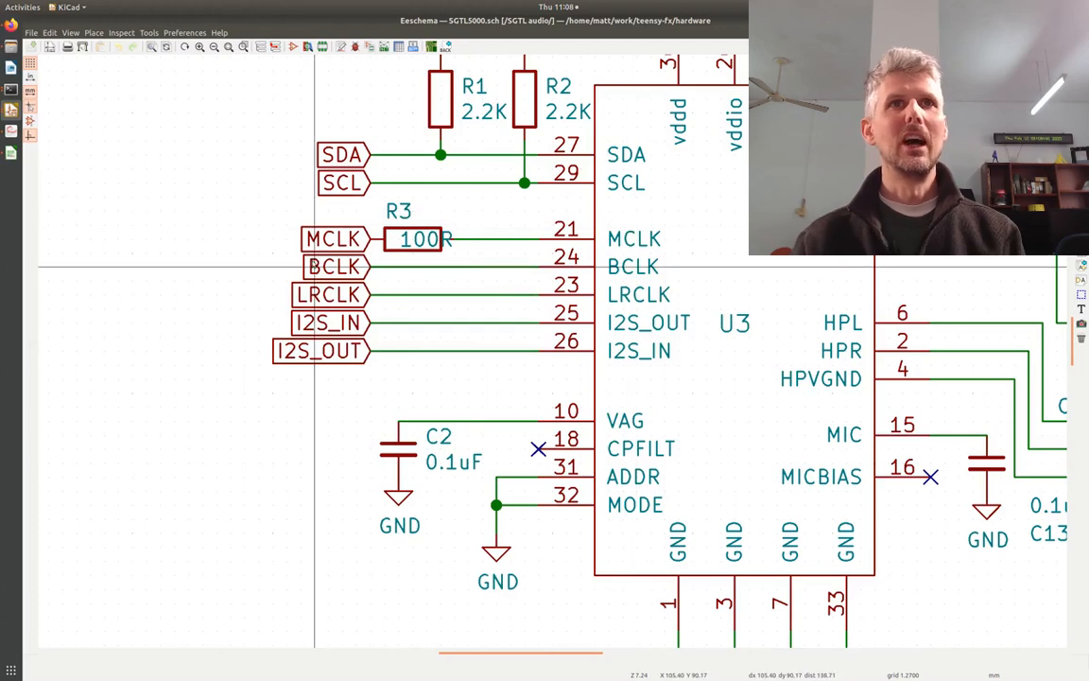
mouse_move(328, 298)
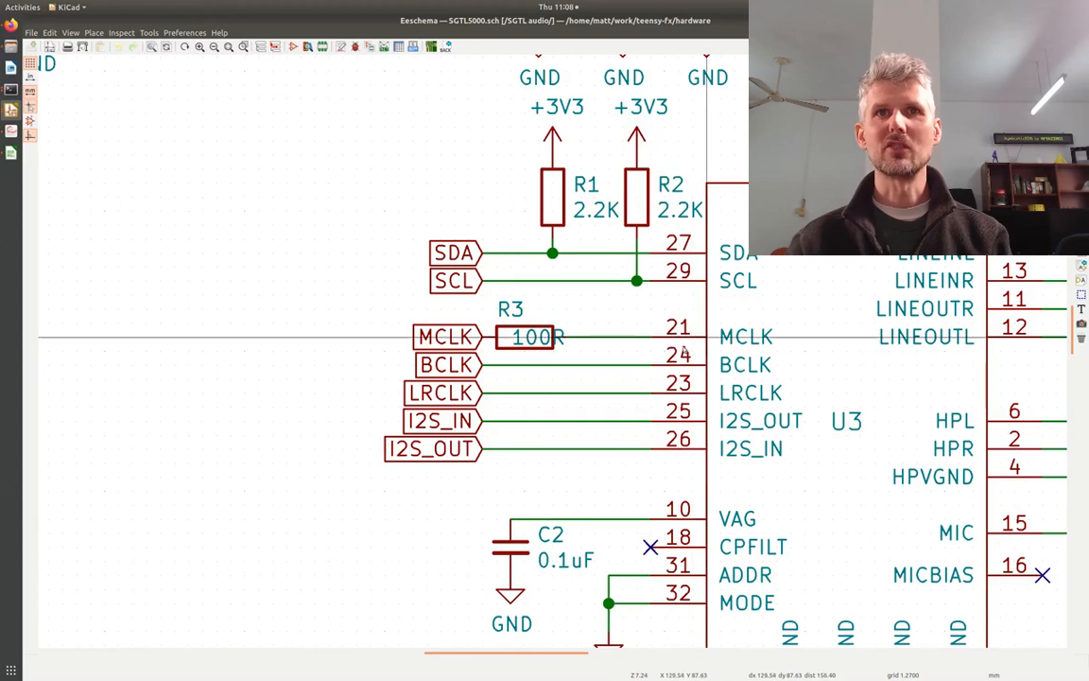
mouse_move(510, 348)
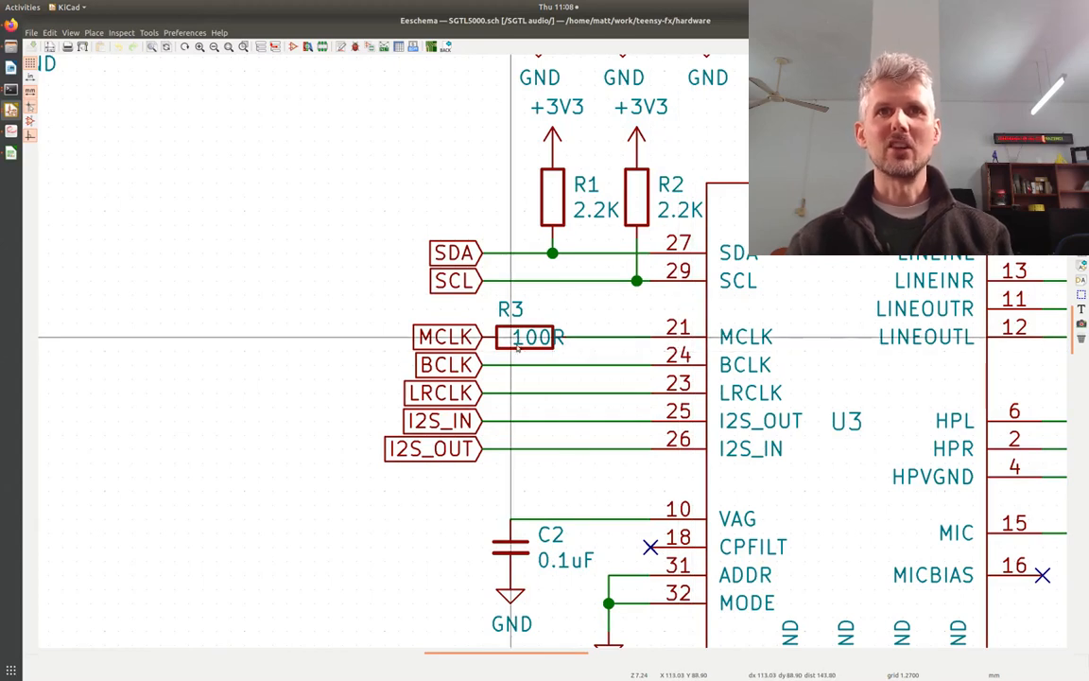
mouse_move(523, 342)
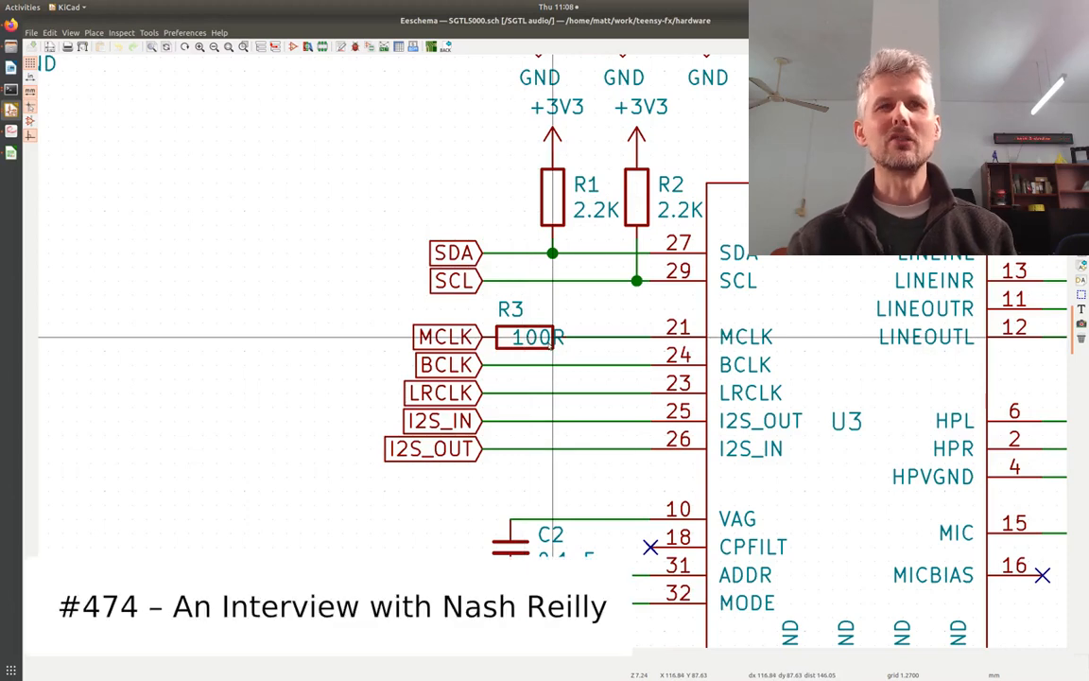
mouse_move(558, 411)
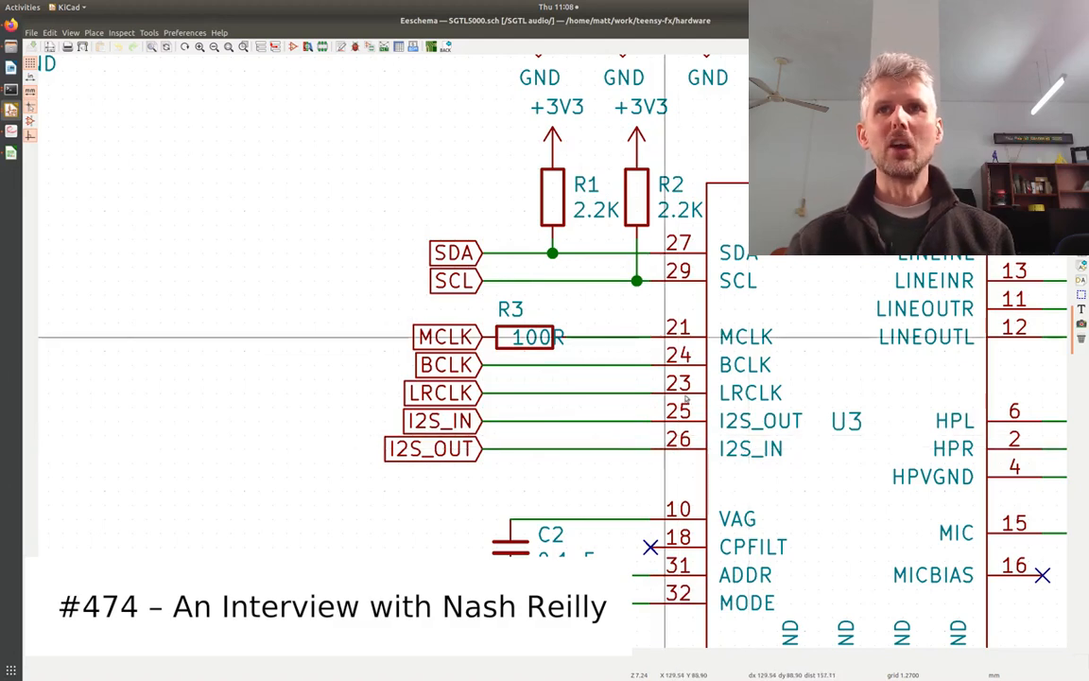
mouse_move(501, 461)
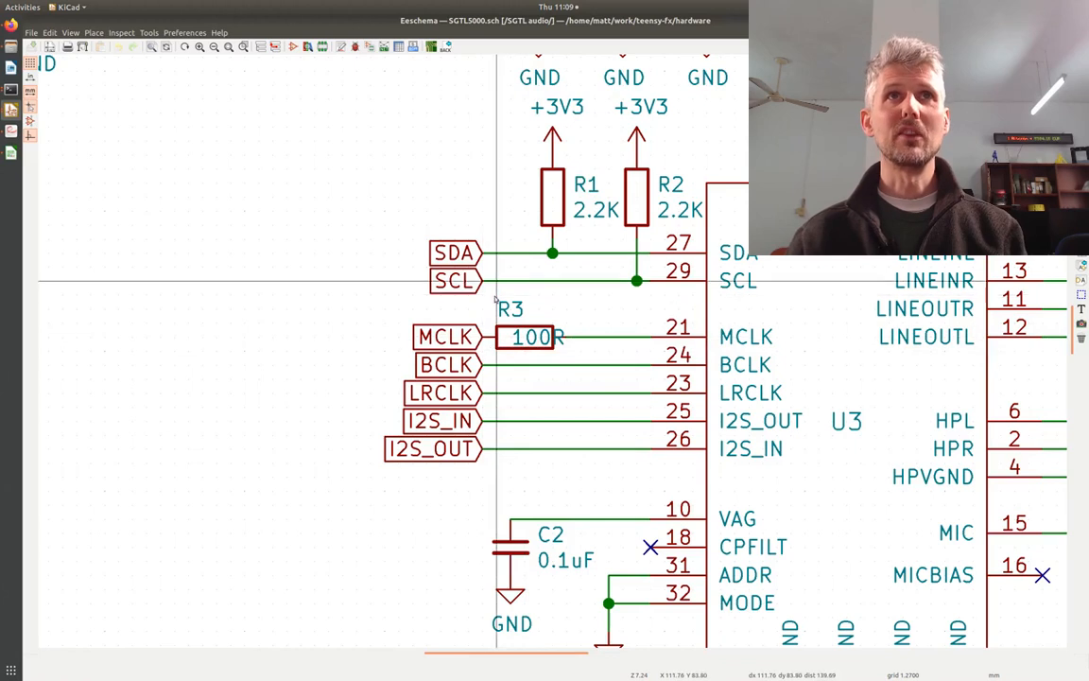
Scroll the root teensy-fx schematic to show the Teensy 4, Audio and Pots & LEDs blocks.
scroll("down", 3)
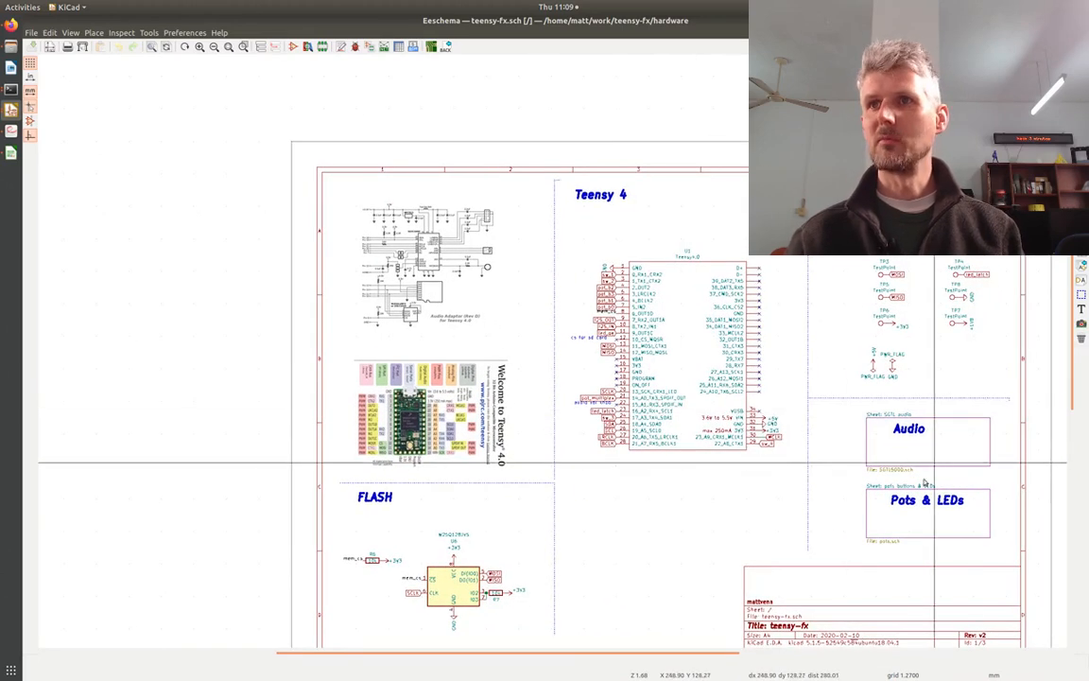
Enter the Pots & LEDs sub-sheet and zoom in on the Buttons and Pot MUX sections.
double_click(927, 510)
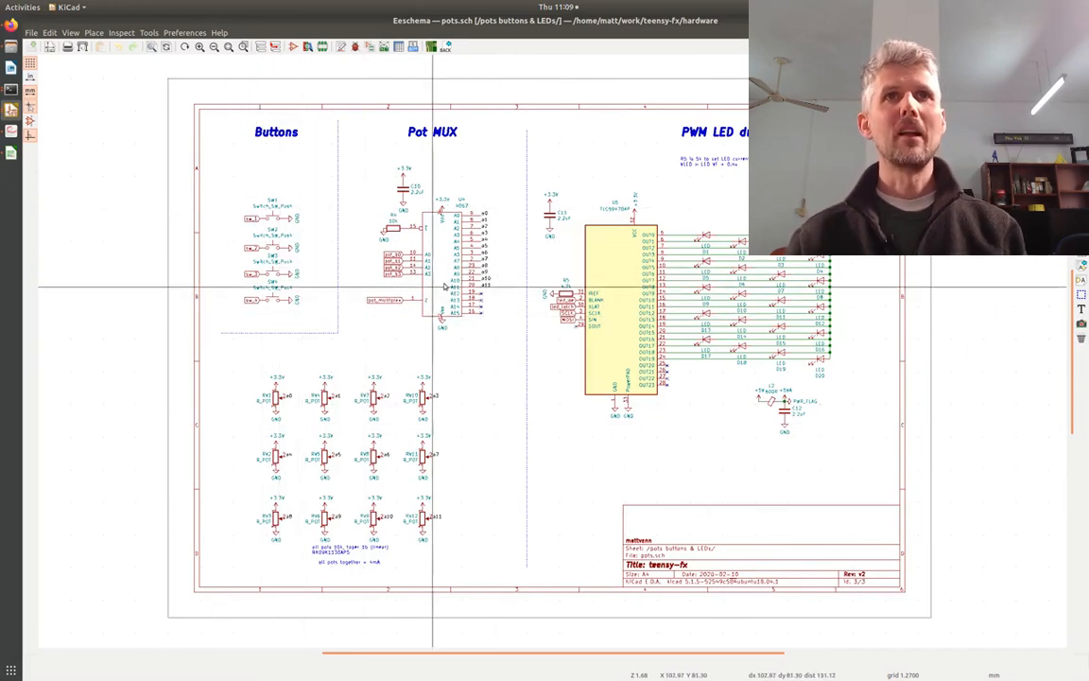
scroll("up", 3)
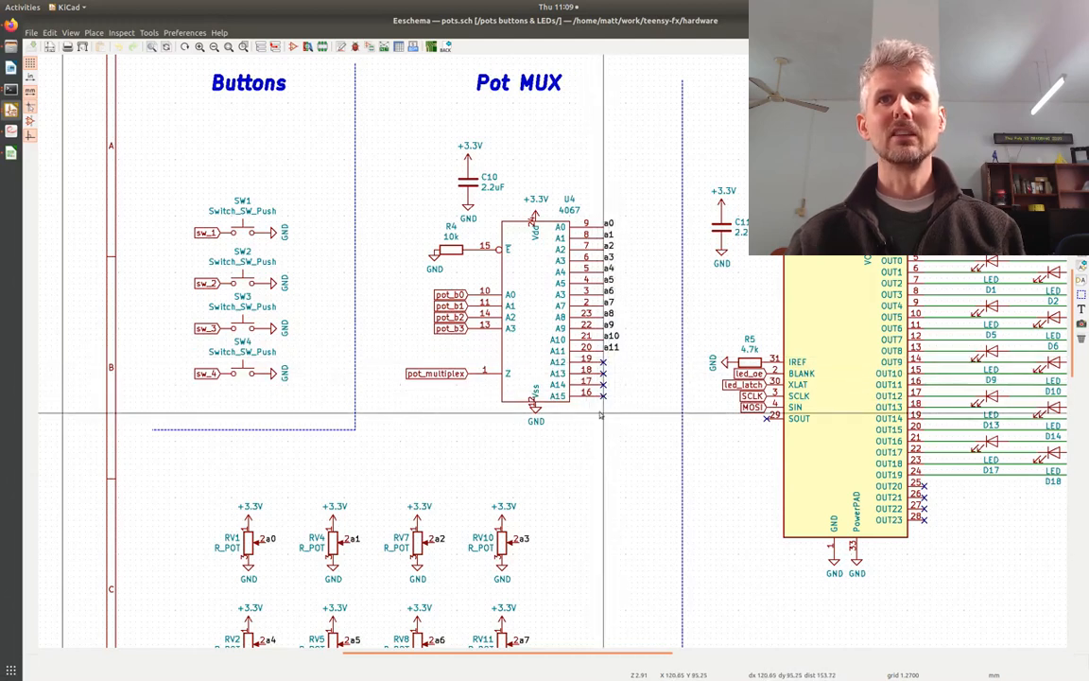
mouse_move(520, 270)
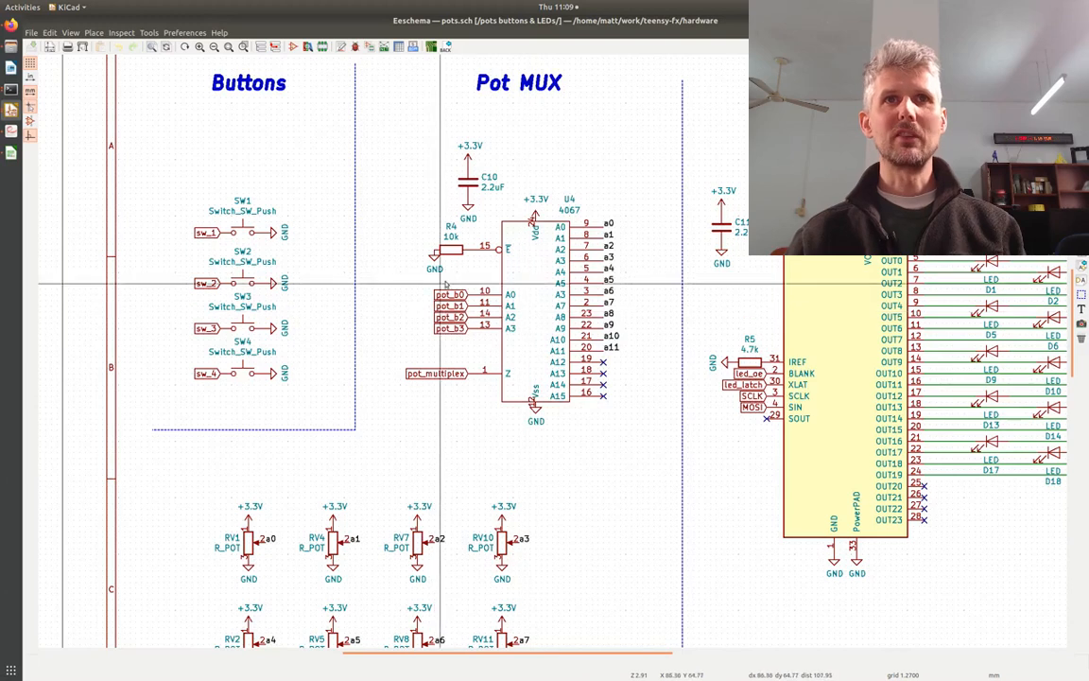
mouse_move(610, 232)
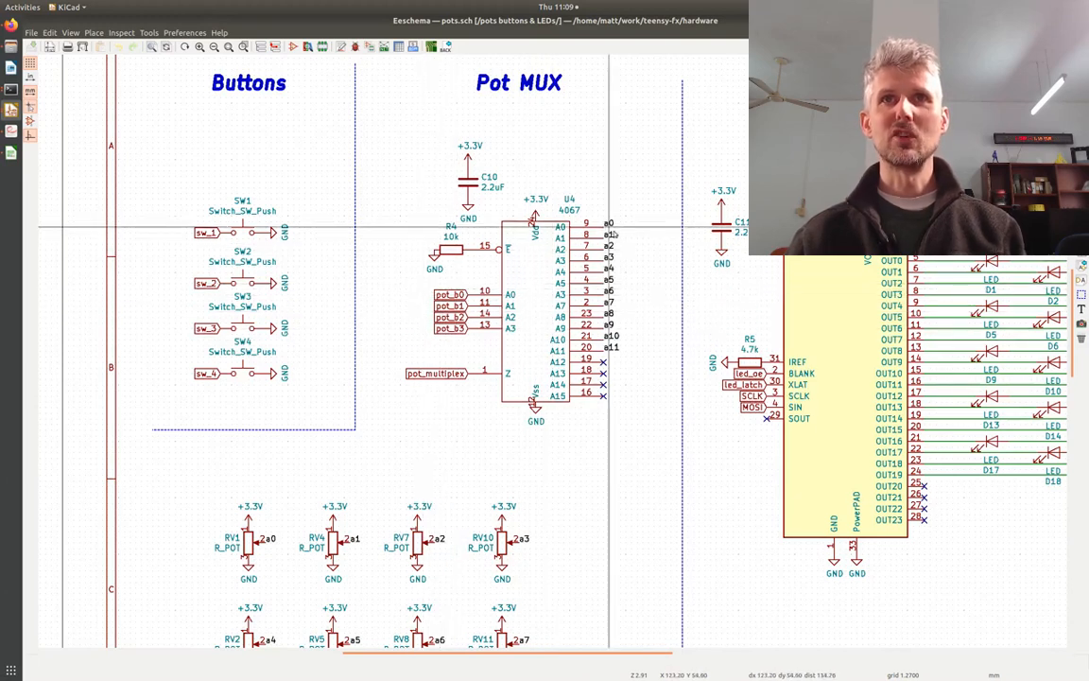
mouse_move(438, 383)
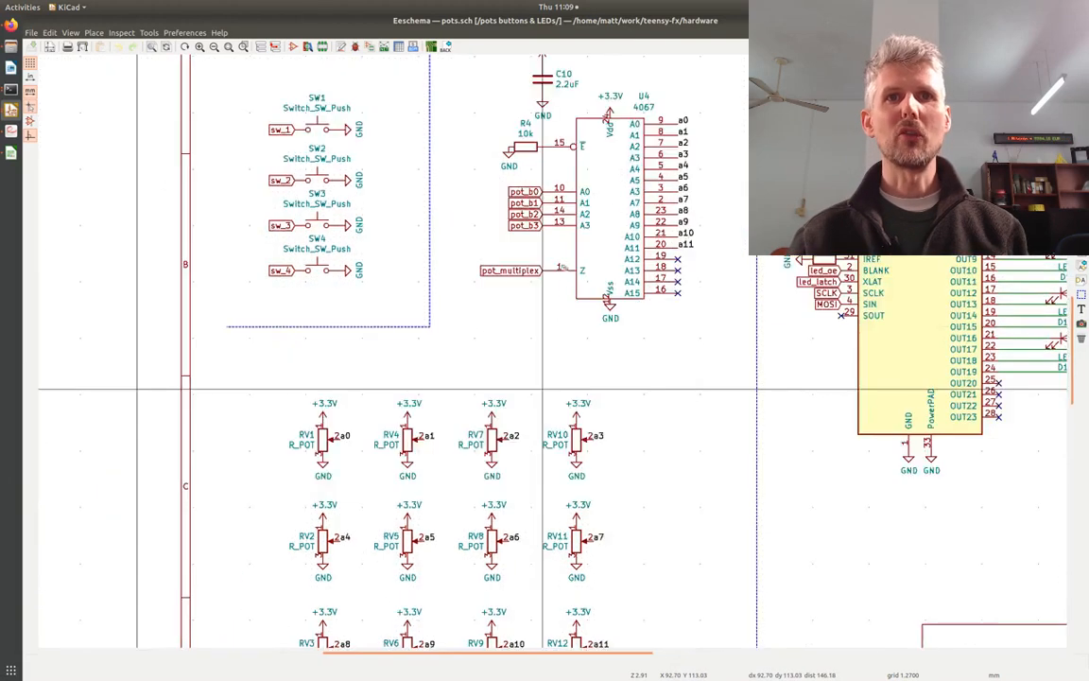
Bring U5 TLC5947DAP and LEDs D1–D20 into view on pots.sch.
scroll("down", 3)
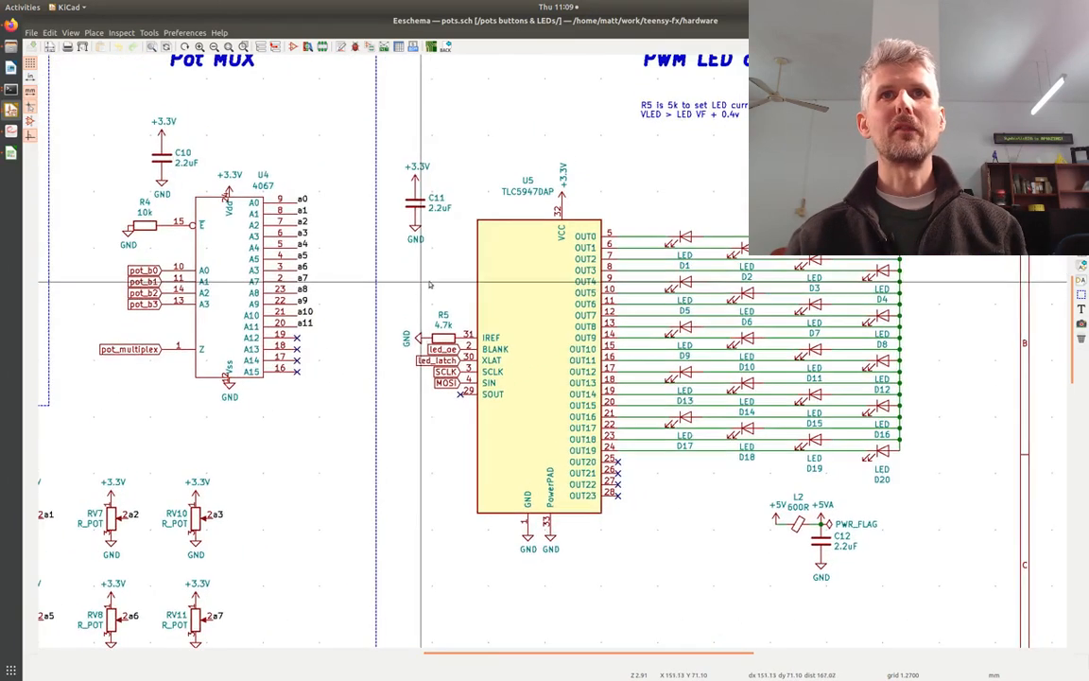
mouse_move(528, 348)
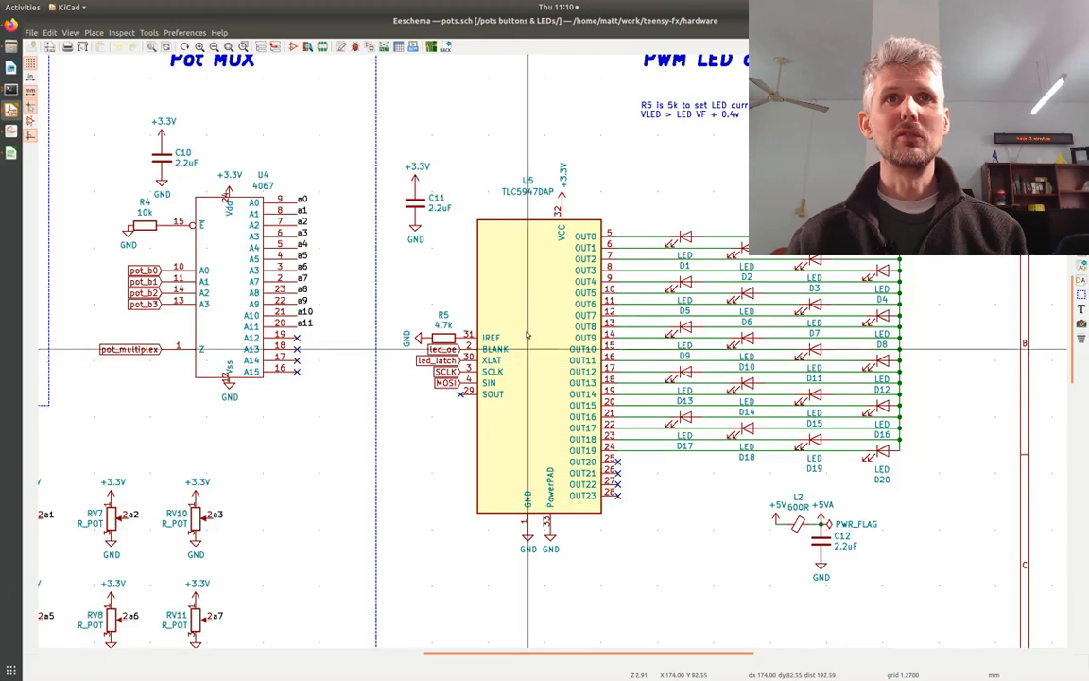
mouse_move(520, 368)
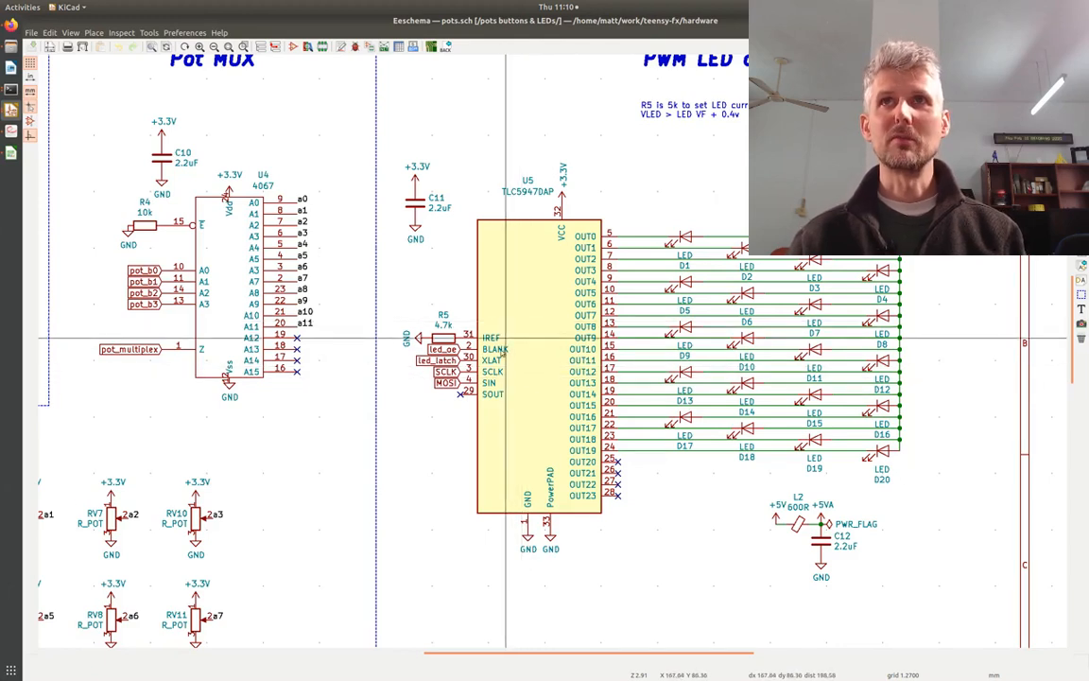
mouse_move(511, 375)
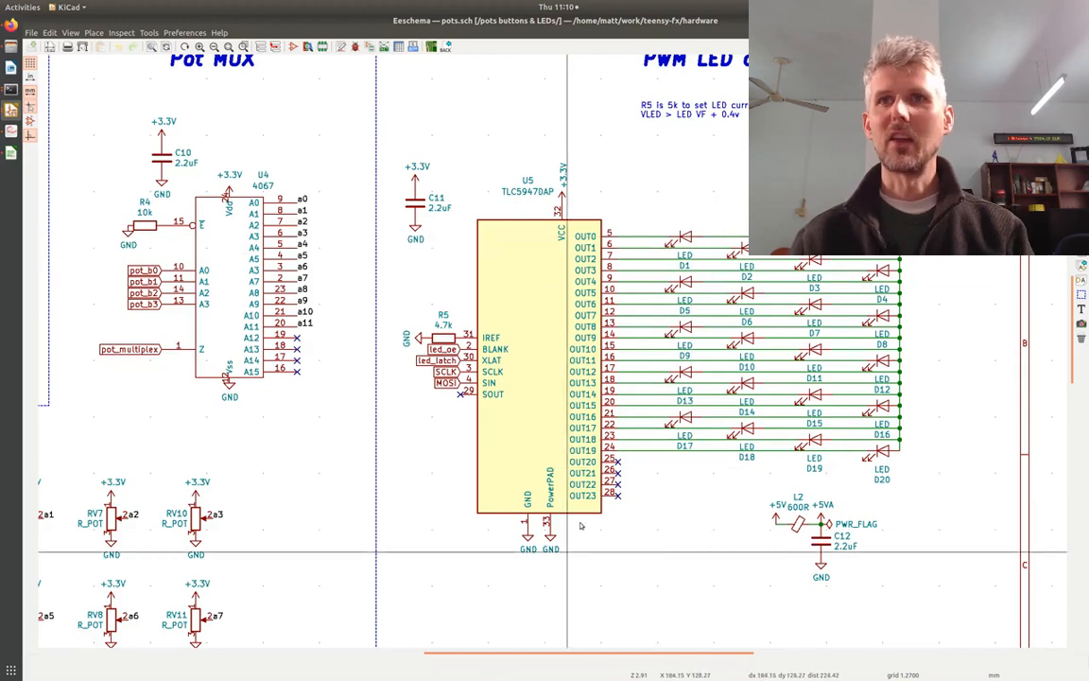
mouse_move(637, 265)
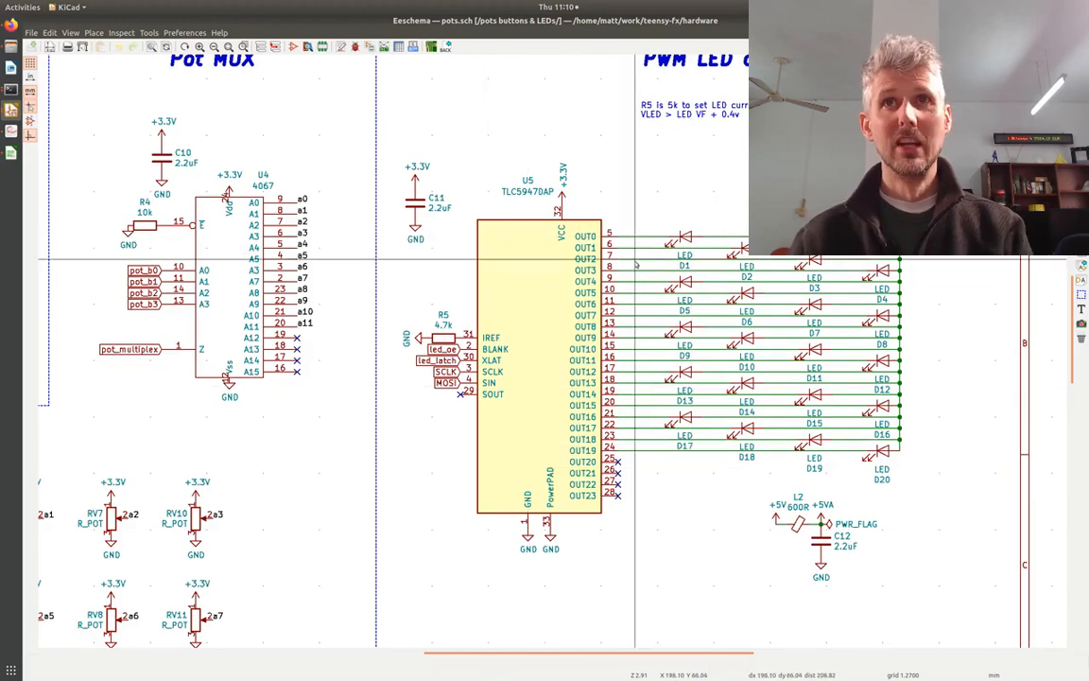
mouse_move(492, 435)
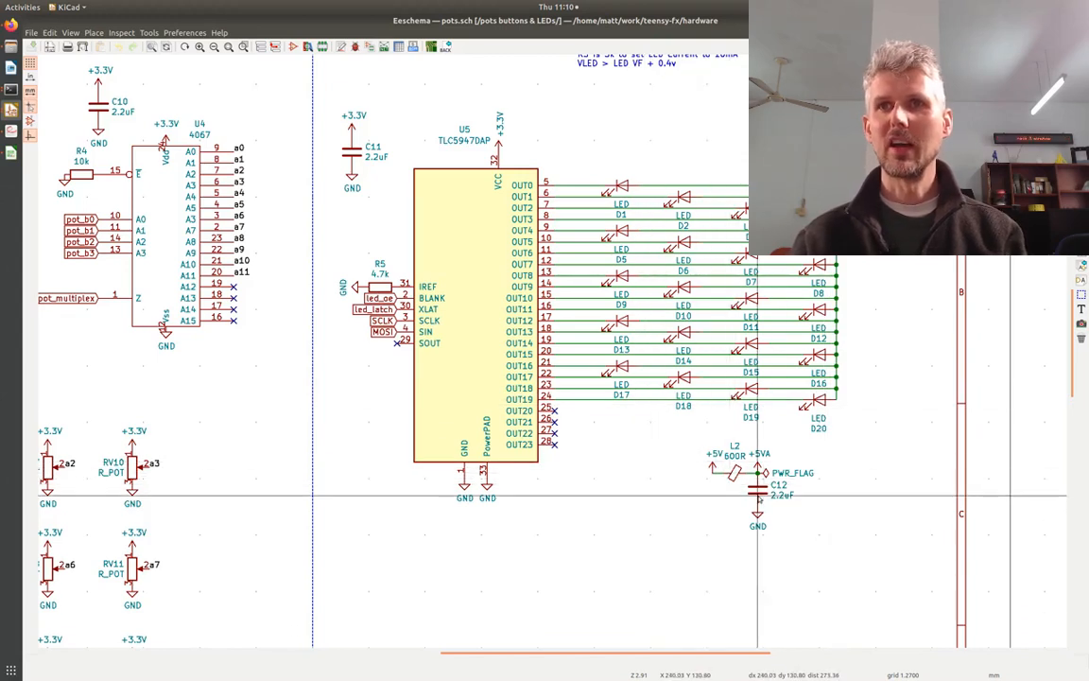
mouse_move(589, 478)
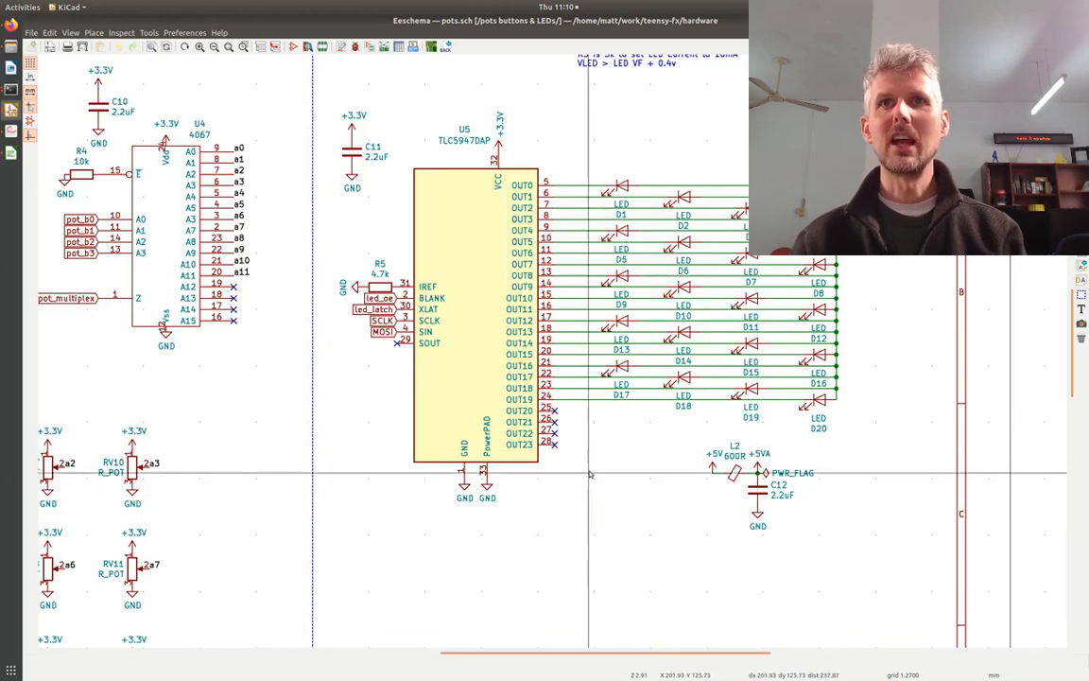
mouse_move(424, 496)
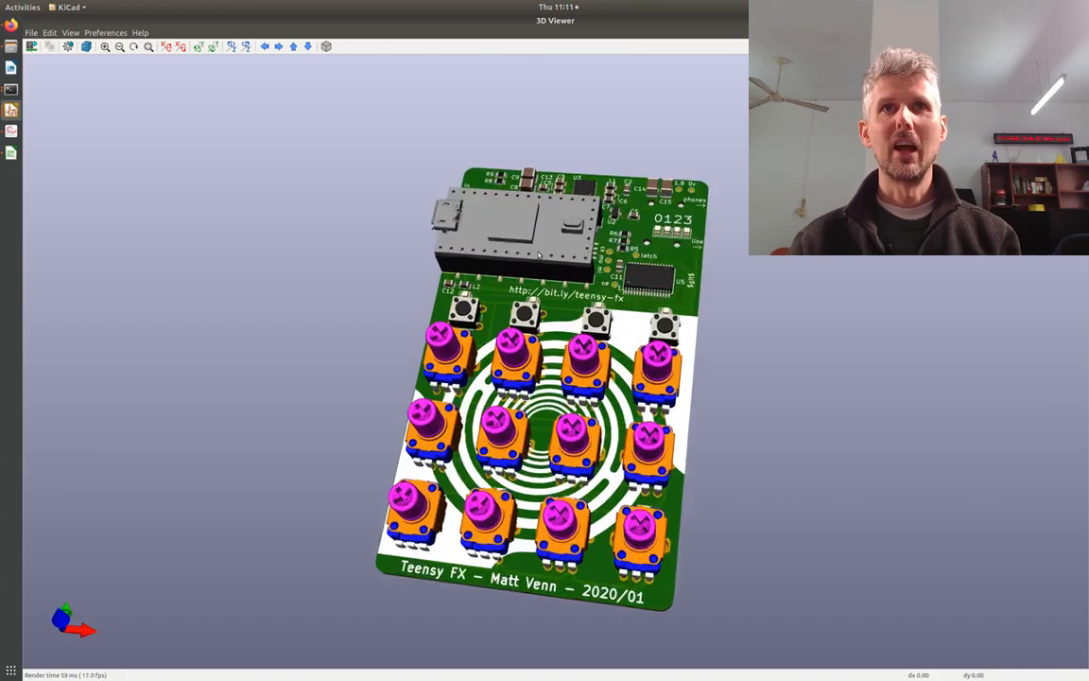
Zoom in and orbit the 3D board render to view it more face-on.
scroll("up", 3)
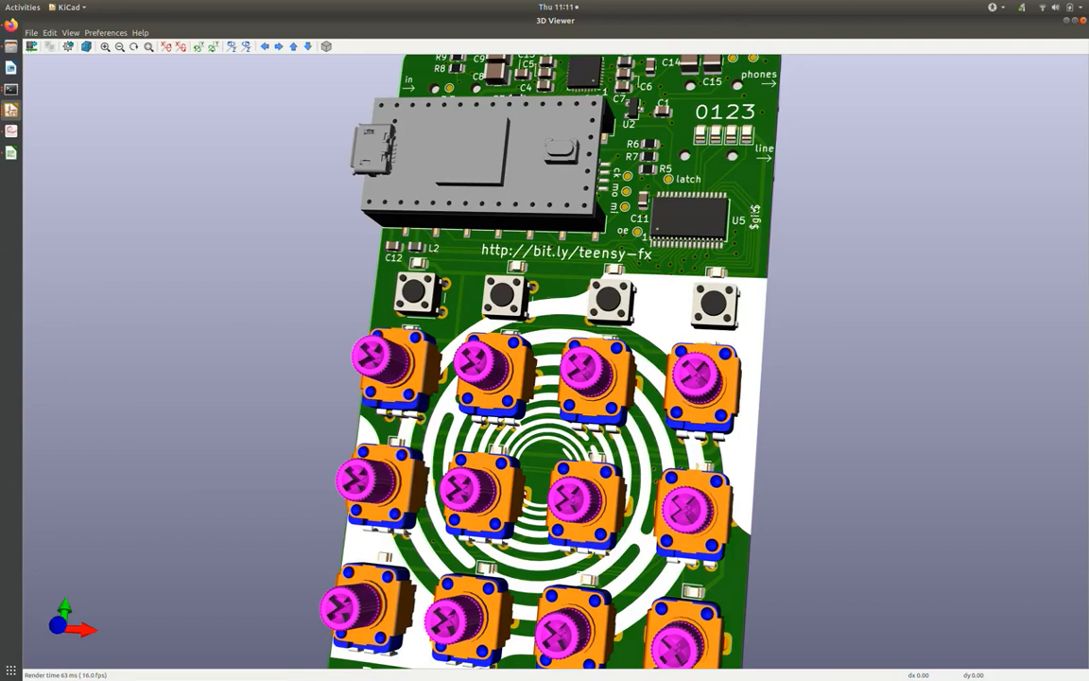
mouse_move(386, 321)
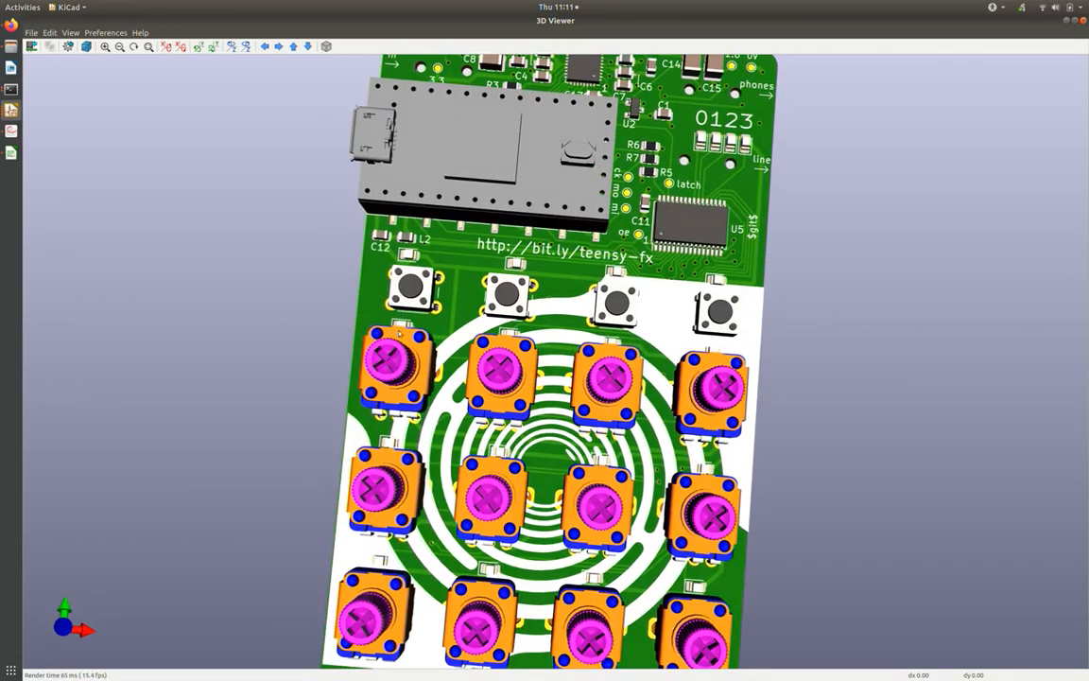
left_click_drag(549, 378, 567, 360)
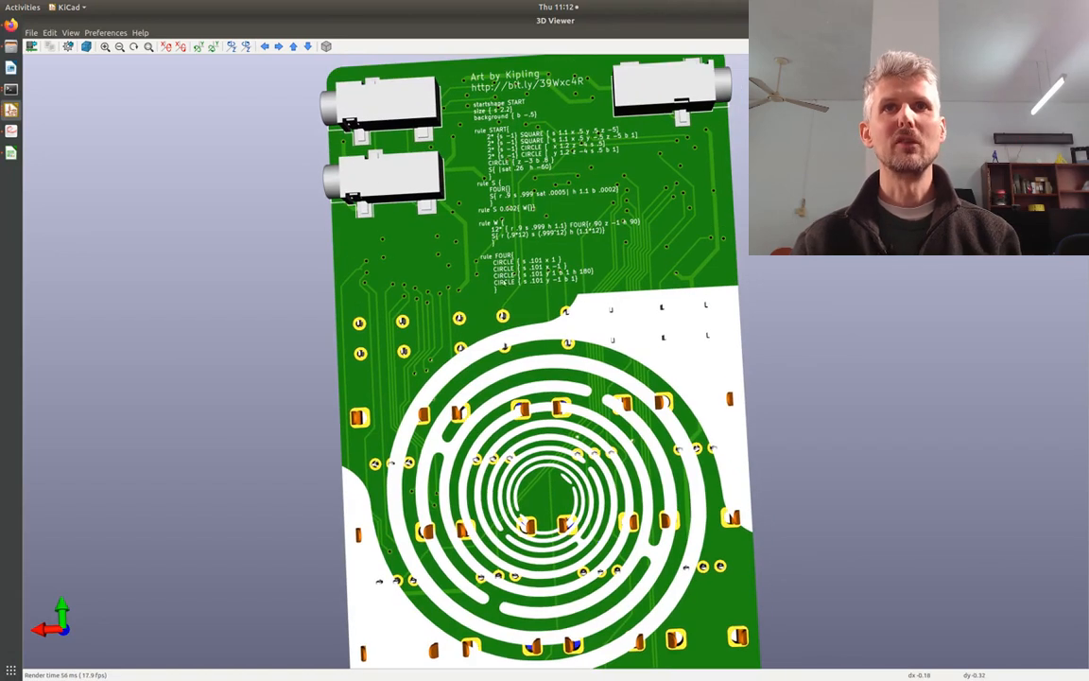
mouse_move(680, 323)
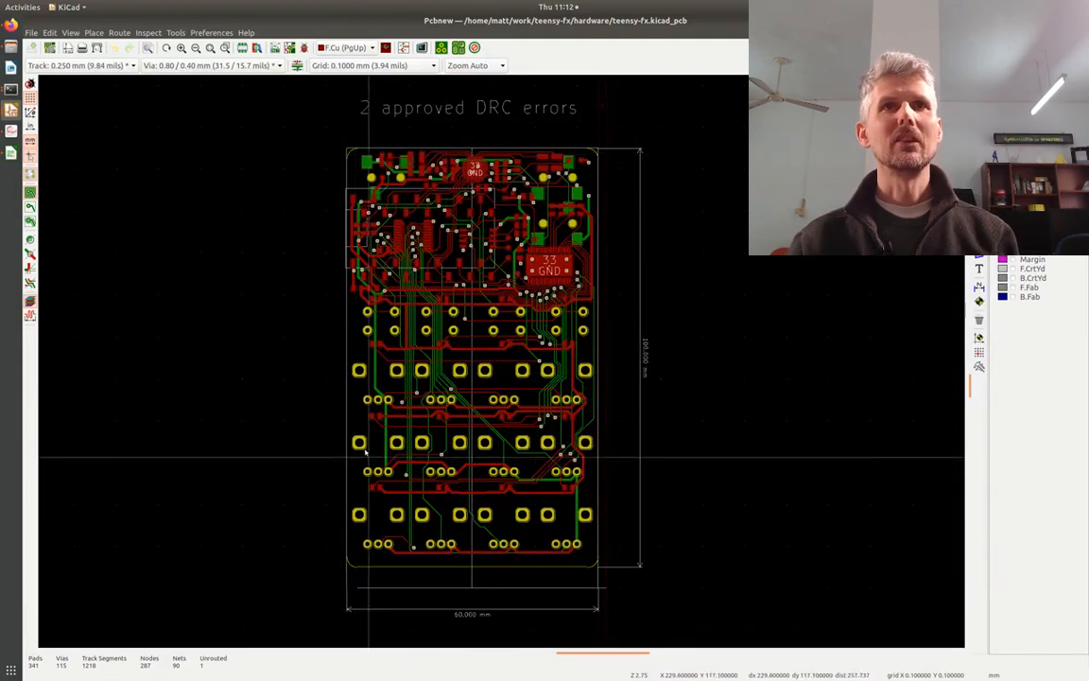
mouse_move(558, 301)
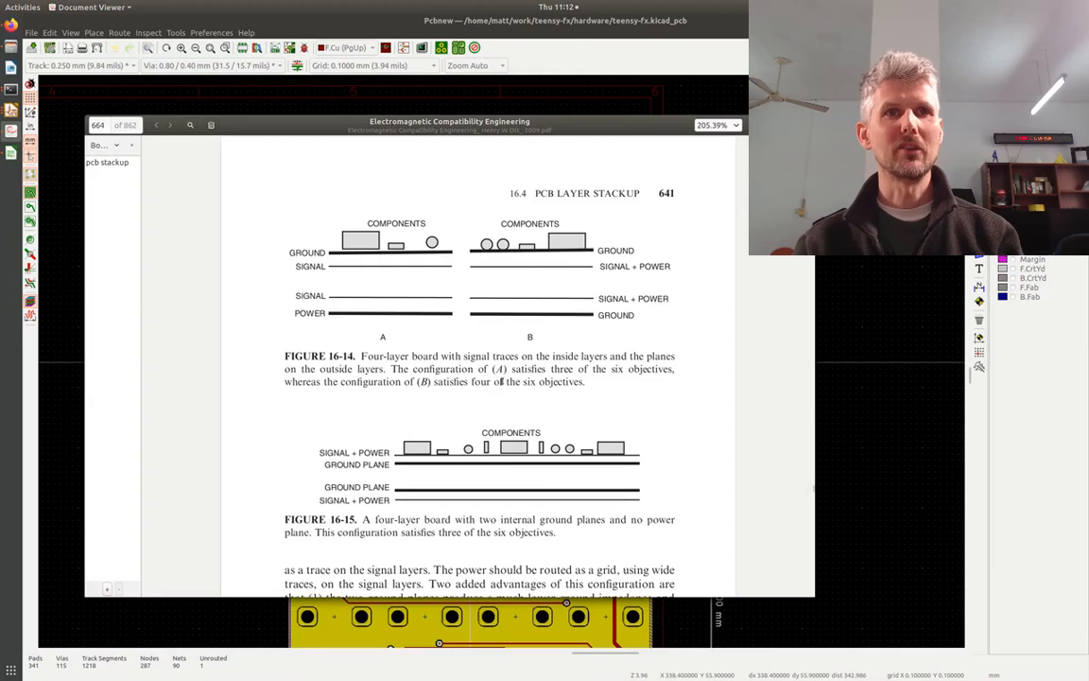
mouse_move(439, 427)
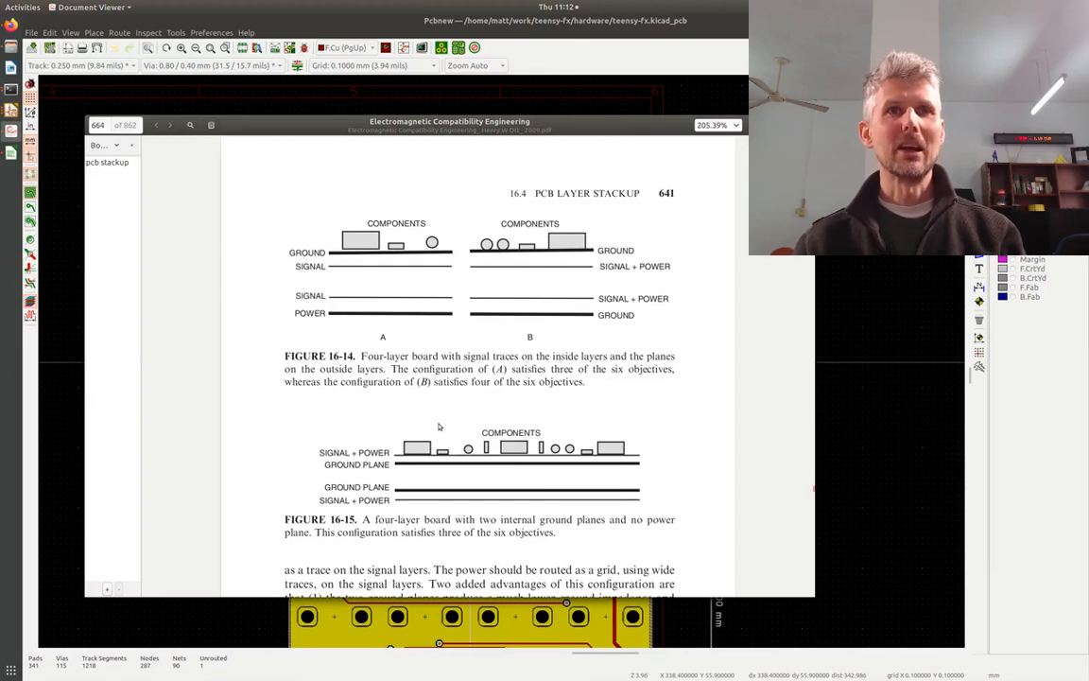
scroll("up", 3)
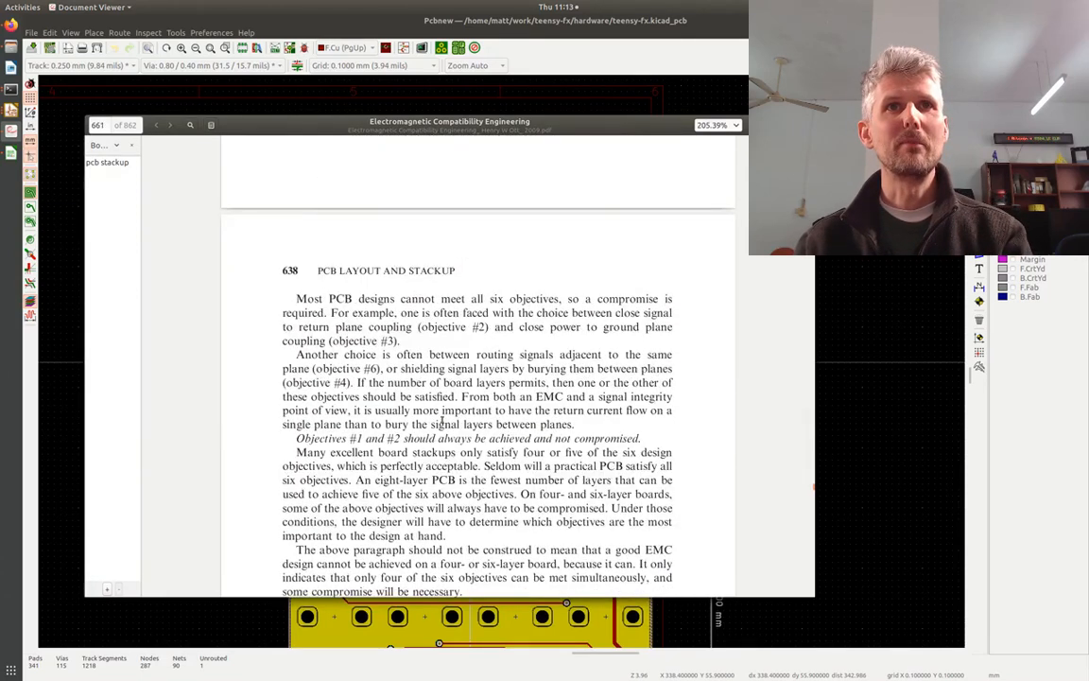
left_click(157, 125)
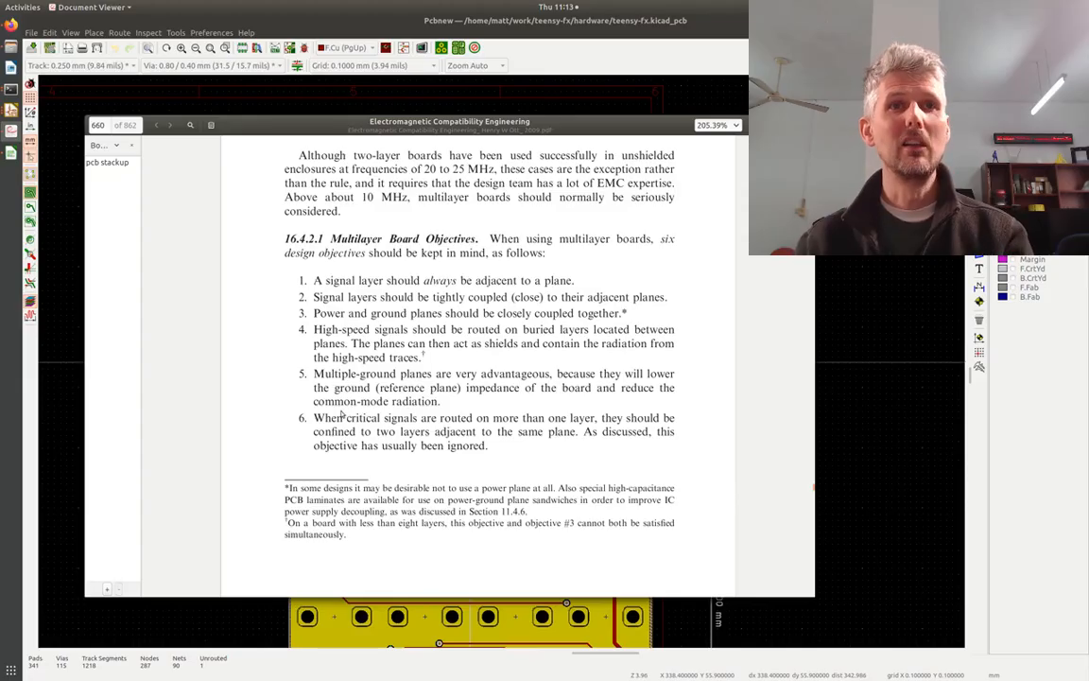
scroll("down", 3)
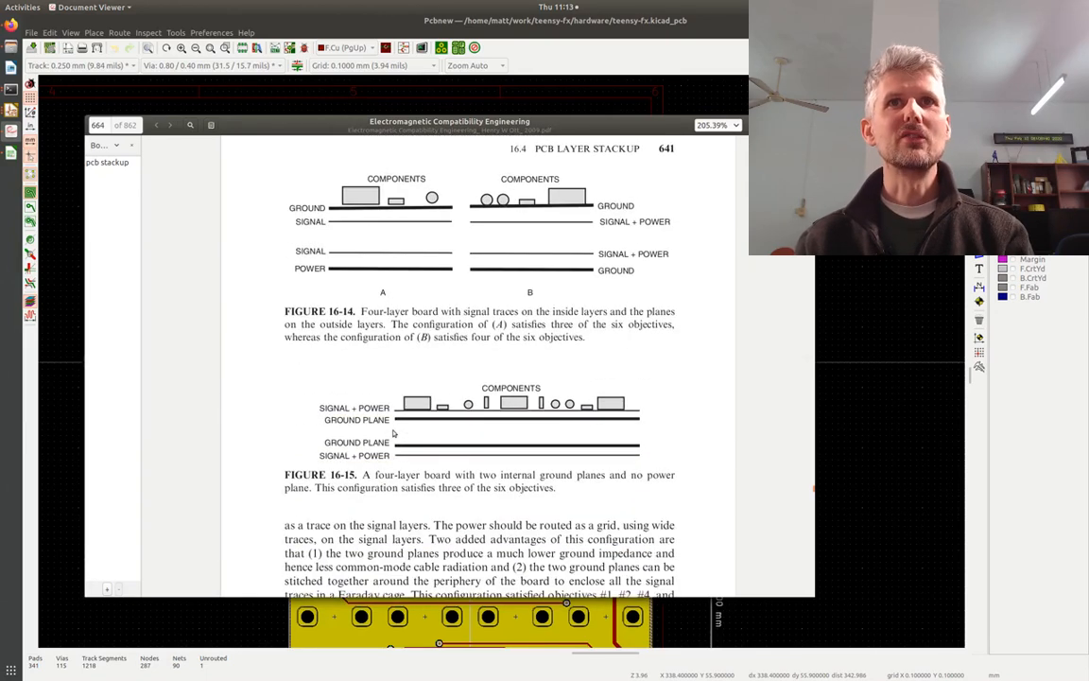
scroll("up", 3)
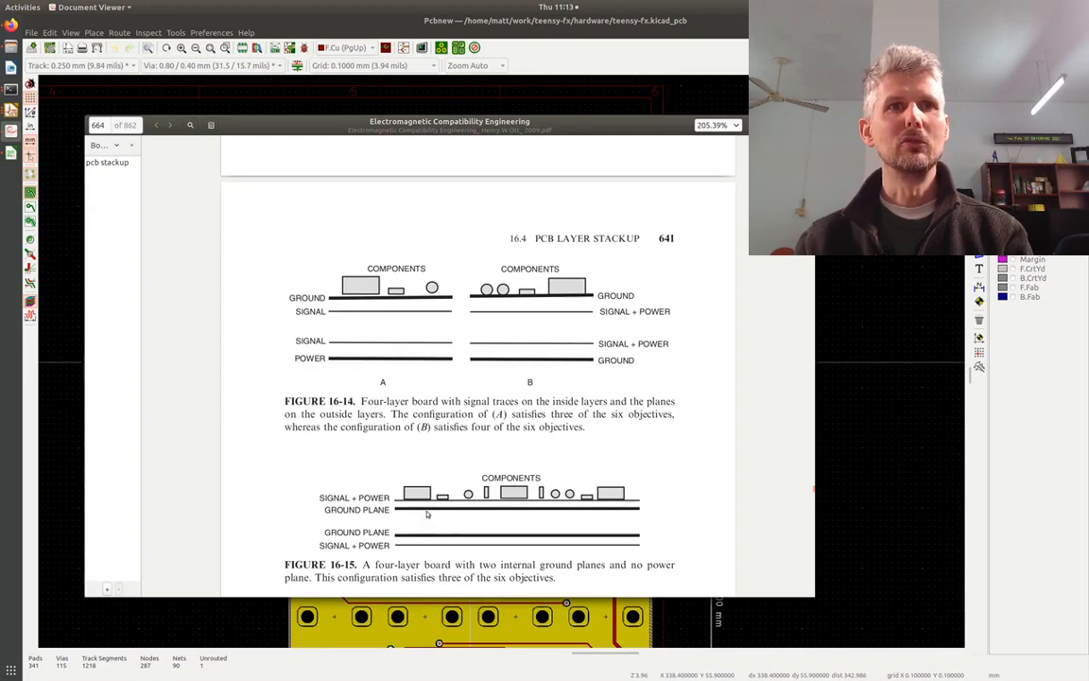
scroll("down", 3)
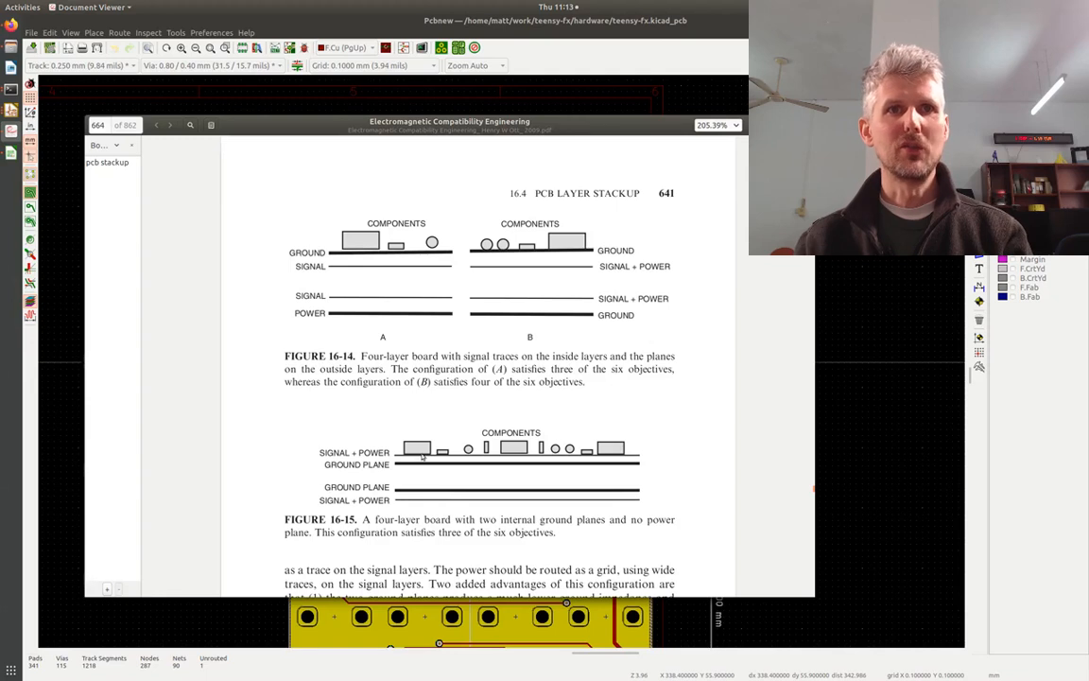
mouse_move(560, 280)
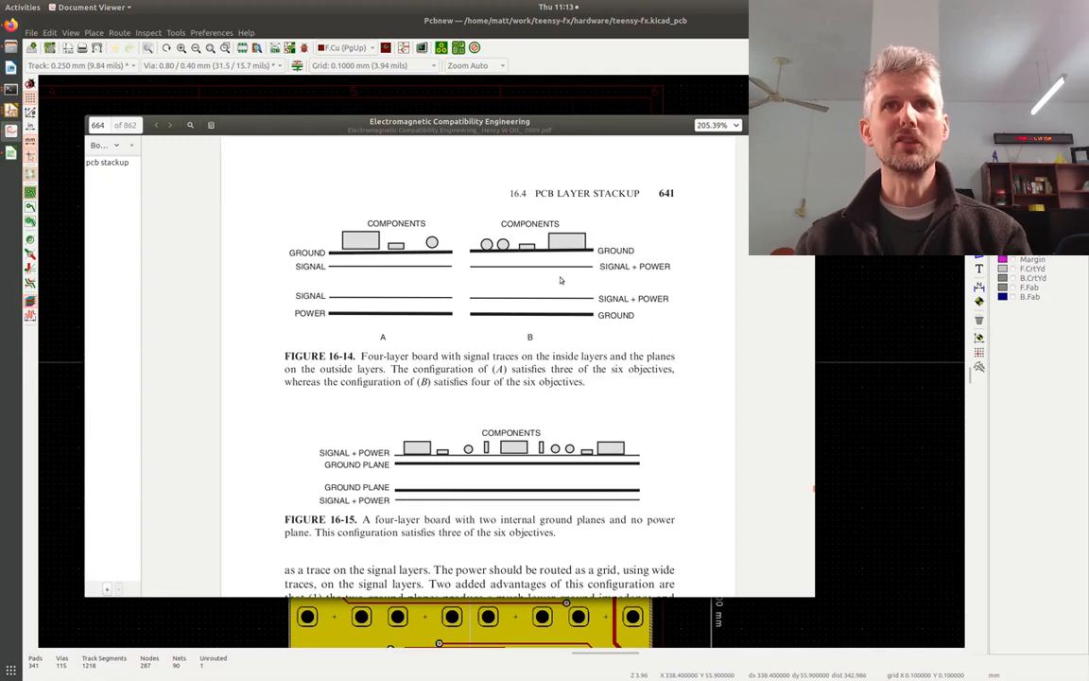
mouse_move(473, 295)
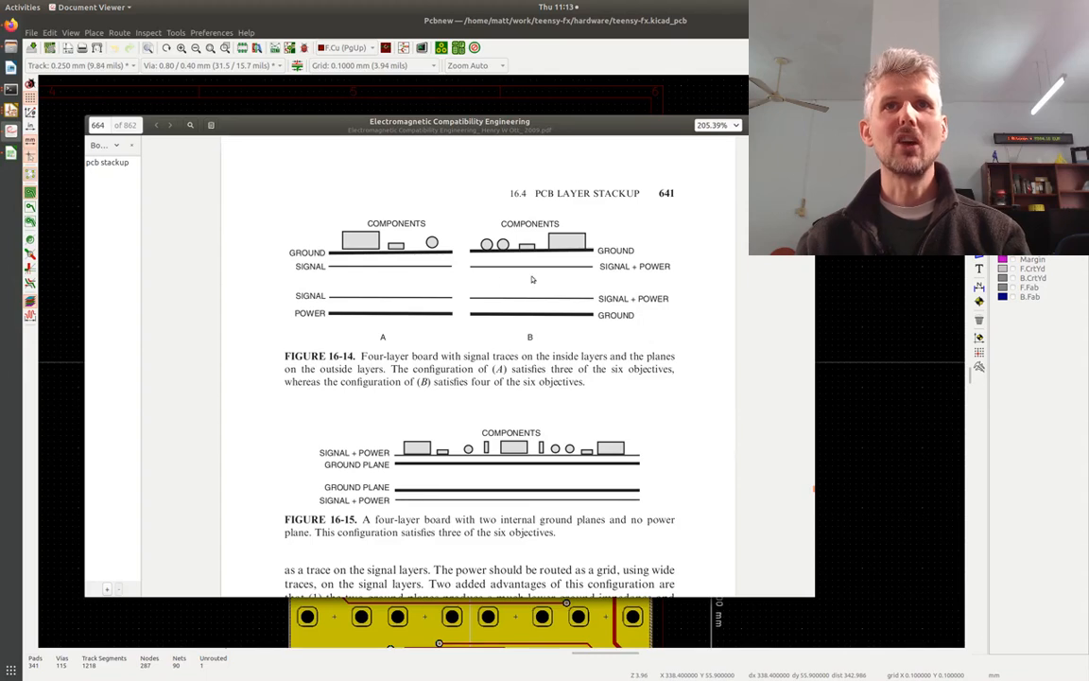
mouse_move(539, 278)
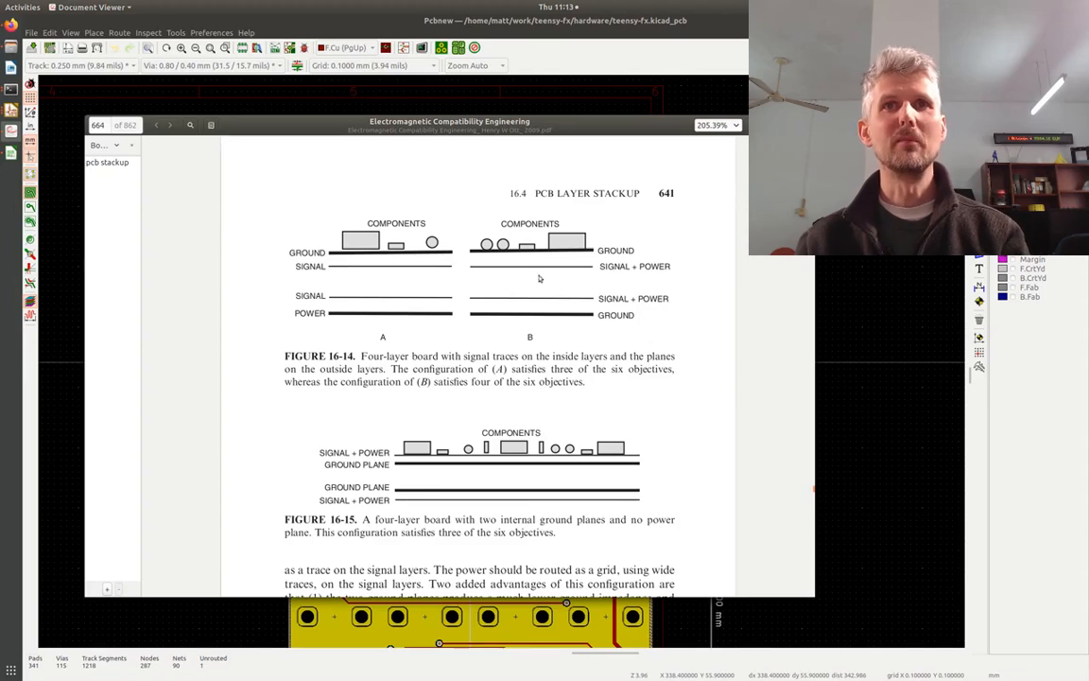
mouse_move(417, 469)
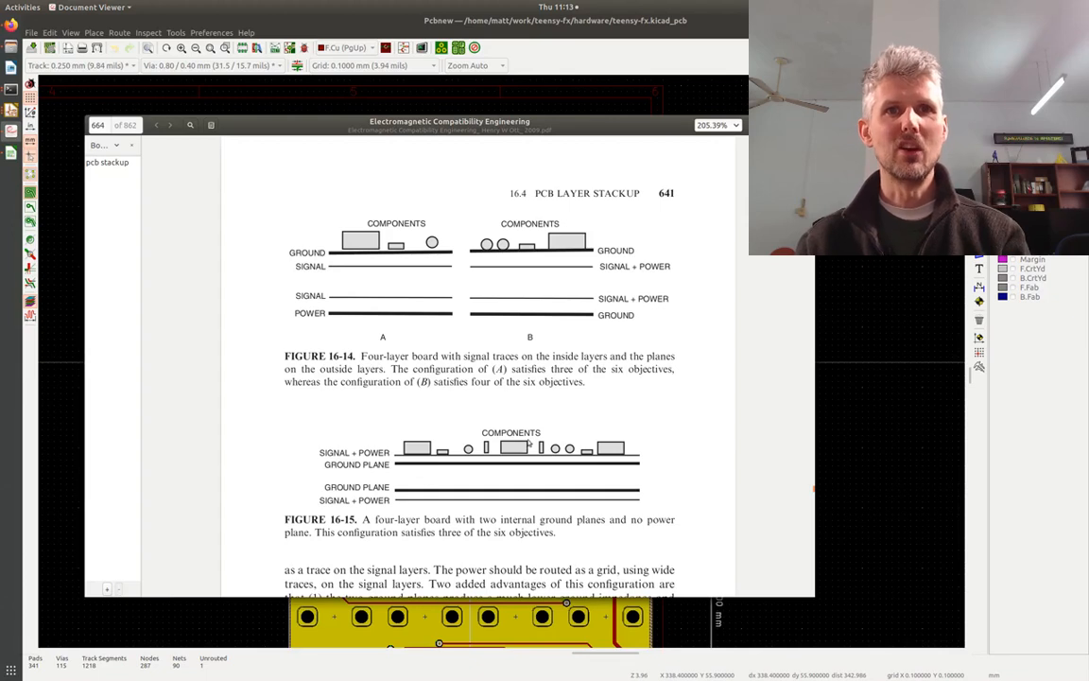
scroll("up", 3)
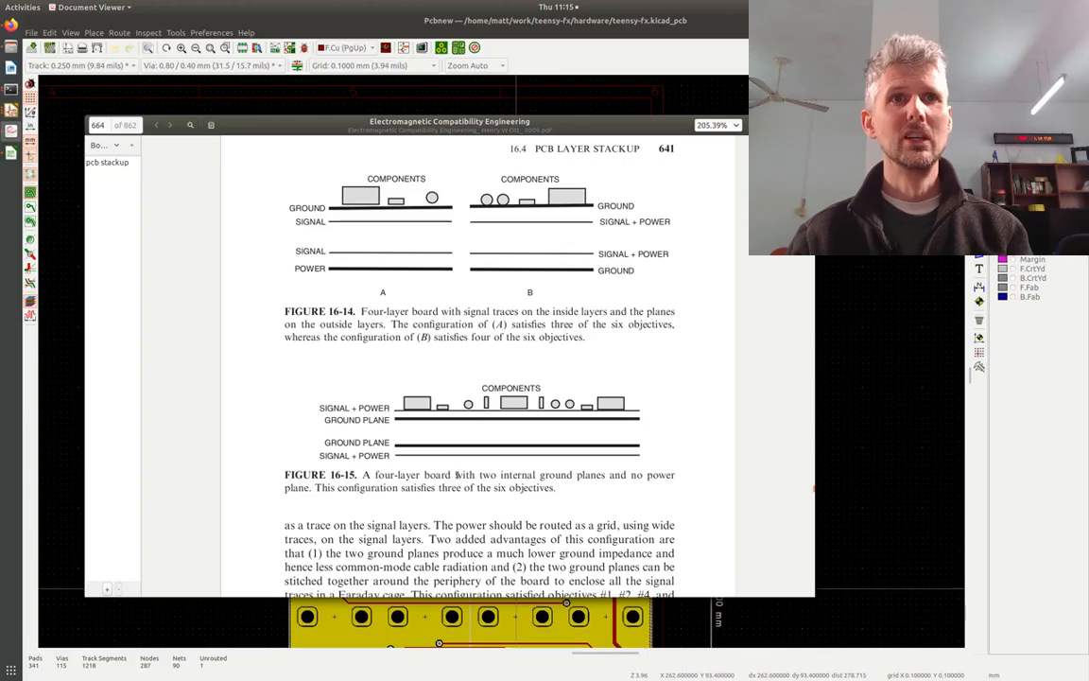
mouse_move(504, 504)
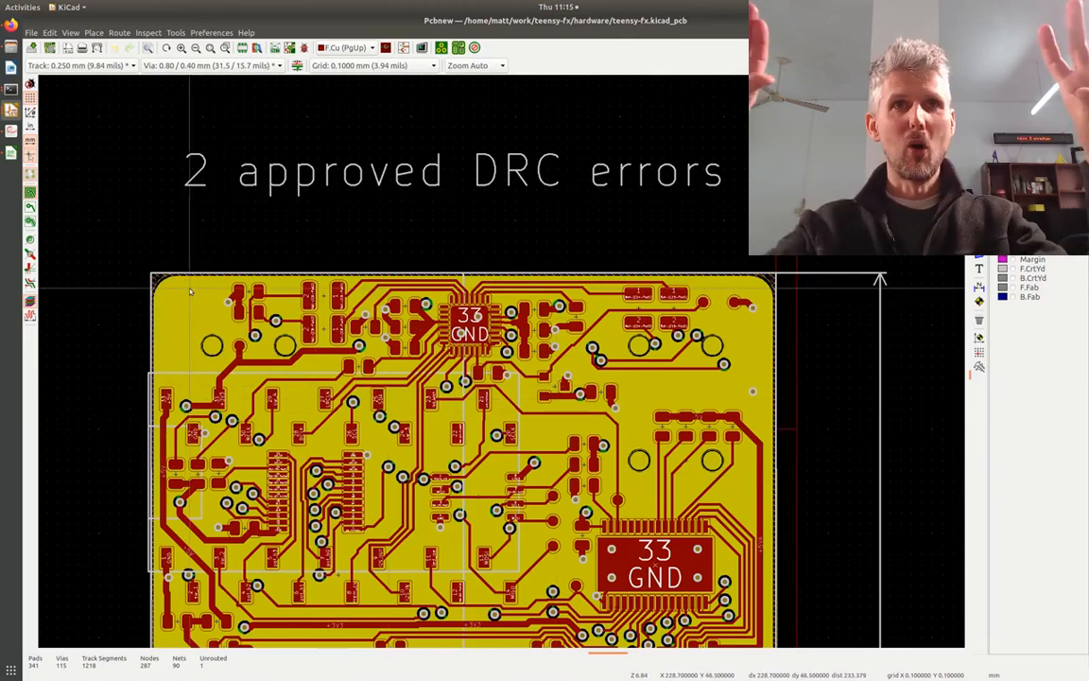
mouse_move(301, 374)
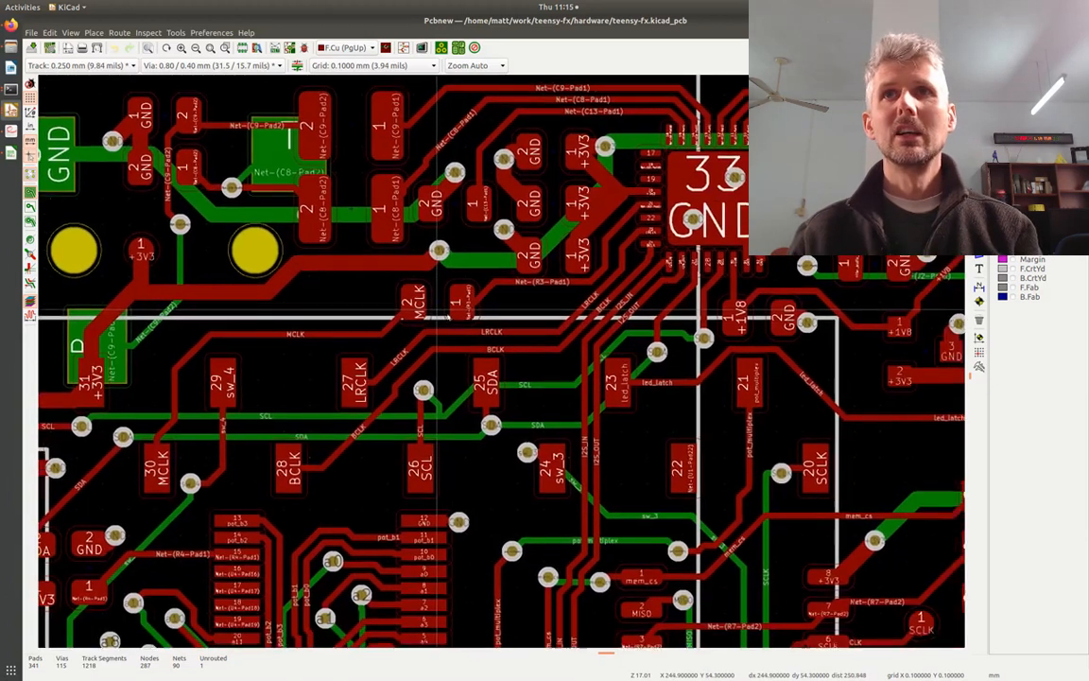
scroll("down", 3)
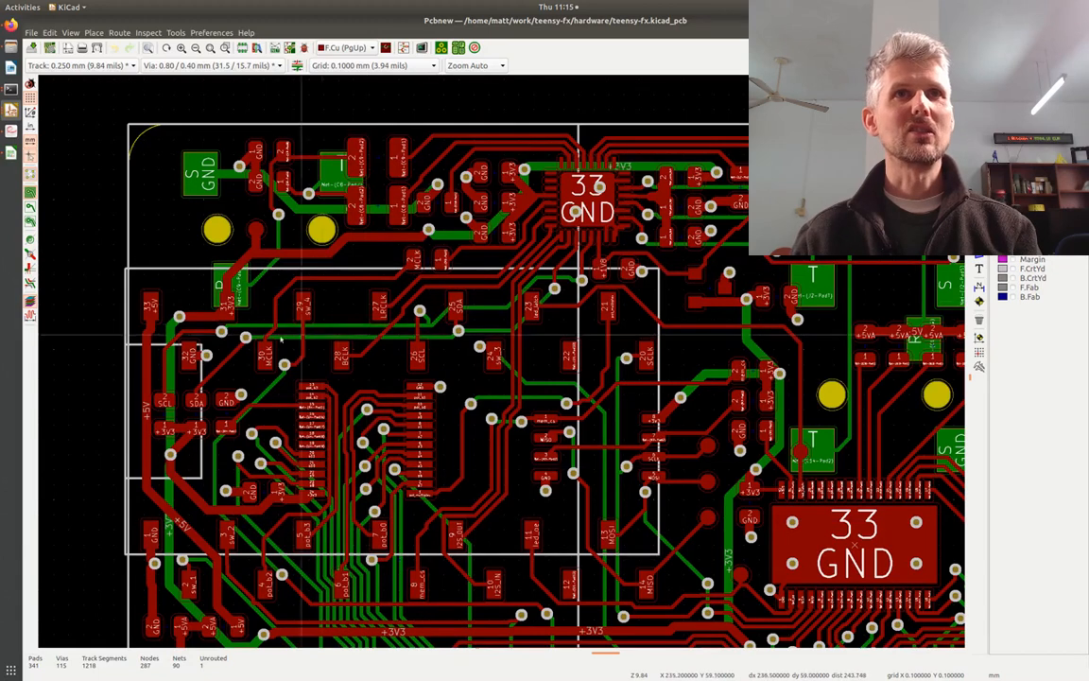
mouse_move(246, 355)
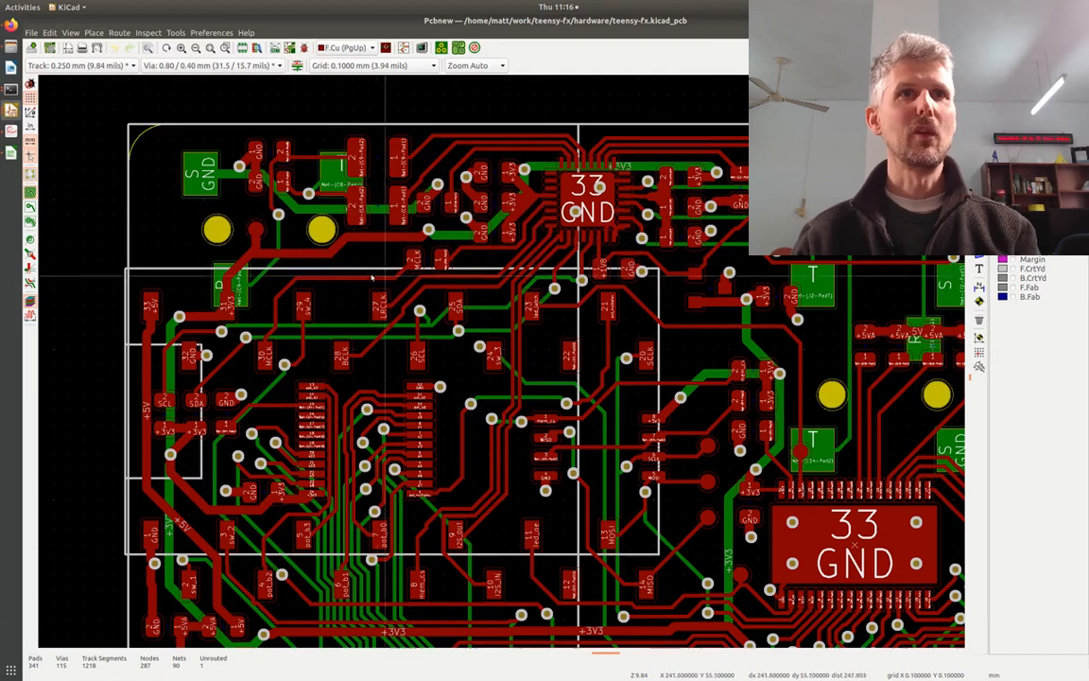
mouse_move(268, 360)
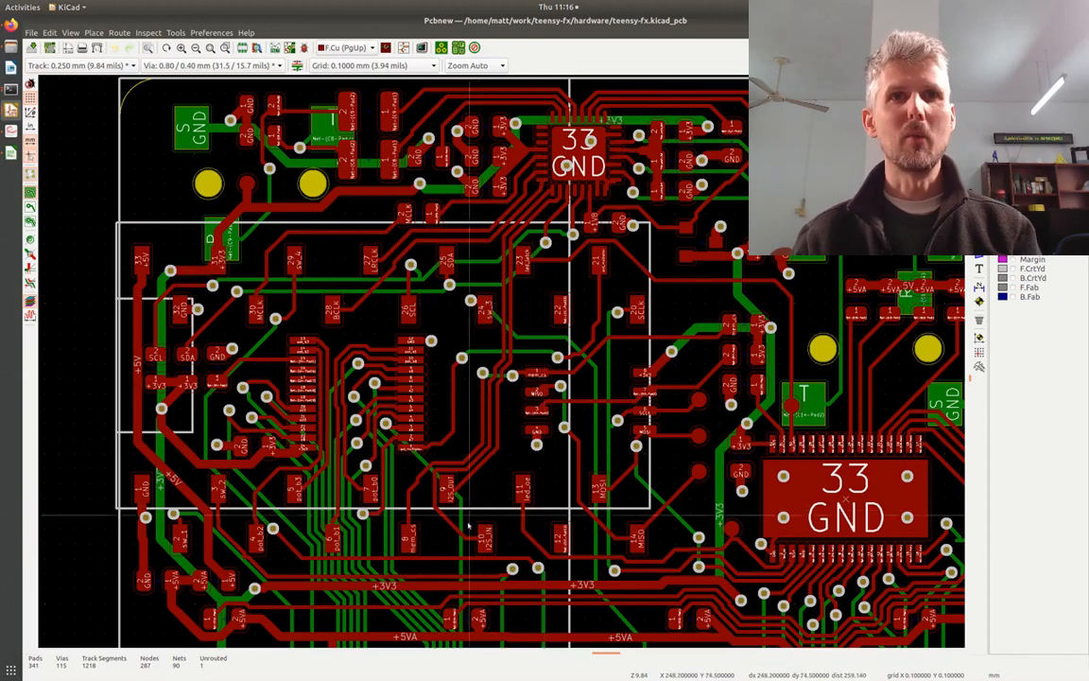
scroll("down", 3)
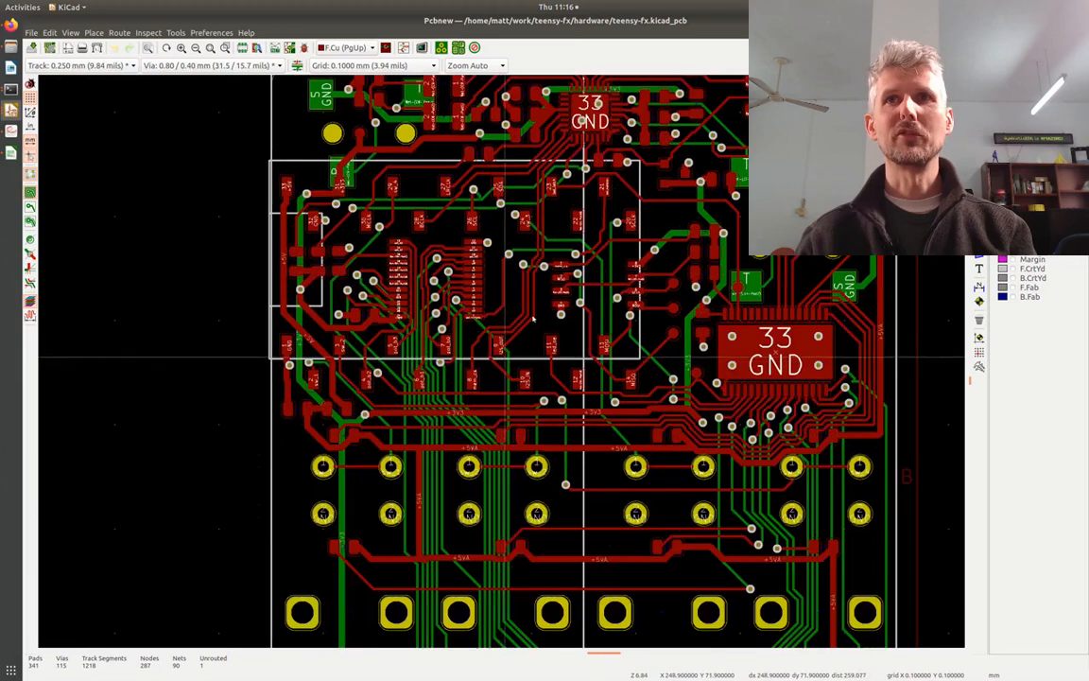
scroll("down", 3)
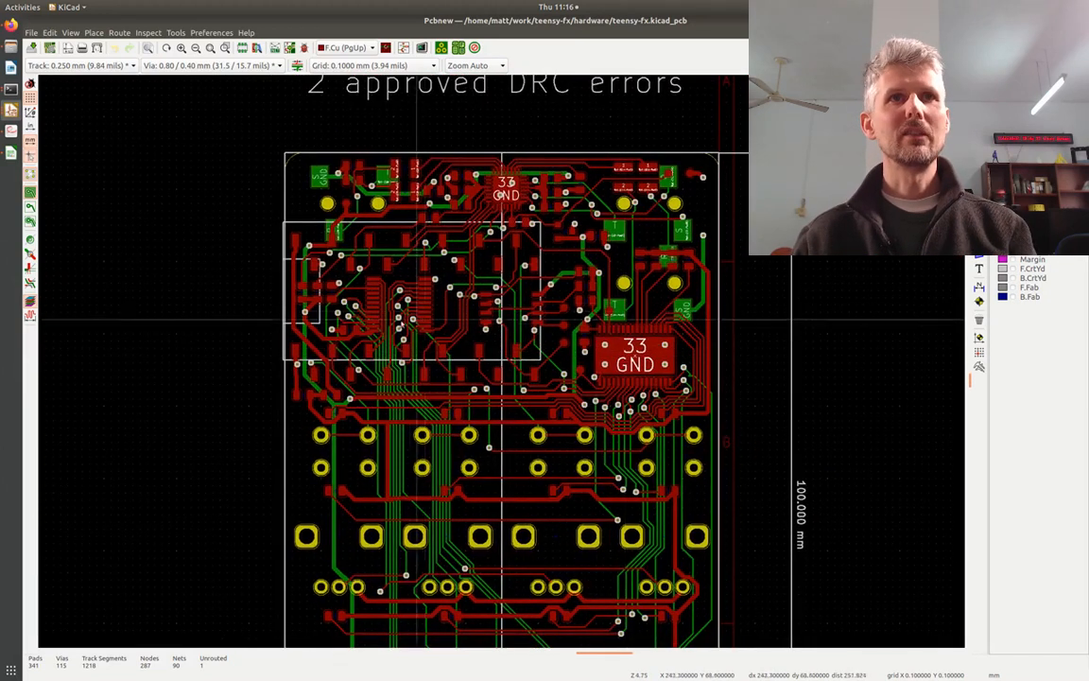
scroll("down", 3)
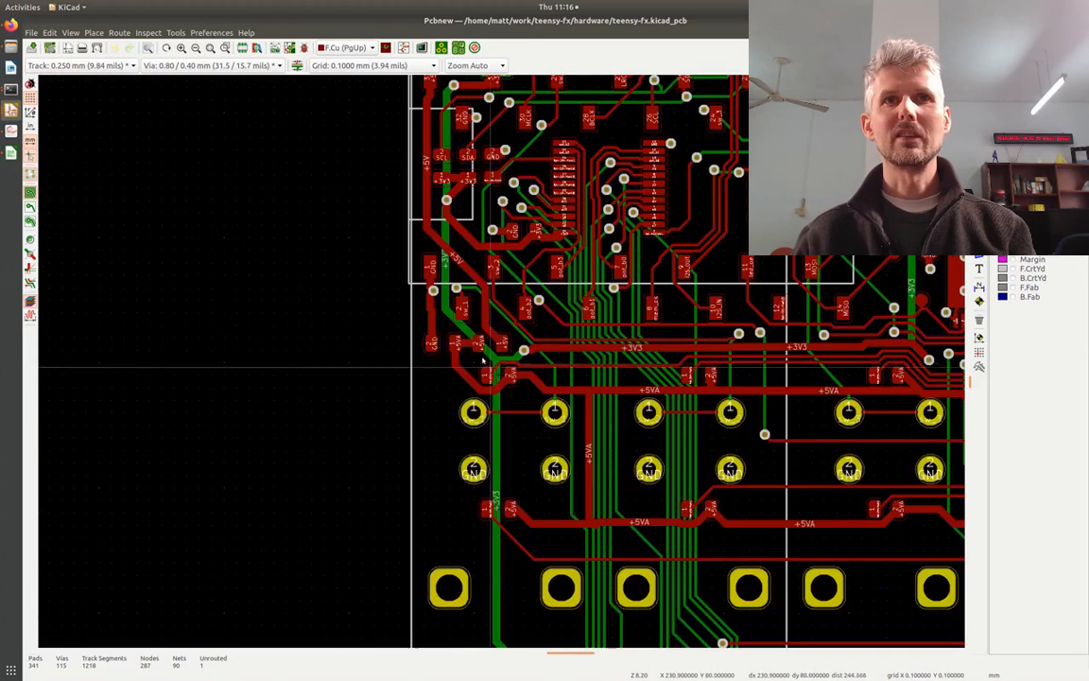
mouse_move(509, 376)
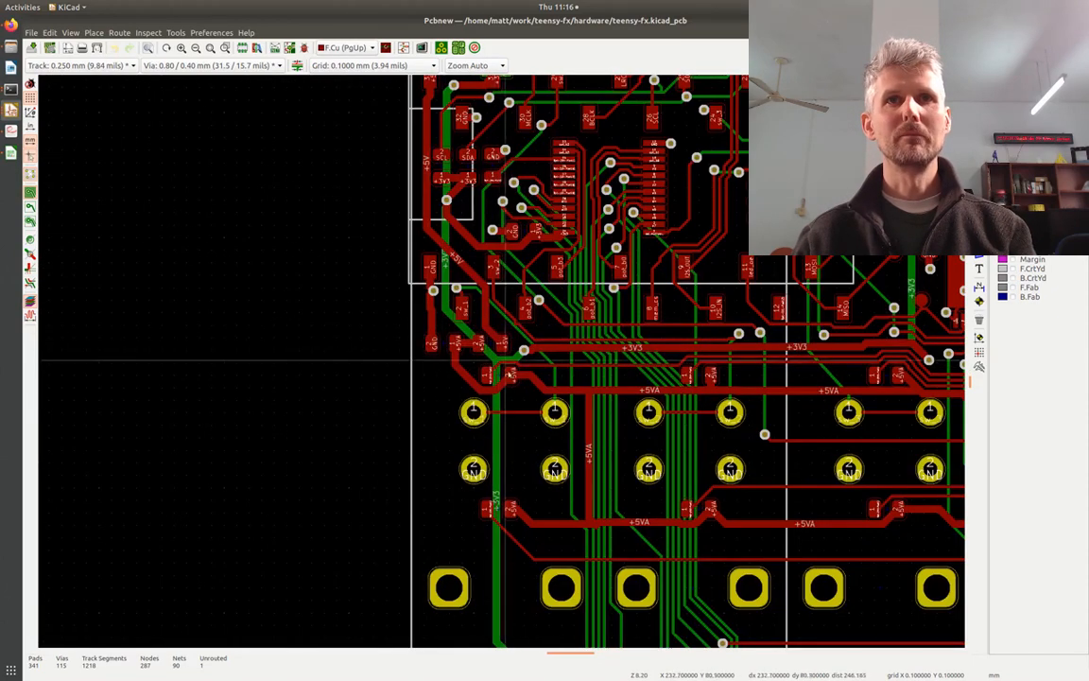
scroll("down", 3)
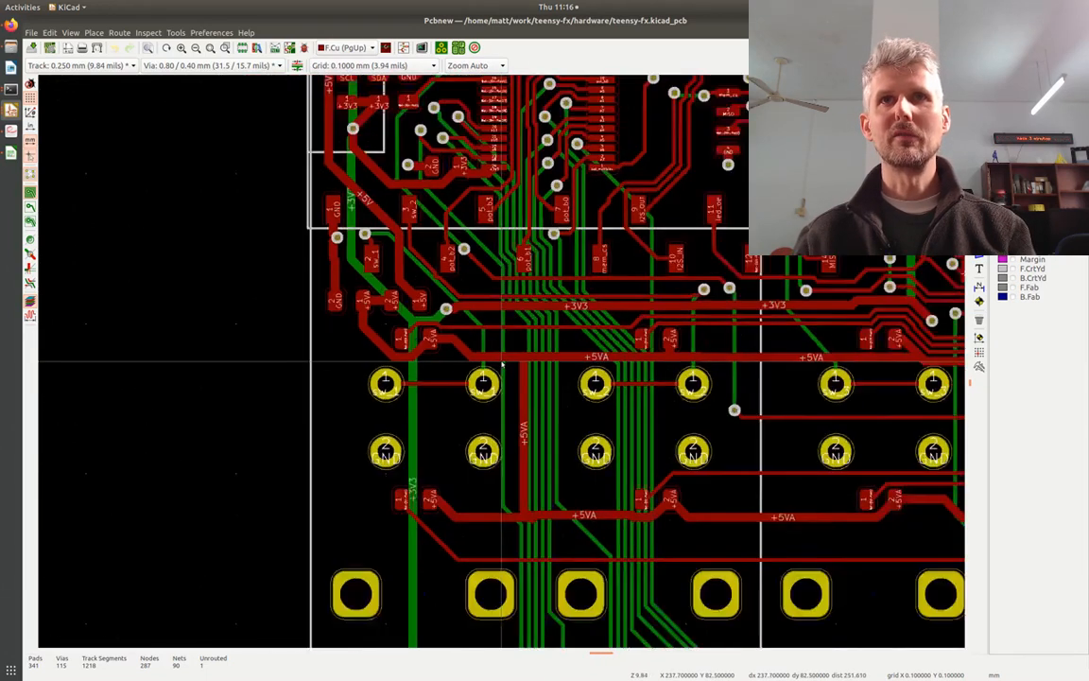
scroll("down", 3)
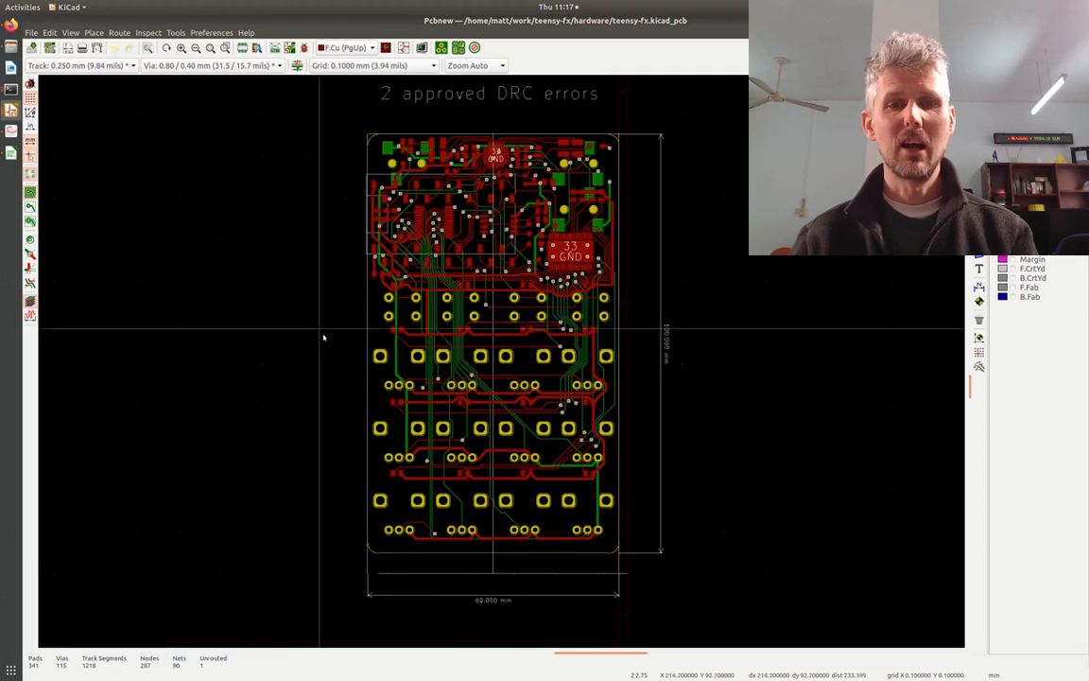
mouse_move(340, 290)
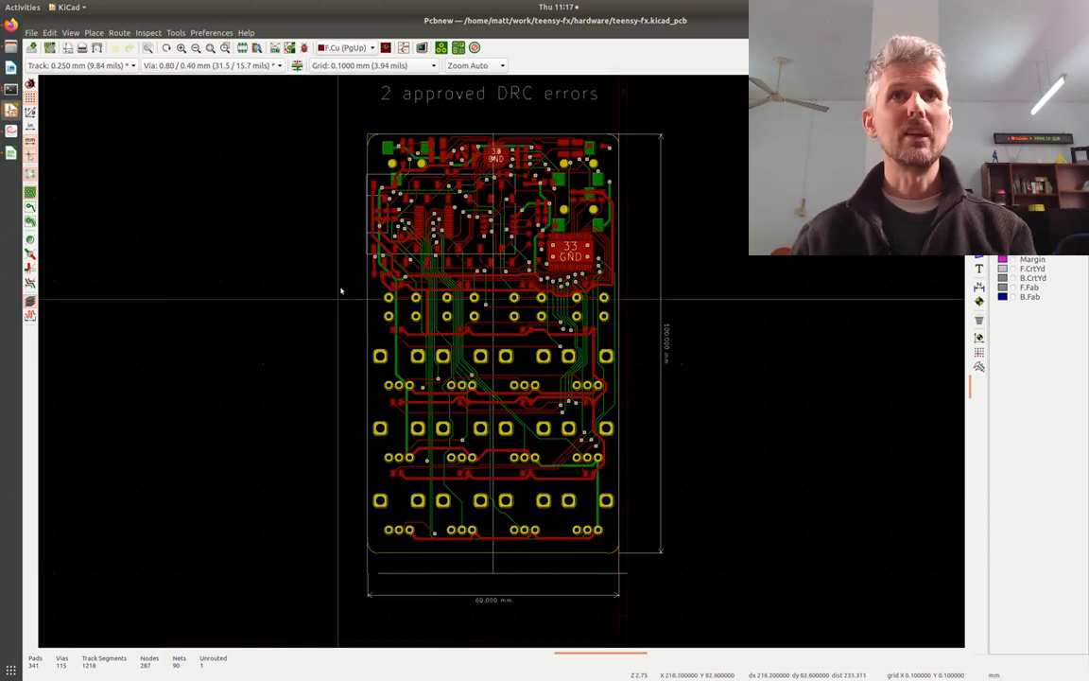
mouse_move(472, 336)
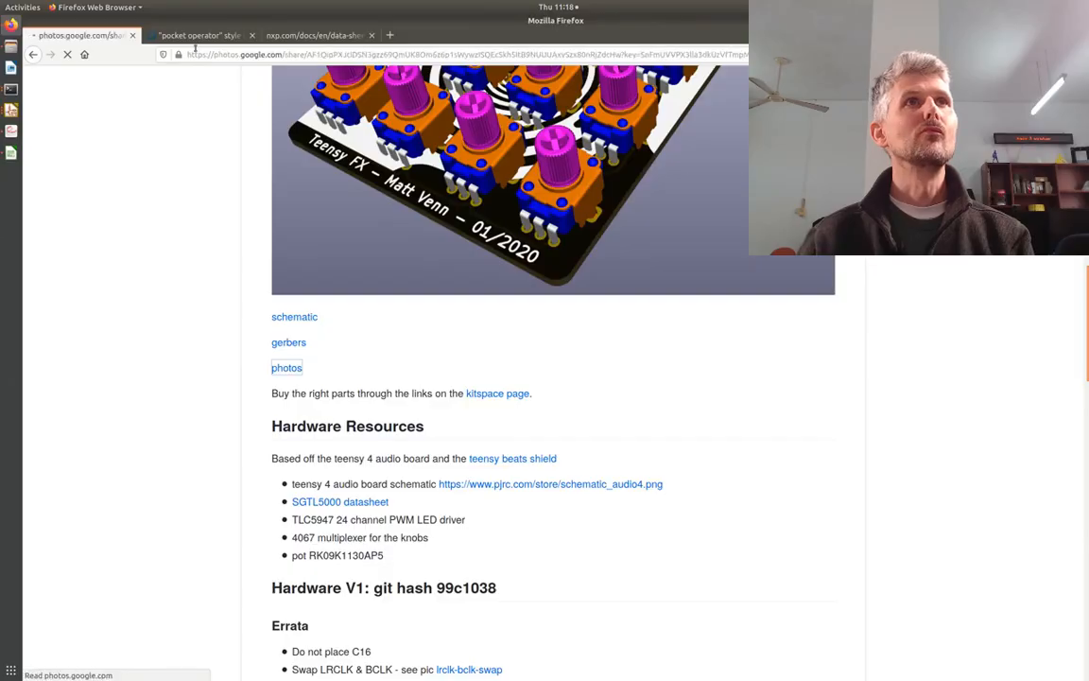
Scroll down the teensy-fx album page to reveal all the thumbnails.
left_click(286, 368)
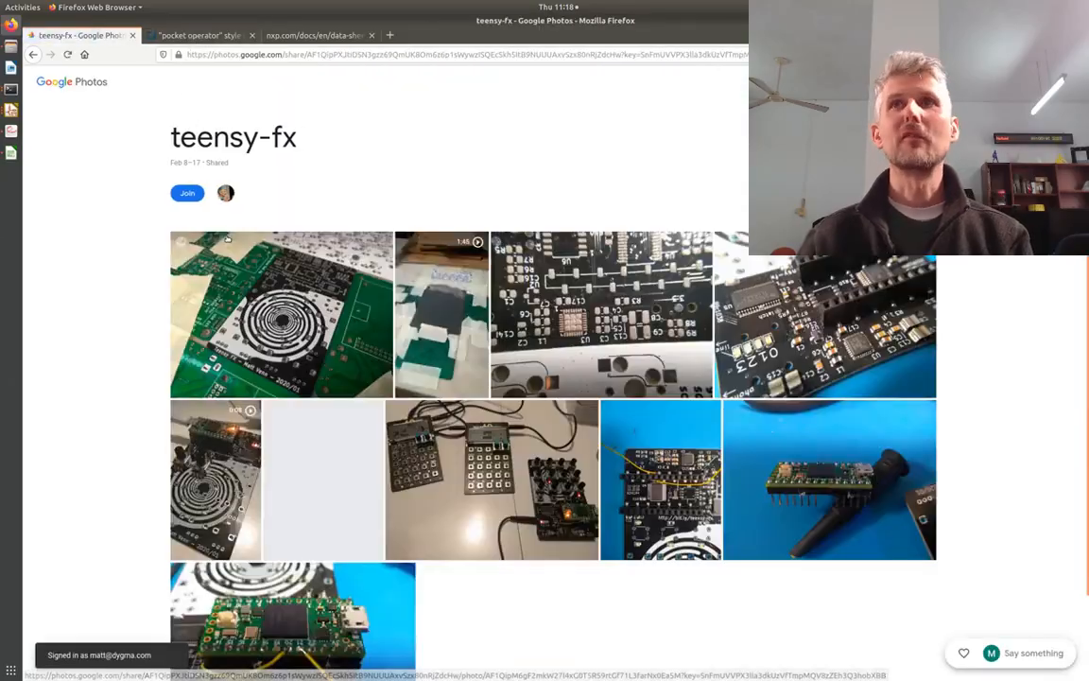
scroll("down", 3)
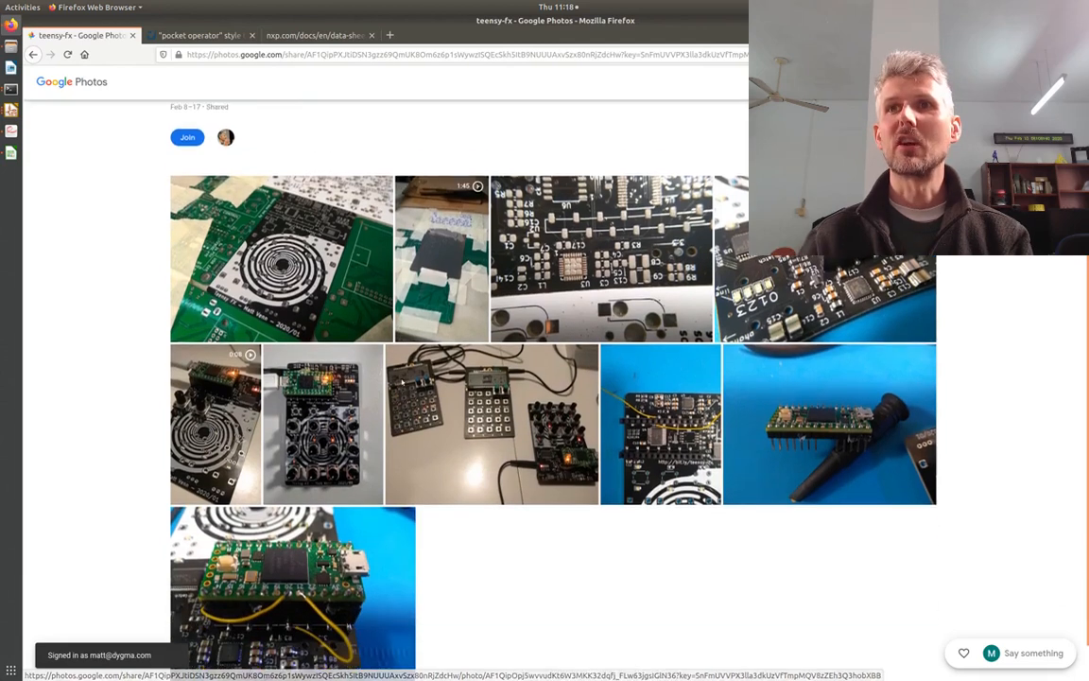
scroll("down", 3)
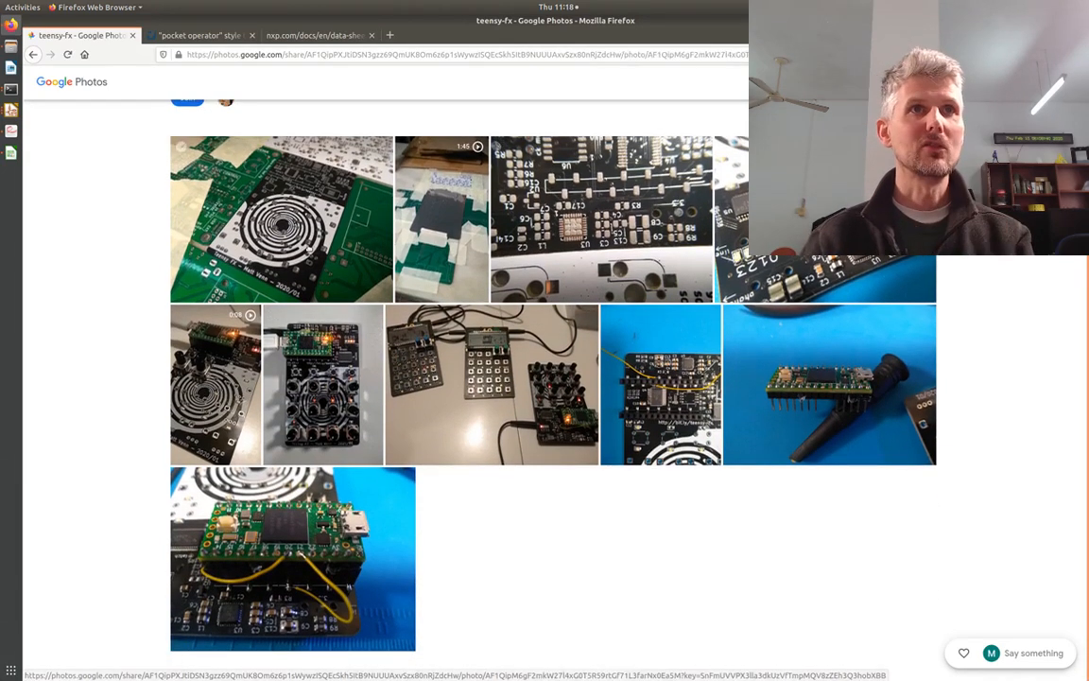
Play the 1:45 solder-paste stencil video in VLC, then close it.
left_click(281, 219)
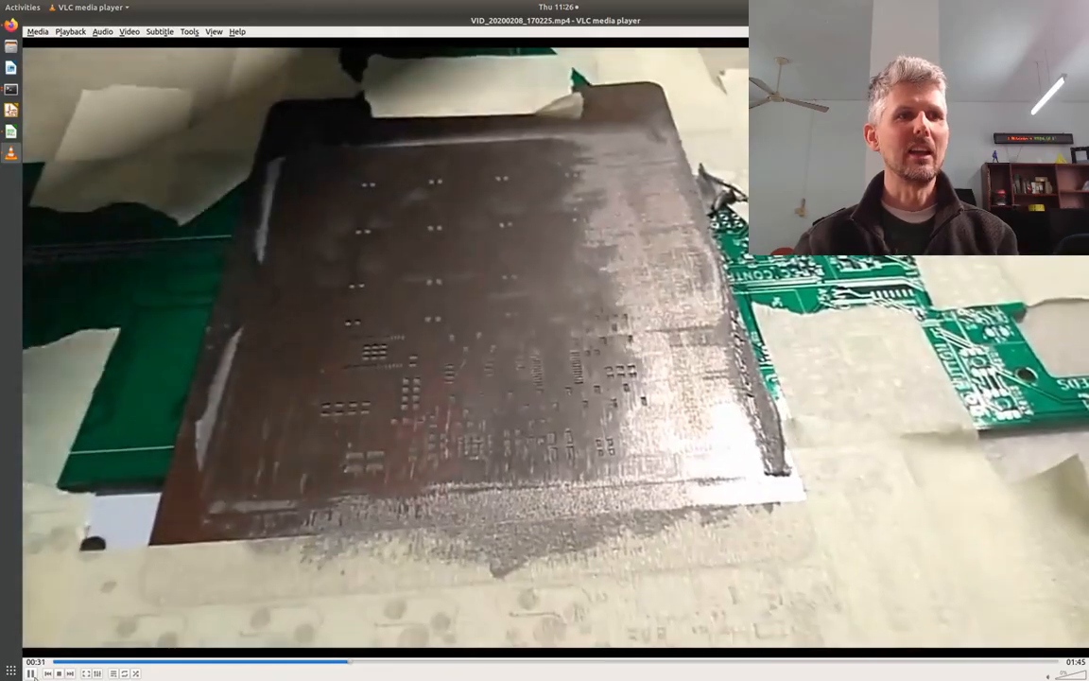
left_click(21, 673)
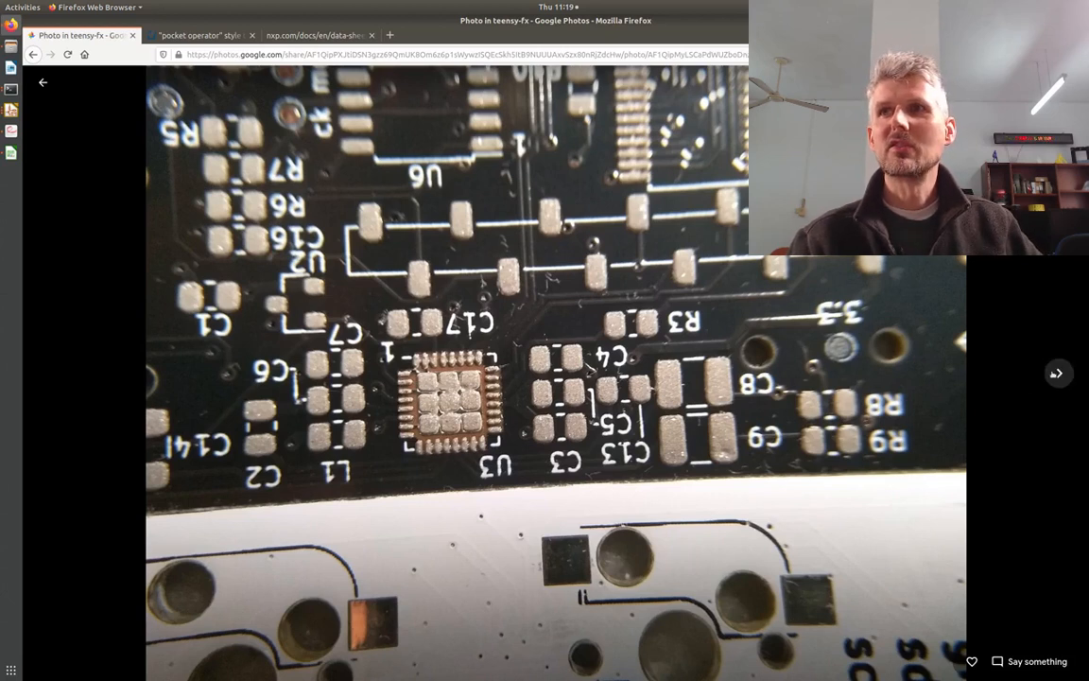
Advance through the board photos, knob-board video, pocket-operator and blue-mat photos.
left_click(1059, 373)
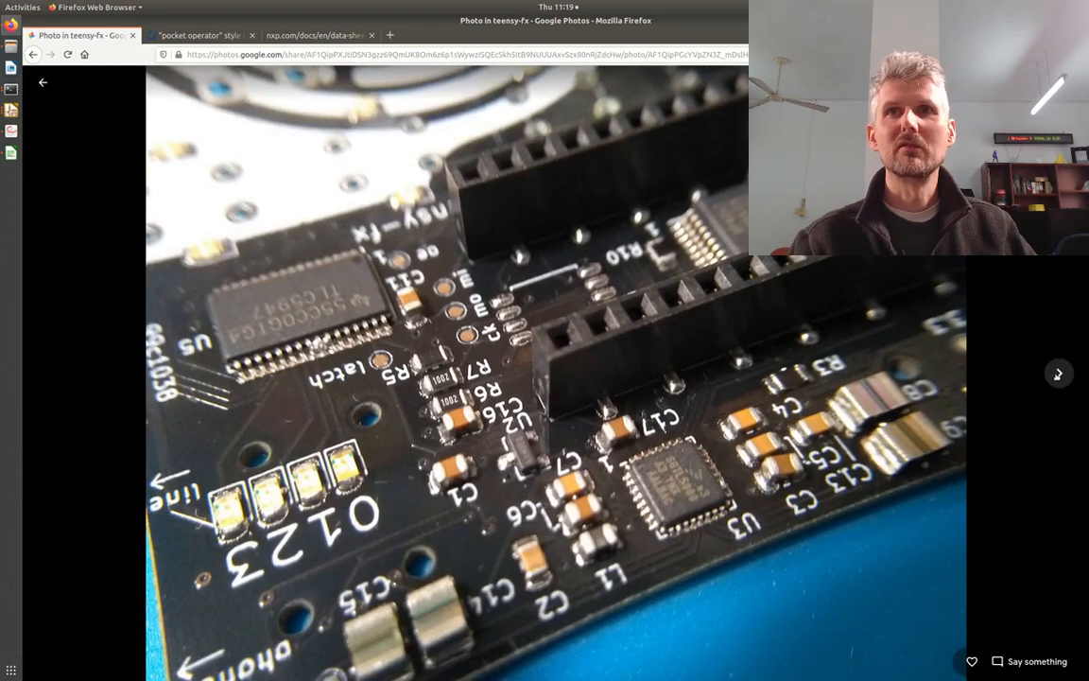
left_click(1059, 373)
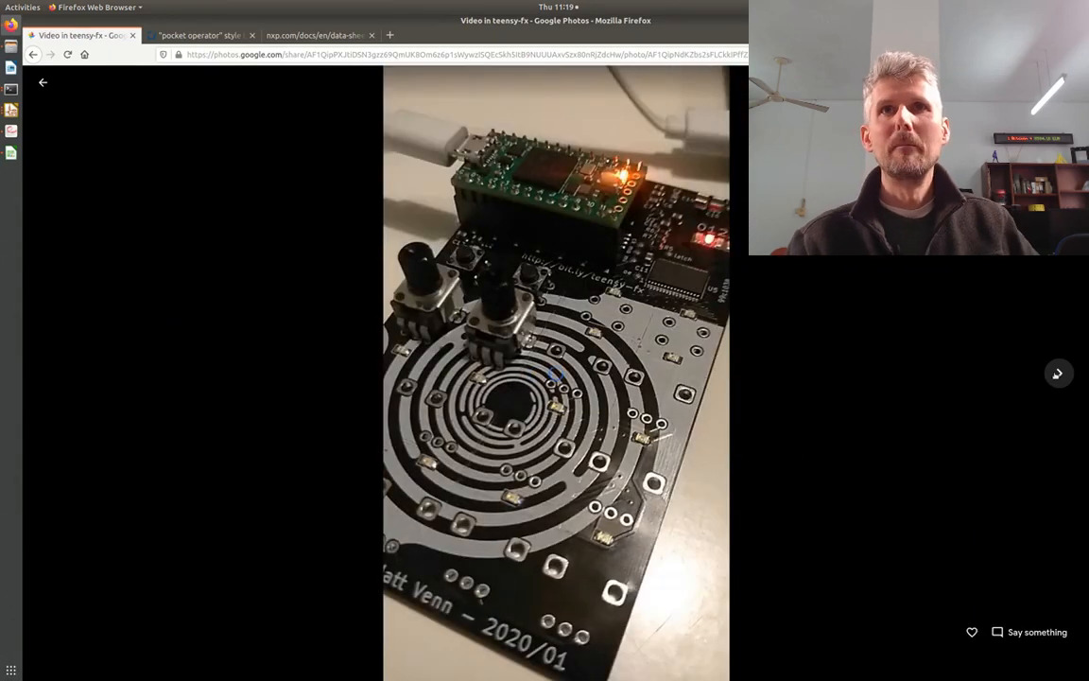
left_click(1059, 373)
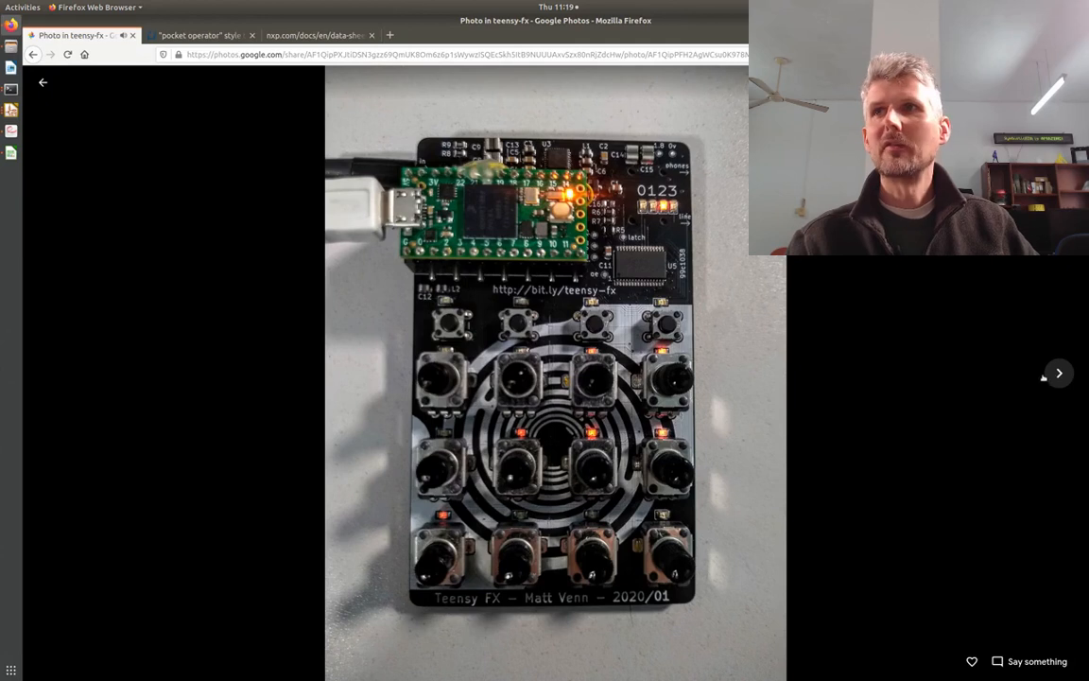
left_click(1058, 373)
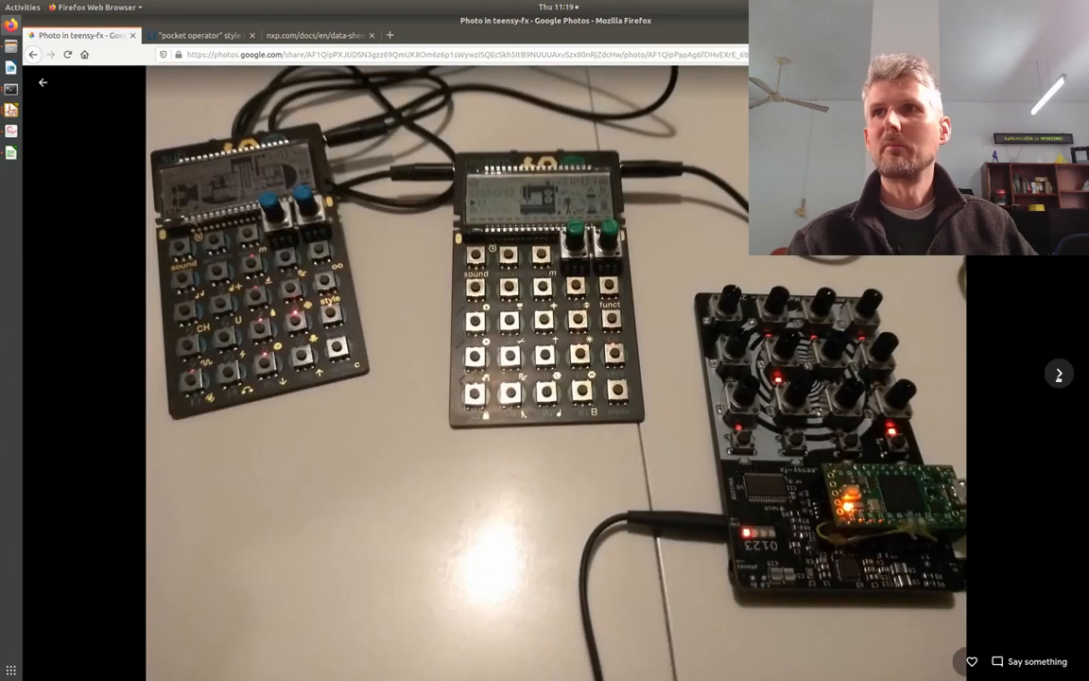
left_click(1059, 372)
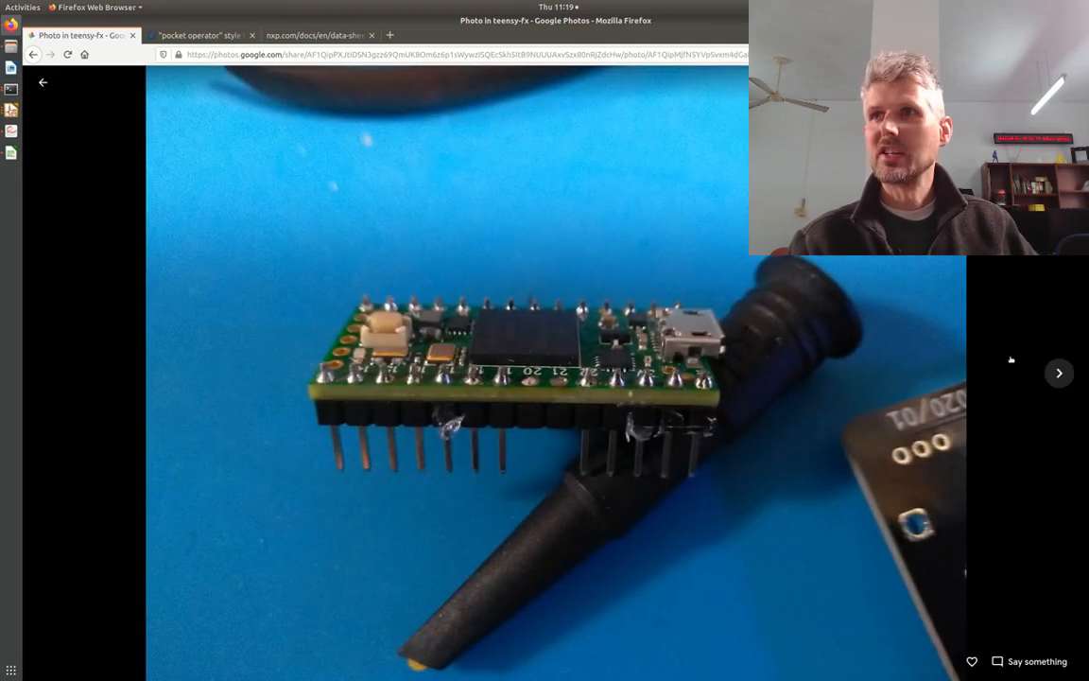
left_click(1059, 373)
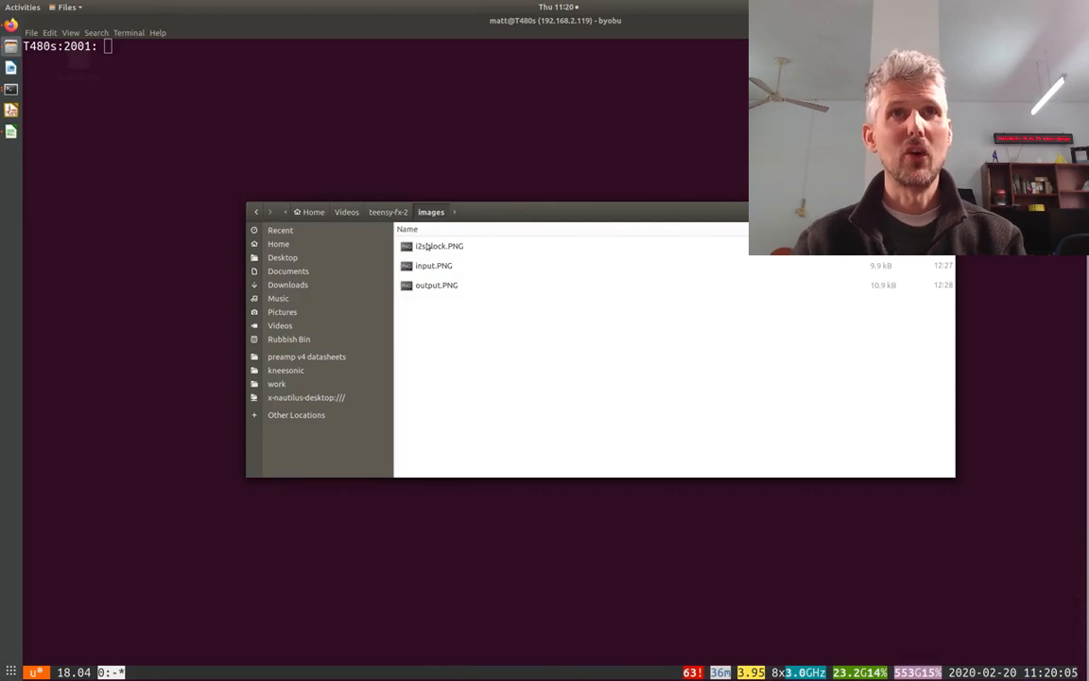
Select and open 'i2s clock.PNG' from the Images folder in Image Viewer.
left_click(438, 246)
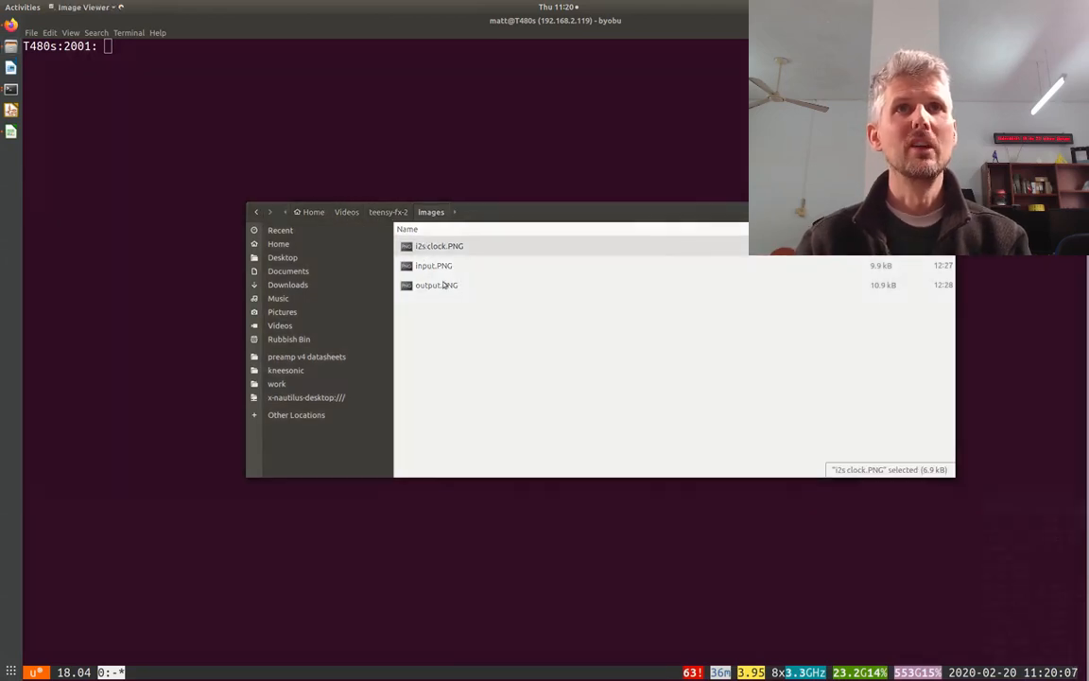
double_click(439, 246)
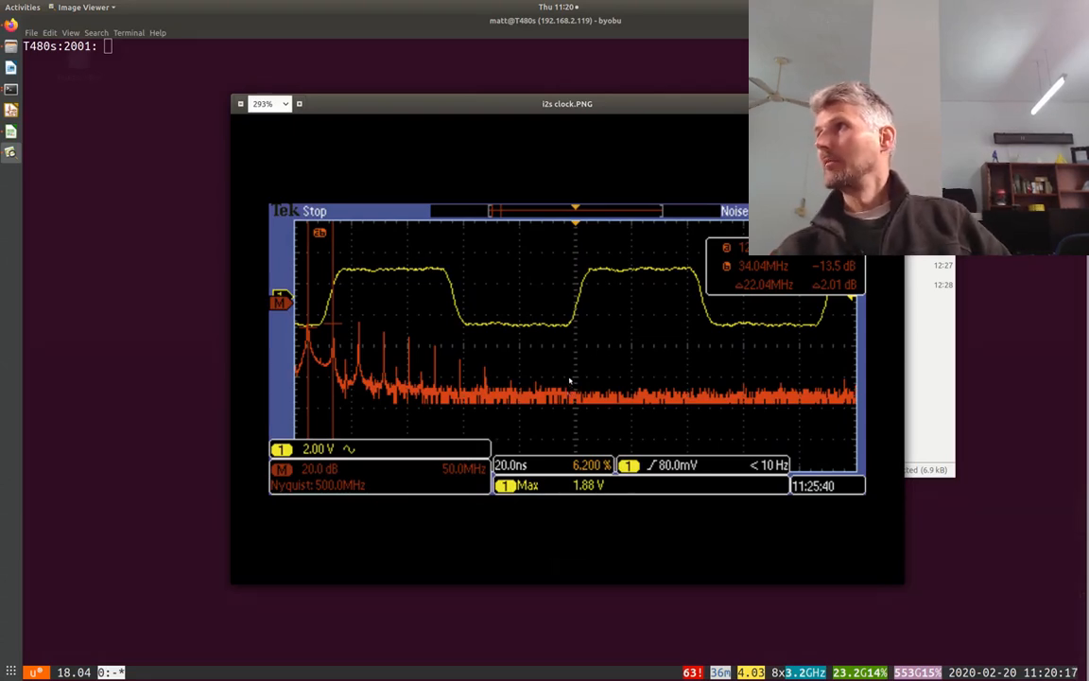
mouse_move(386, 416)
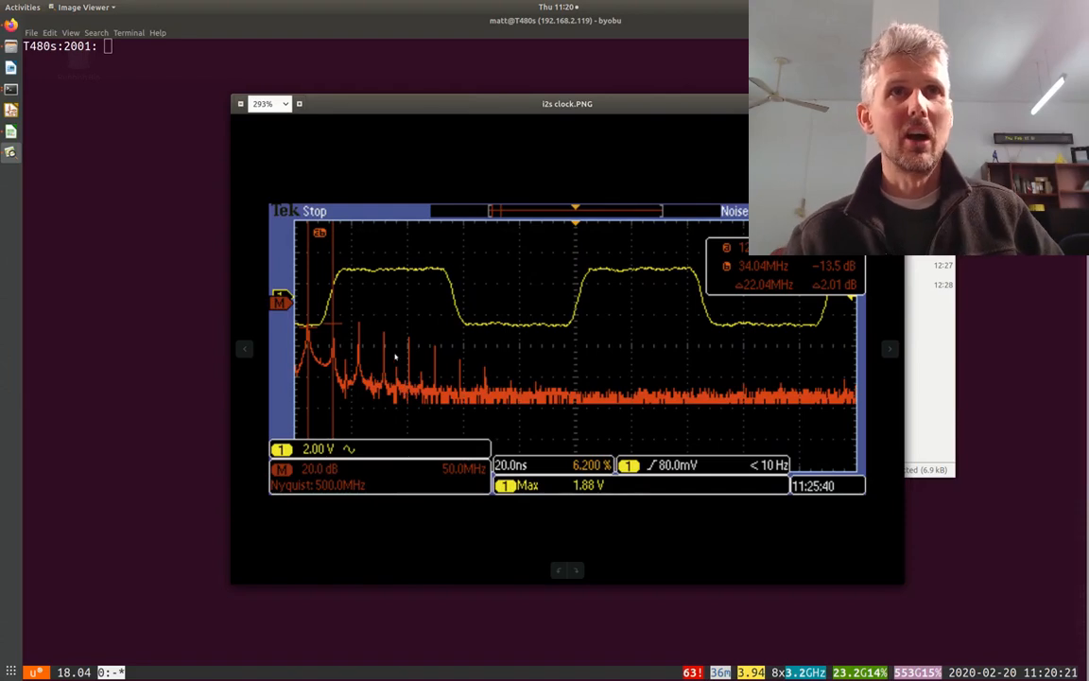
mouse_move(386, 279)
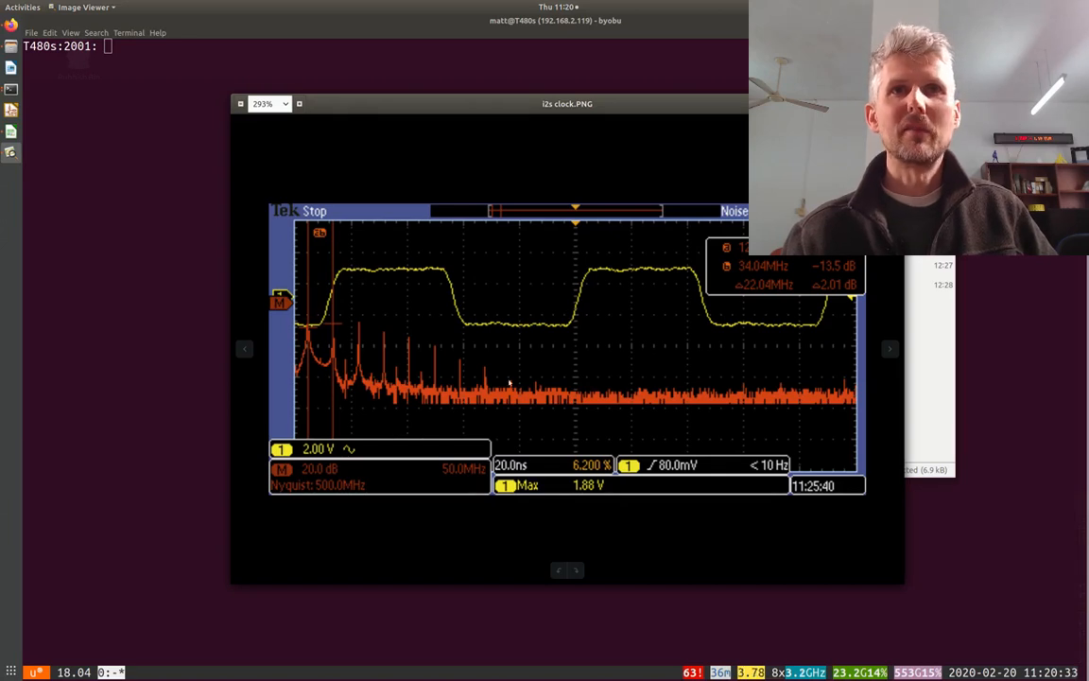
mouse_move(312, 312)
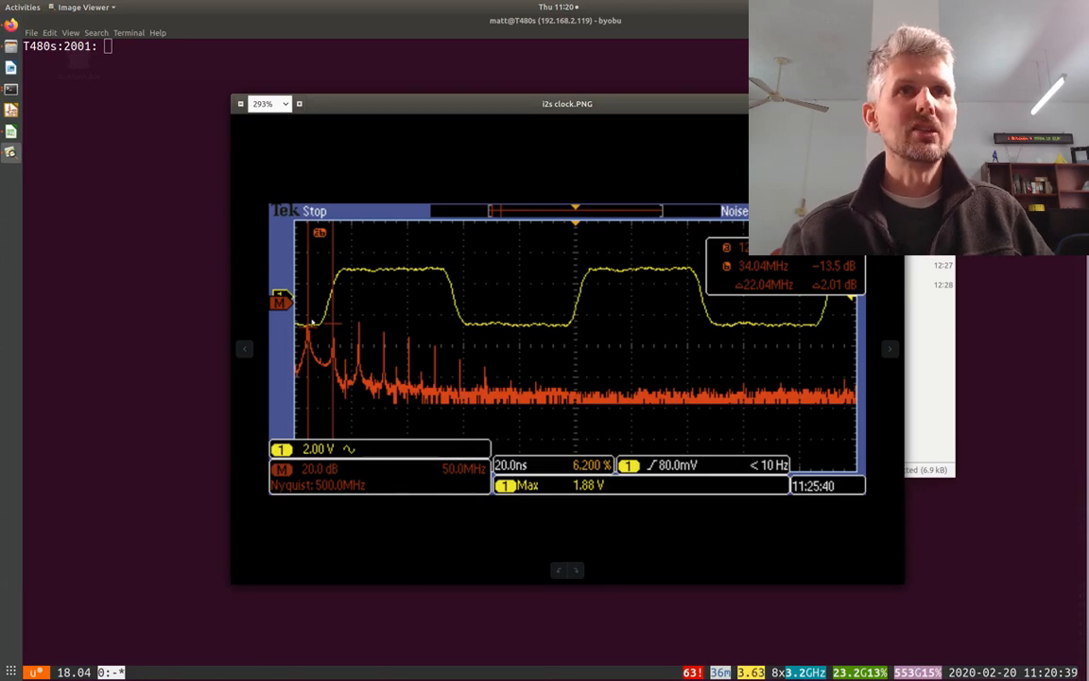
mouse_move(645, 386)
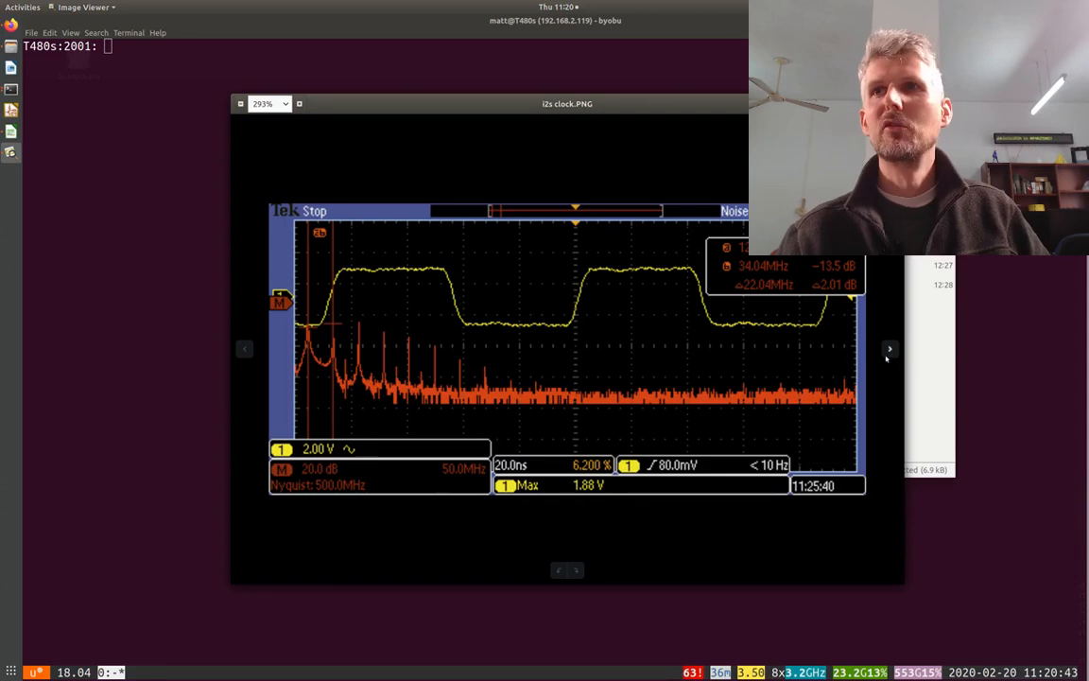
Advance Image Viewer to the next capture, input.PNG, showing the noisy input signal.
left_click(889, 349)
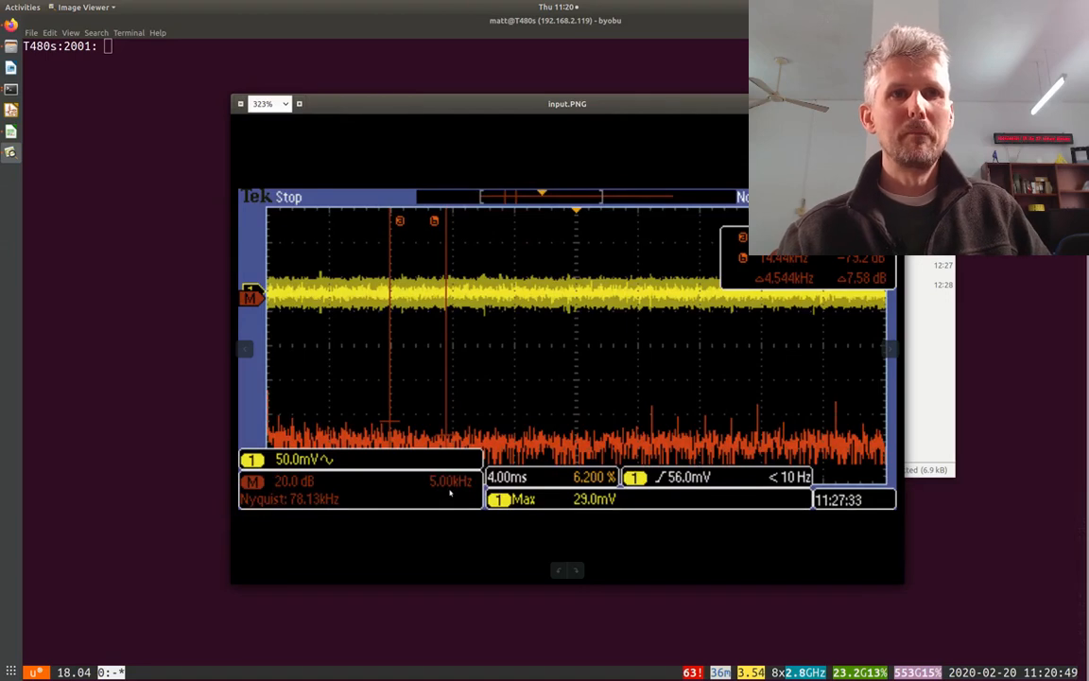
mouse_move(435, 465)
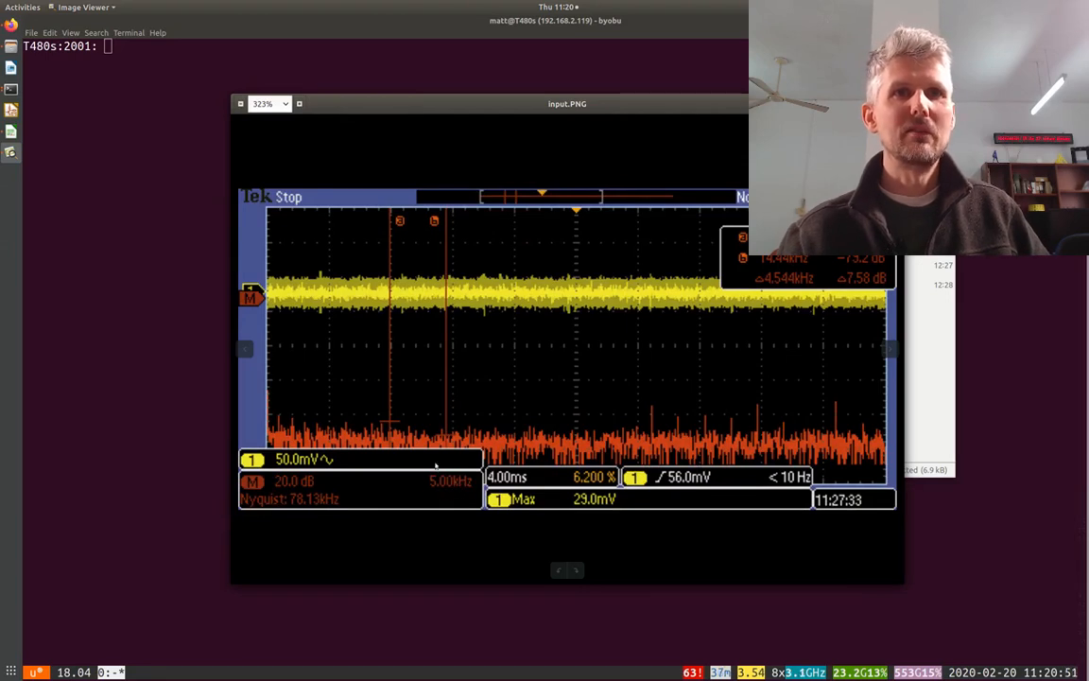
mouse_move(313, 437)
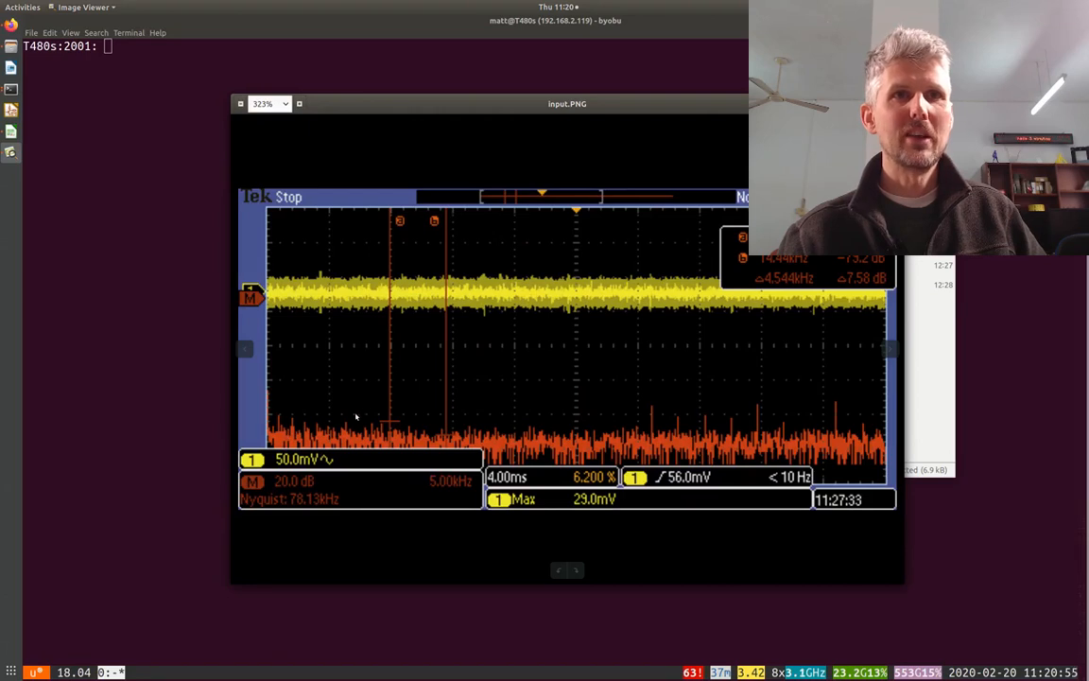
mouse_move(397, 442)
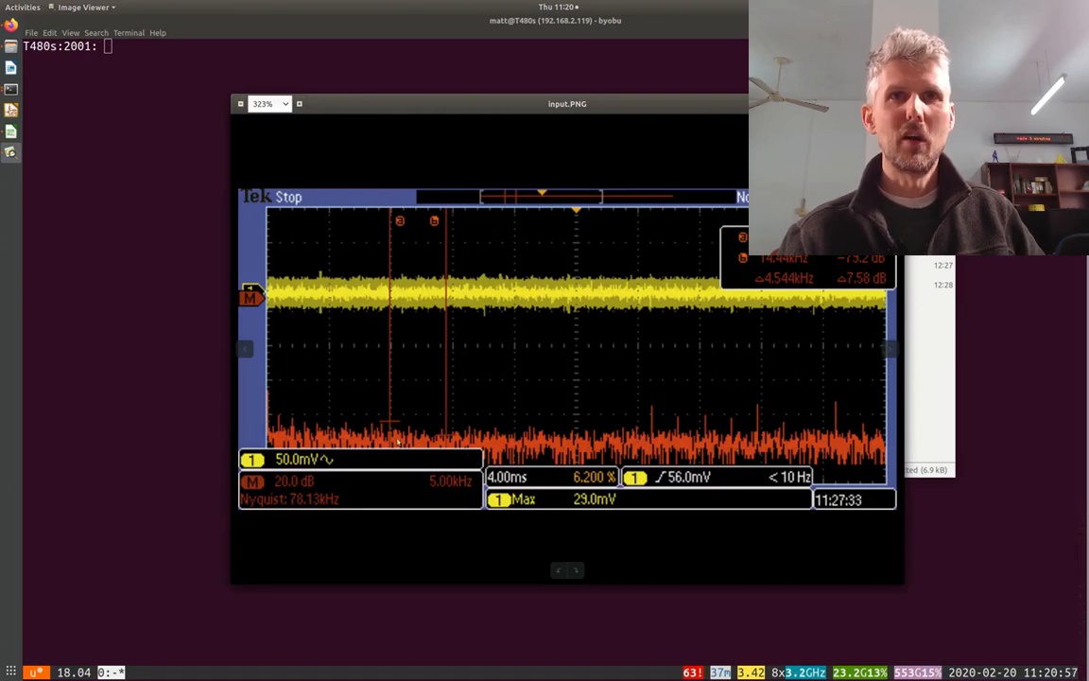
mouse_move(286, 396)
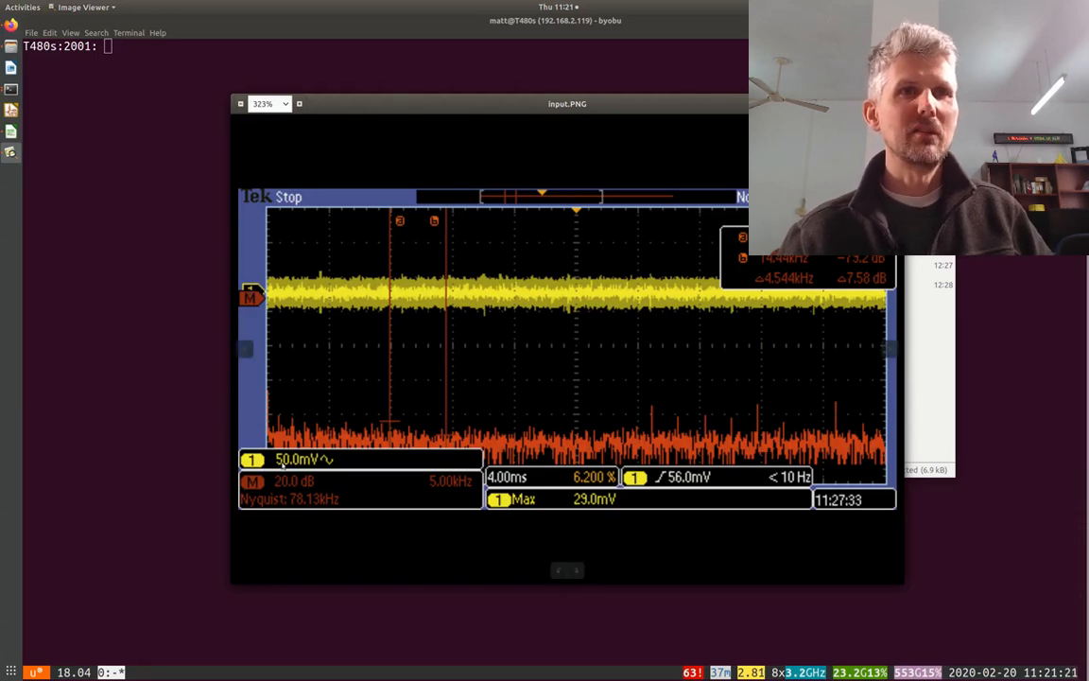
mouse_move(848, 260)
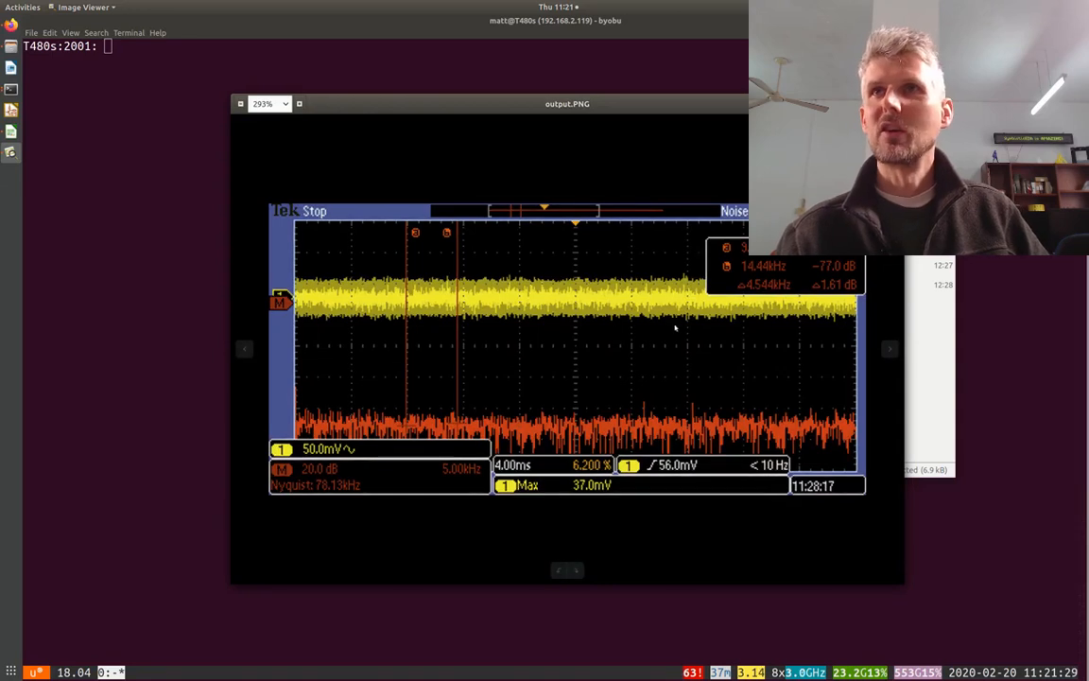
mouse_move(889, 349)
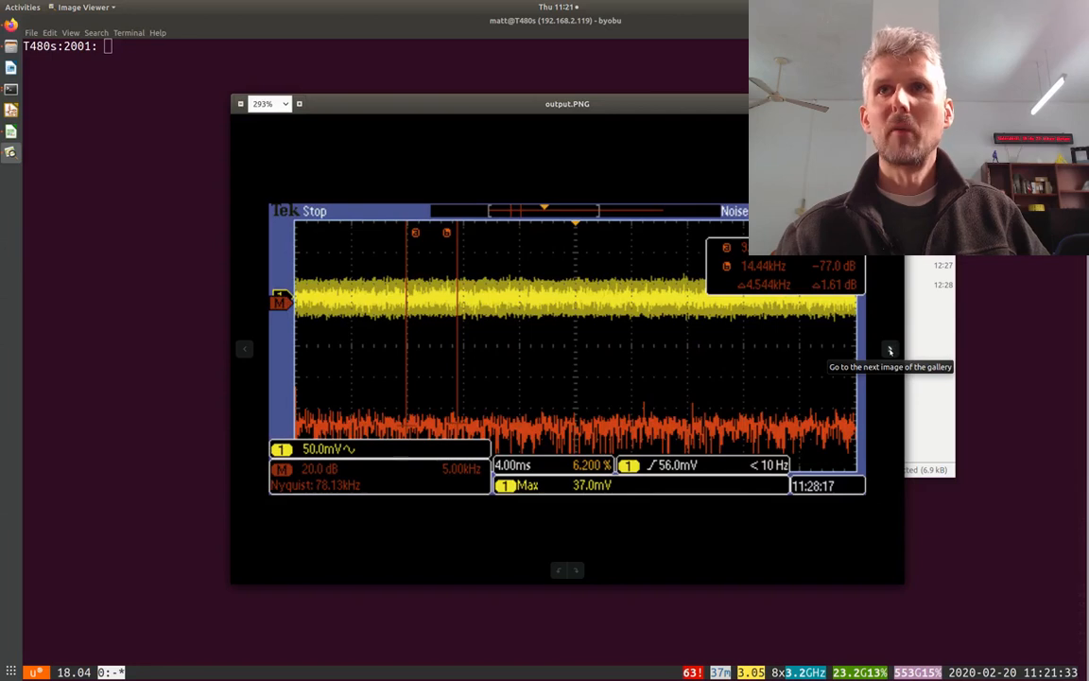
mouse_move(837, 383)
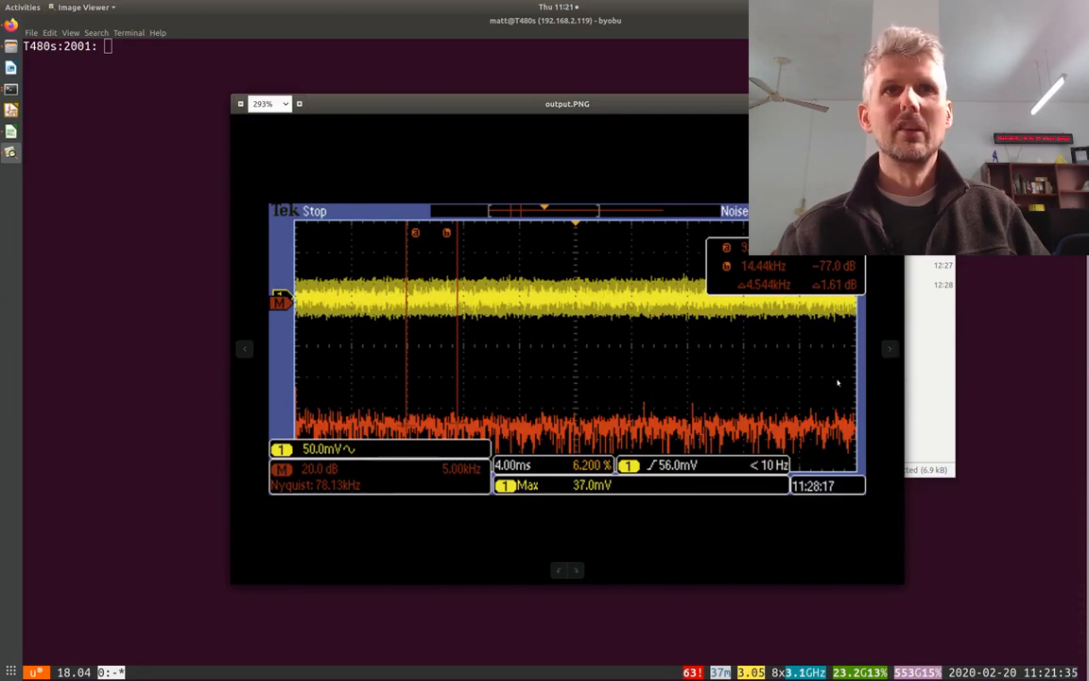